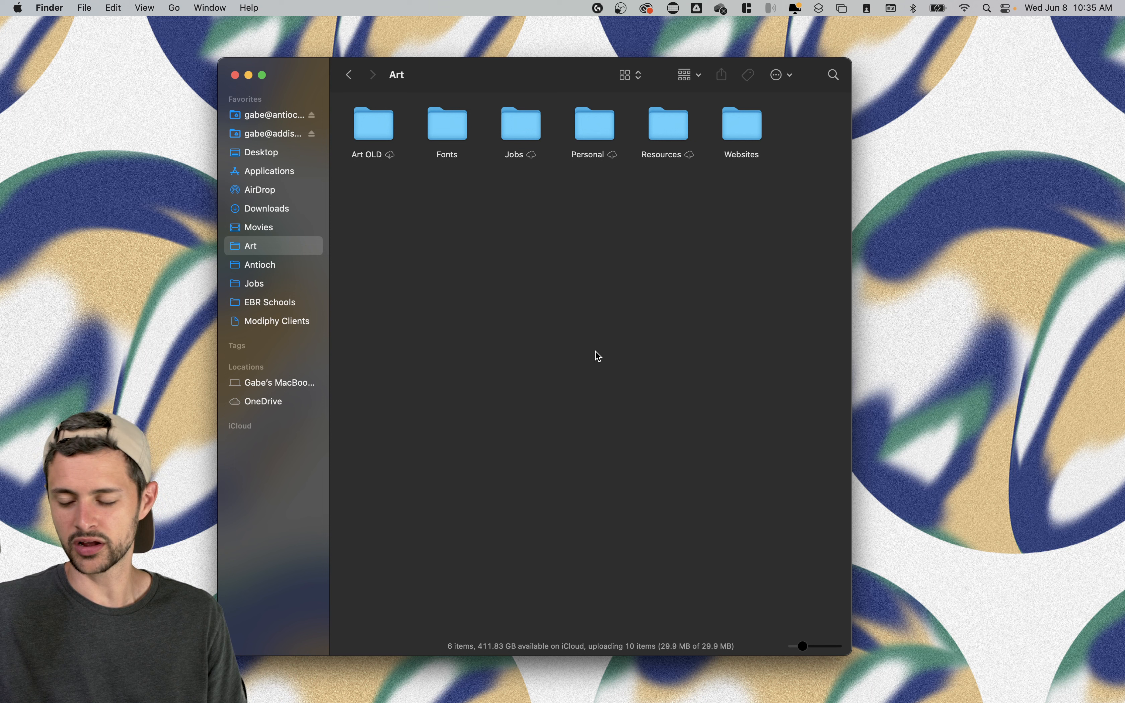
{"action": "mouse_move", "coordinate": [518, 310]}
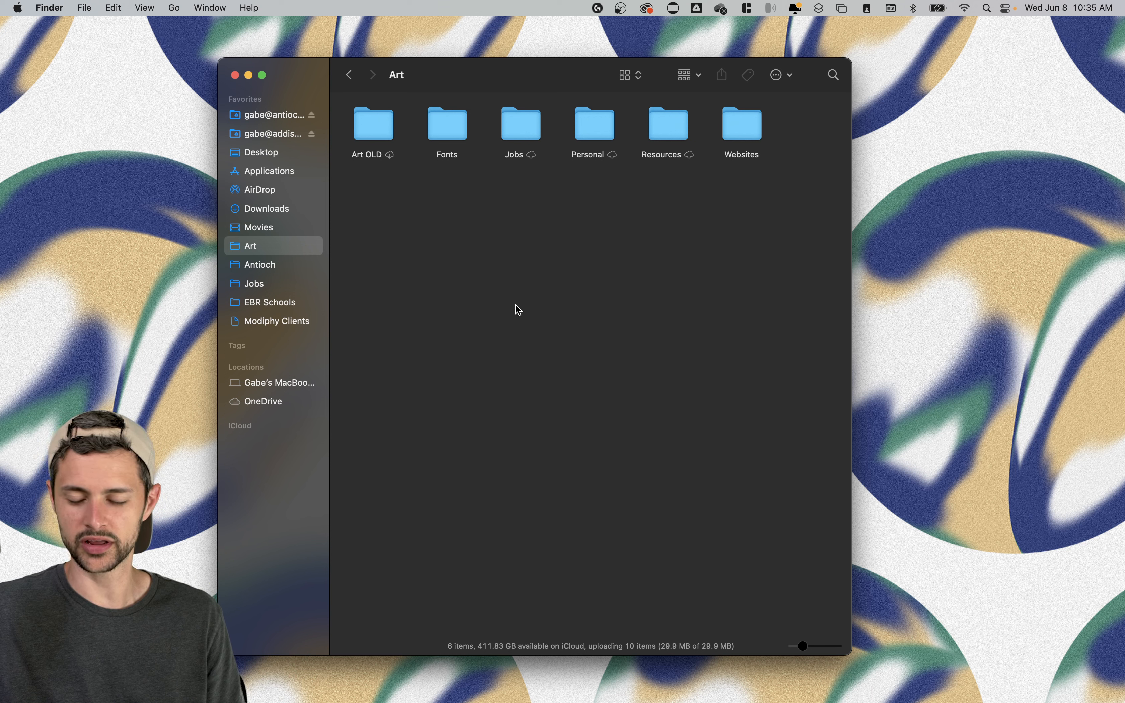
{"action": "mouse_move", "coordinate": [322, 155]}
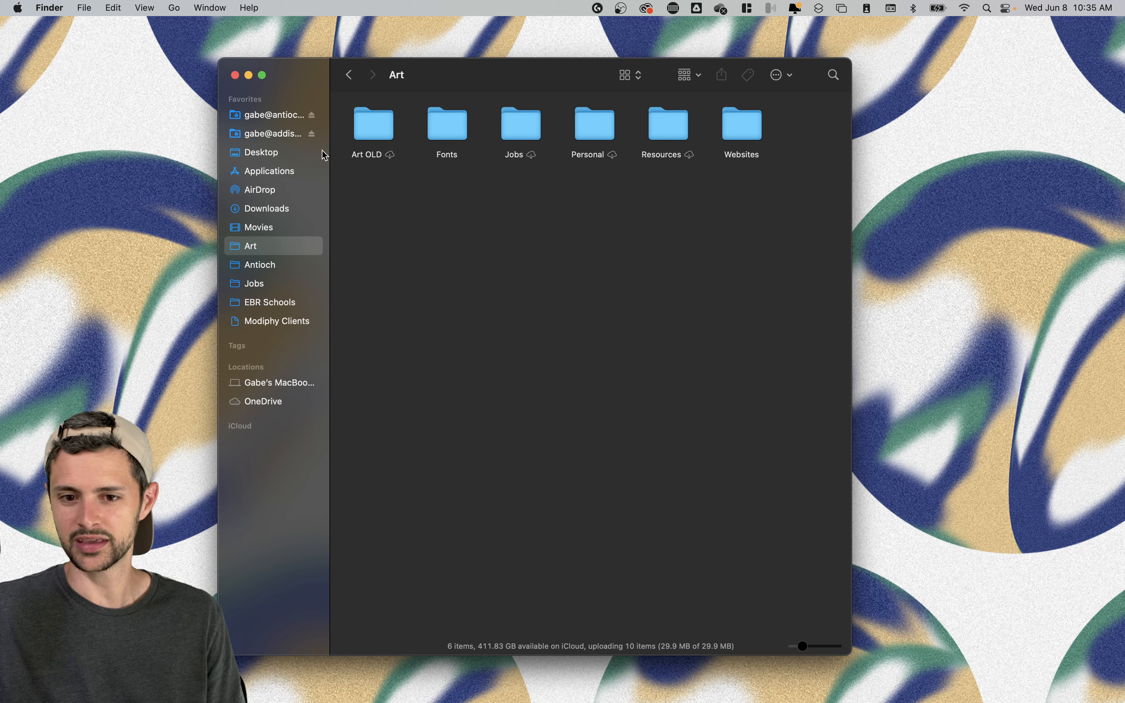
Turn on Show Path Bar so the Art window traces iCloud Drive › Desktop › Art.
{"action": "left_click", "coordinate": [144, 8]}
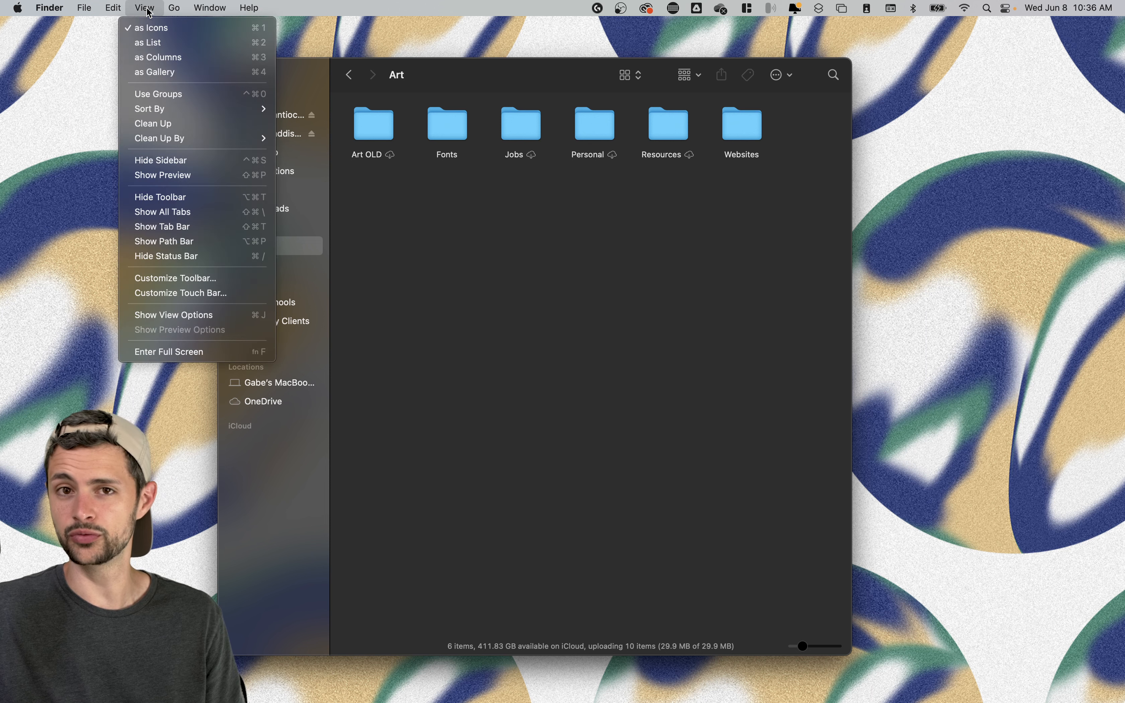
{"action": "mouse_move", "coordinate": [177, 241]}
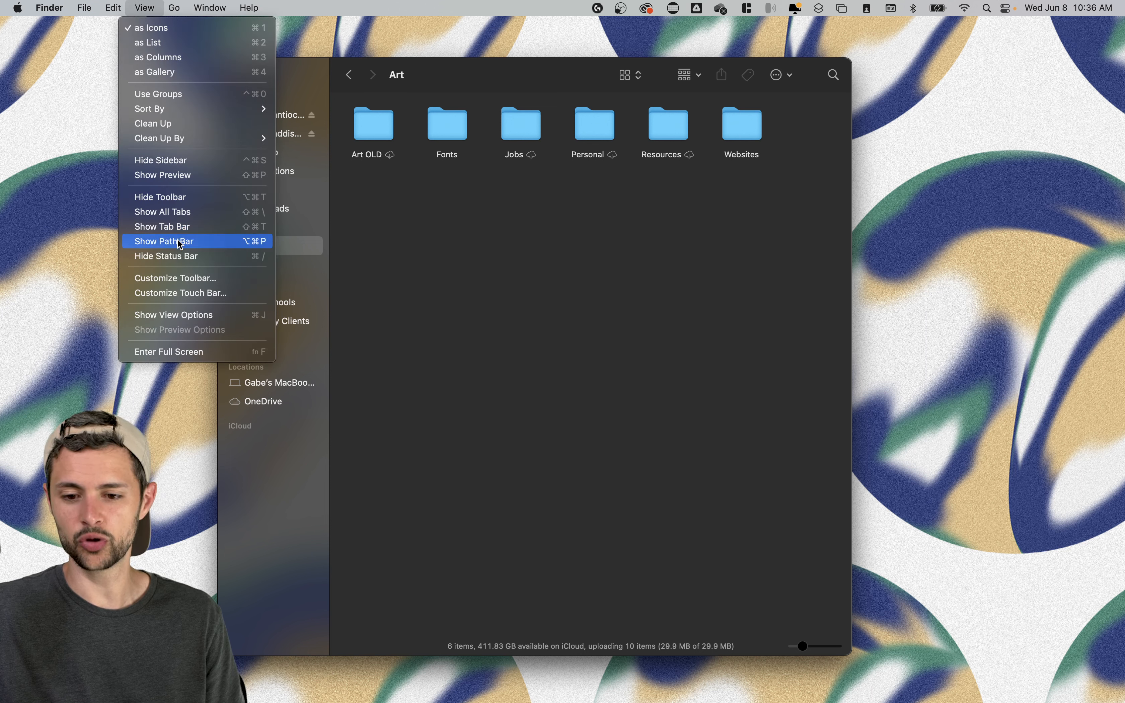
{"action": "left_click", "coordinate": [163, 241]}
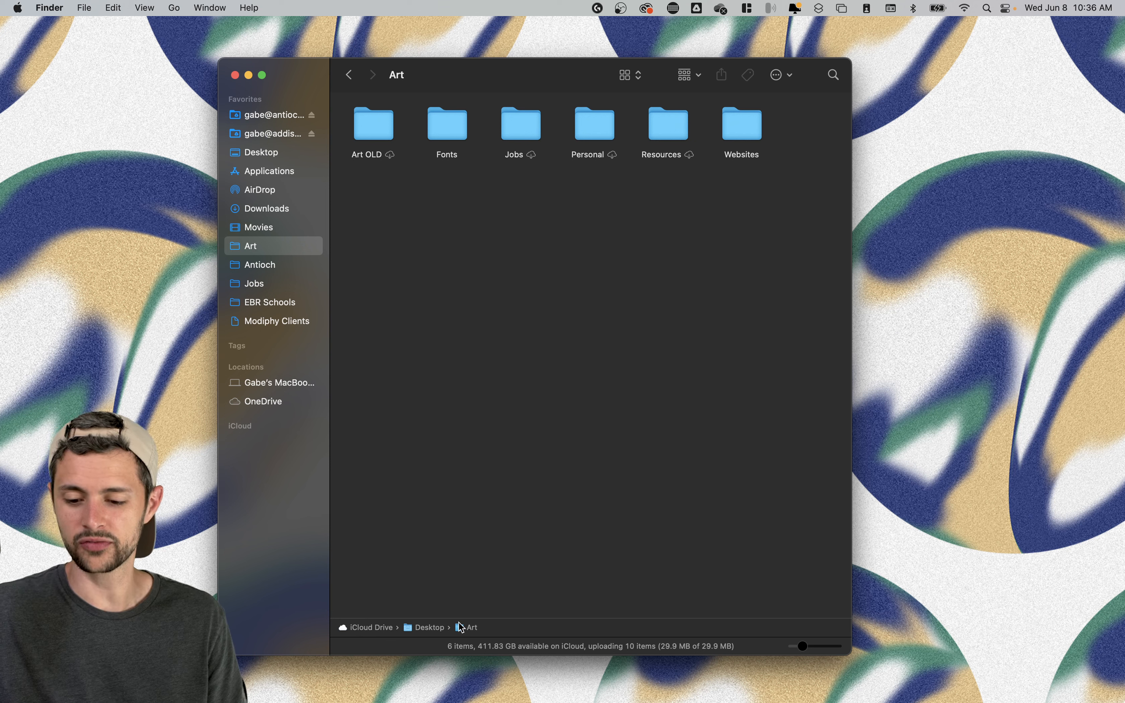
Navigate into Personal, then Lesson 1, then through Animation Course to its Lesson 1 folder.
{"action": "left_click", "coordinate": [593, 124]}
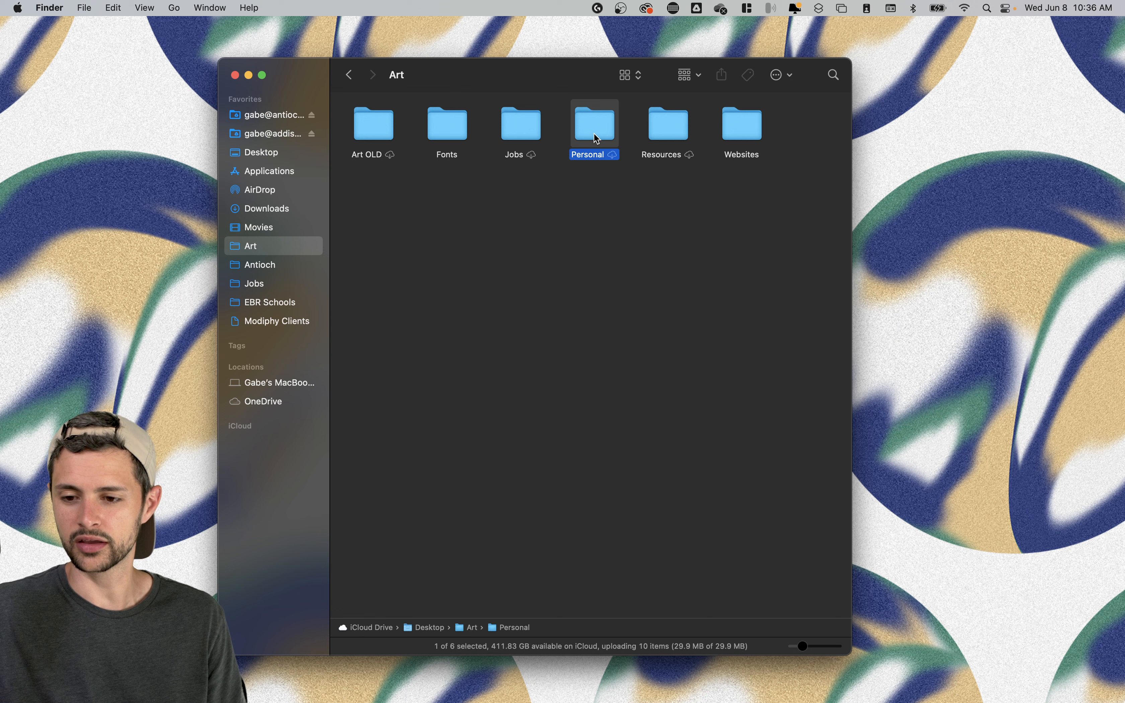
{"action": "double_click", "coordinate": [594, 124]}
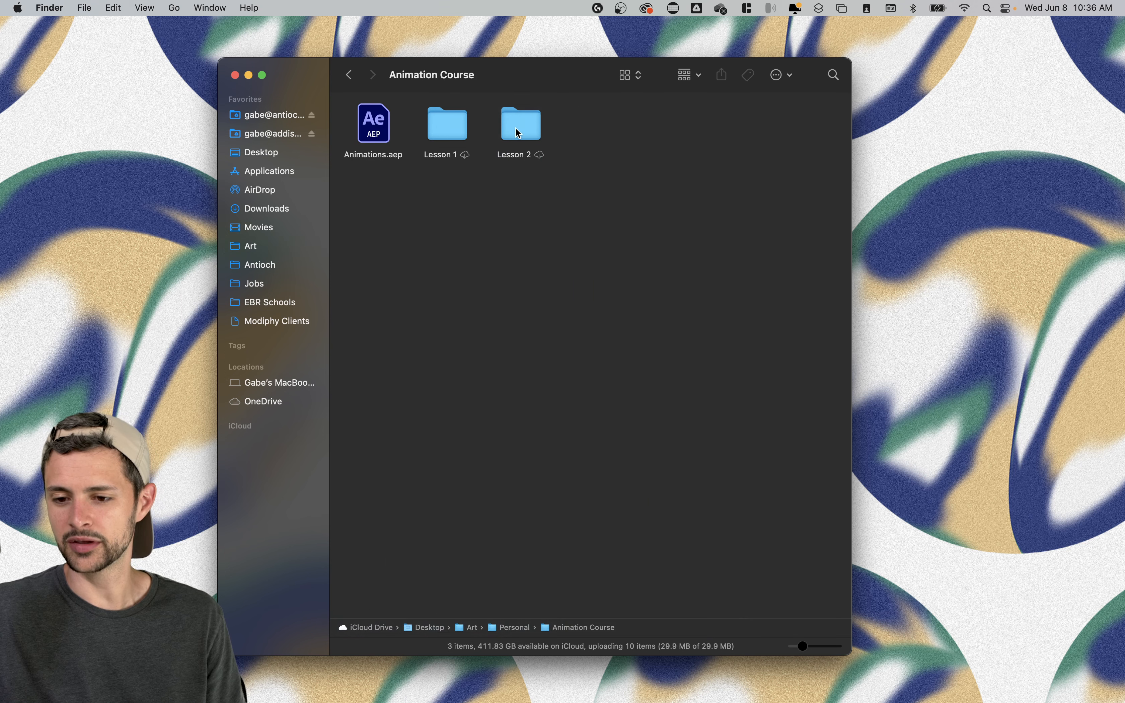
{"action": "left_click", "coordinate": [445, 122]}
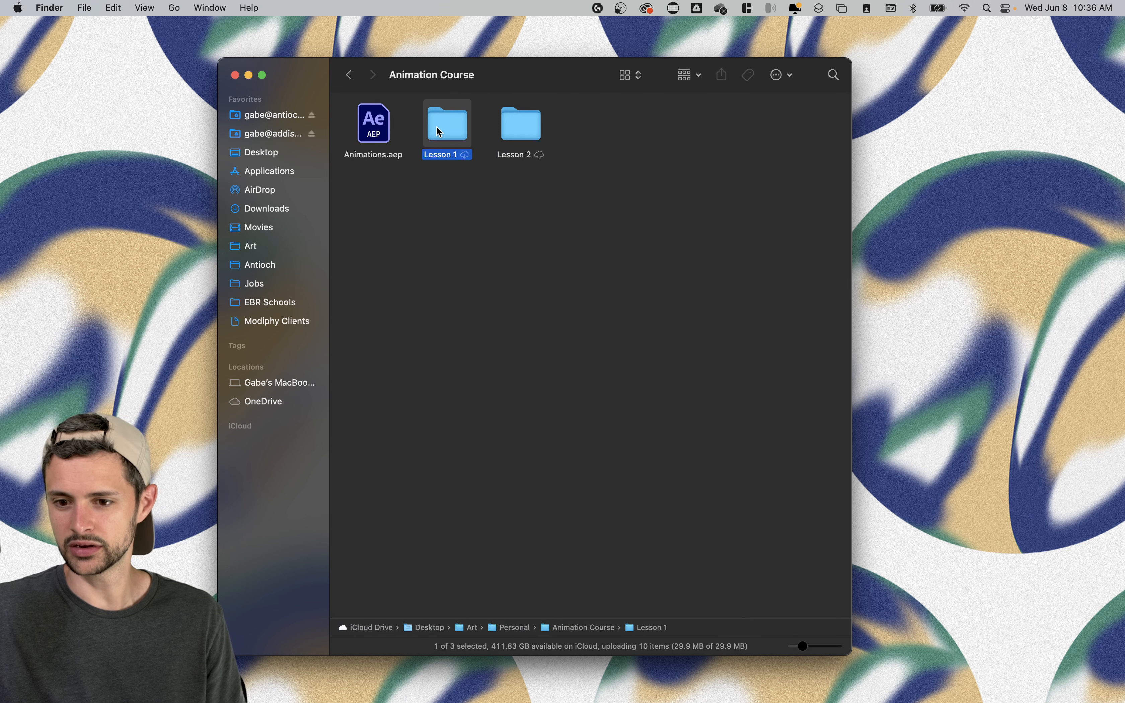
{"action": "double_click", "coordinate": [446, 123]}
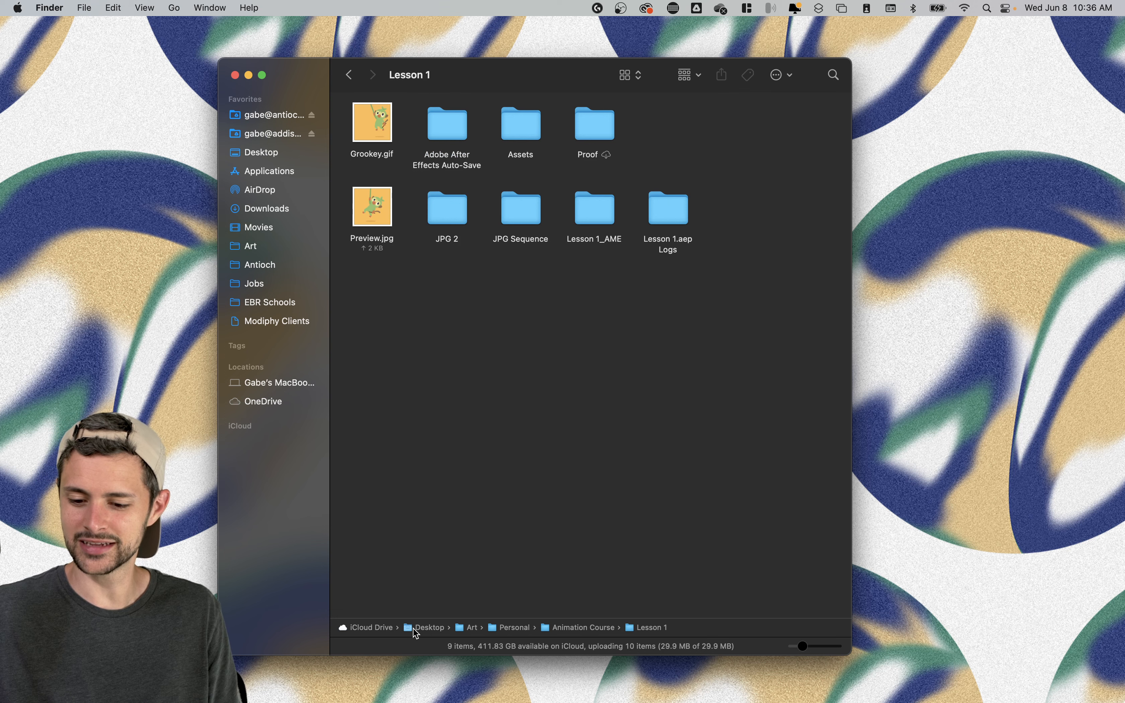
{"action": "mouse_move", "coordinate": [635, 632]}
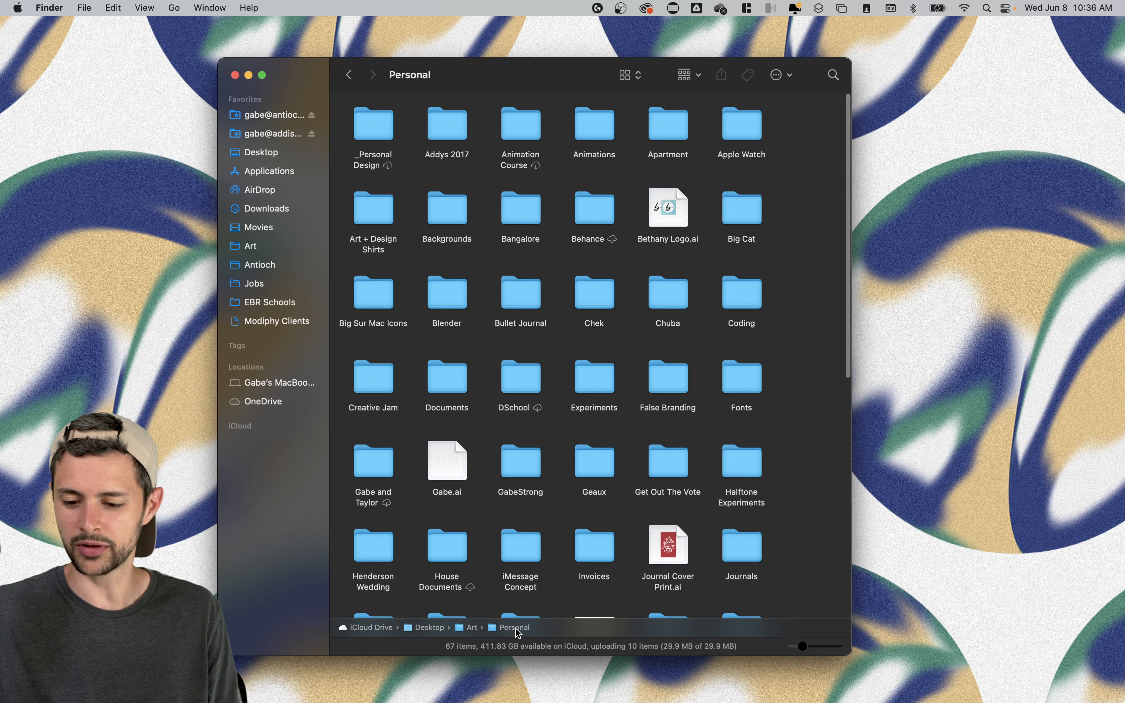
{"action": "left_click", "coordinate": [520, 123]}
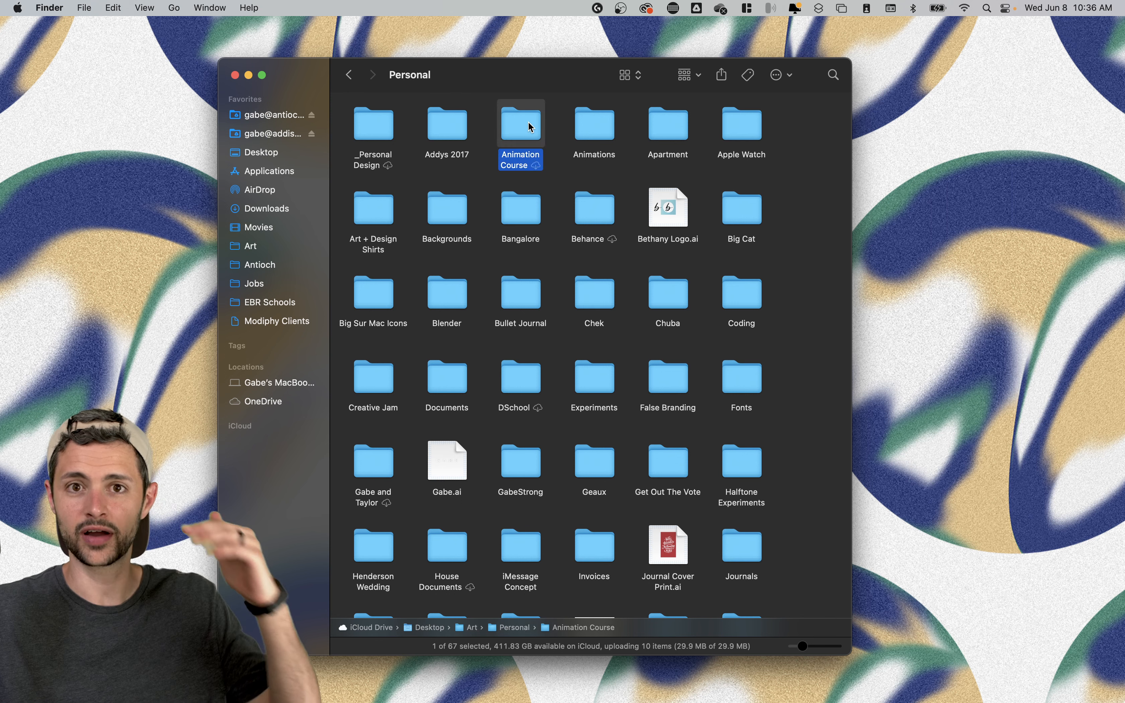
{"action": "double_click", "coordinate": [520, 122]}
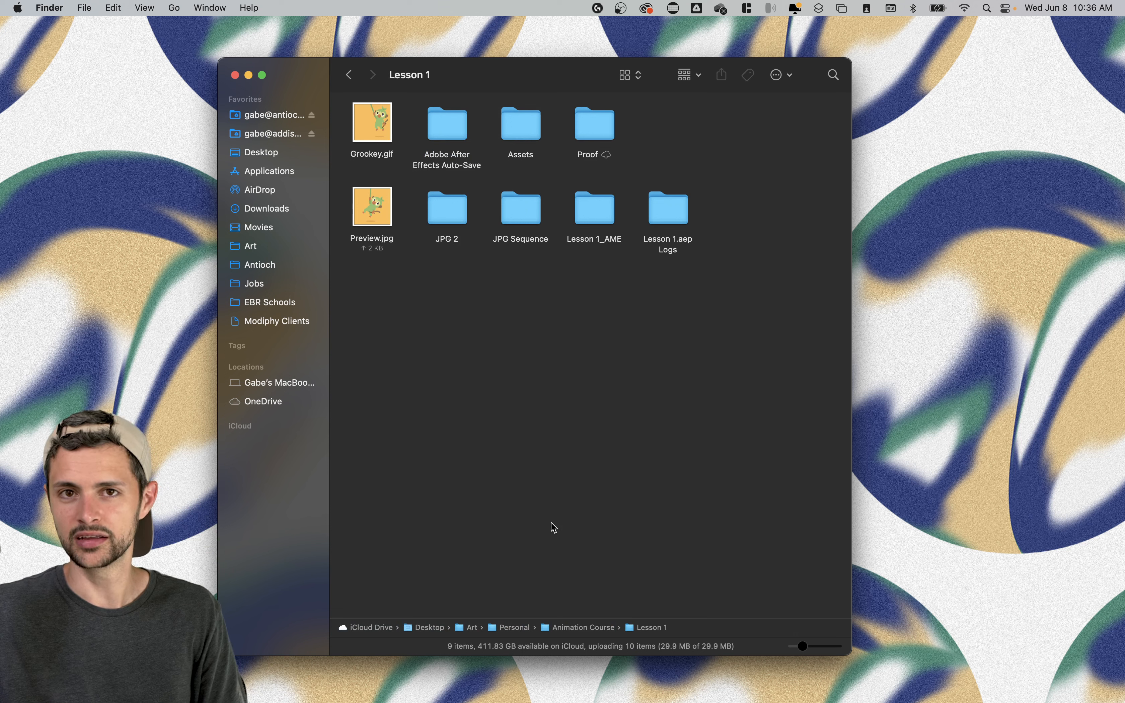
{"action": "mouse_move", "coordinate": [615, 366]}
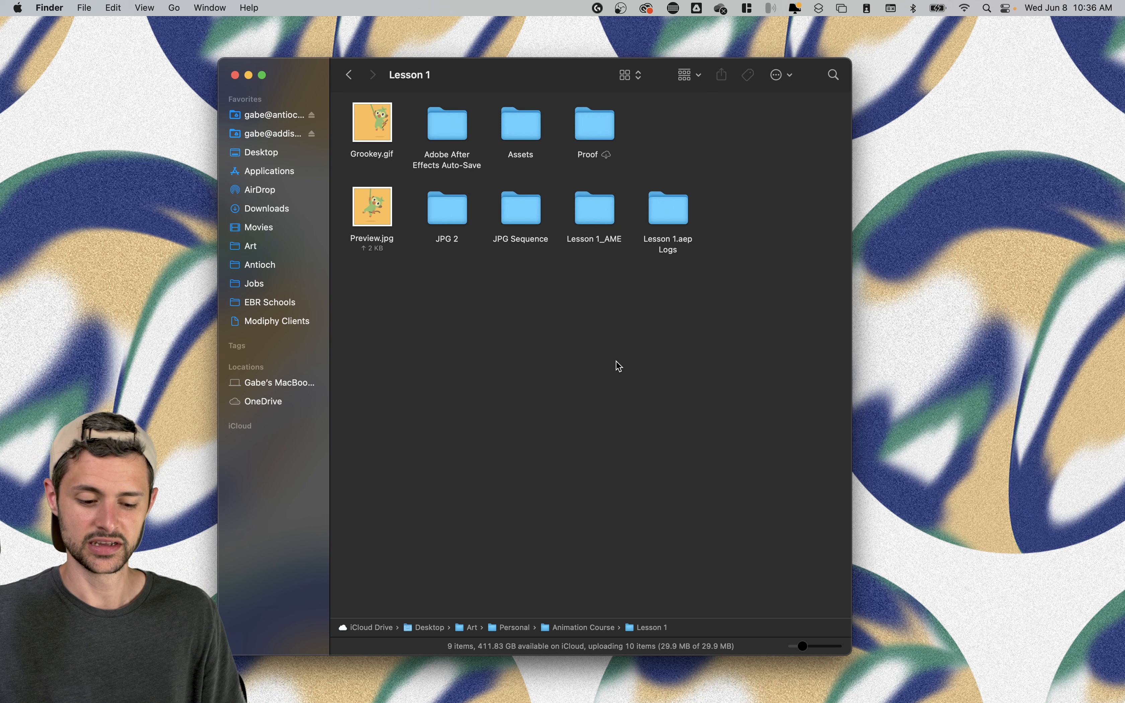
{"action": "left_click", "coordinate": [371, 122]}
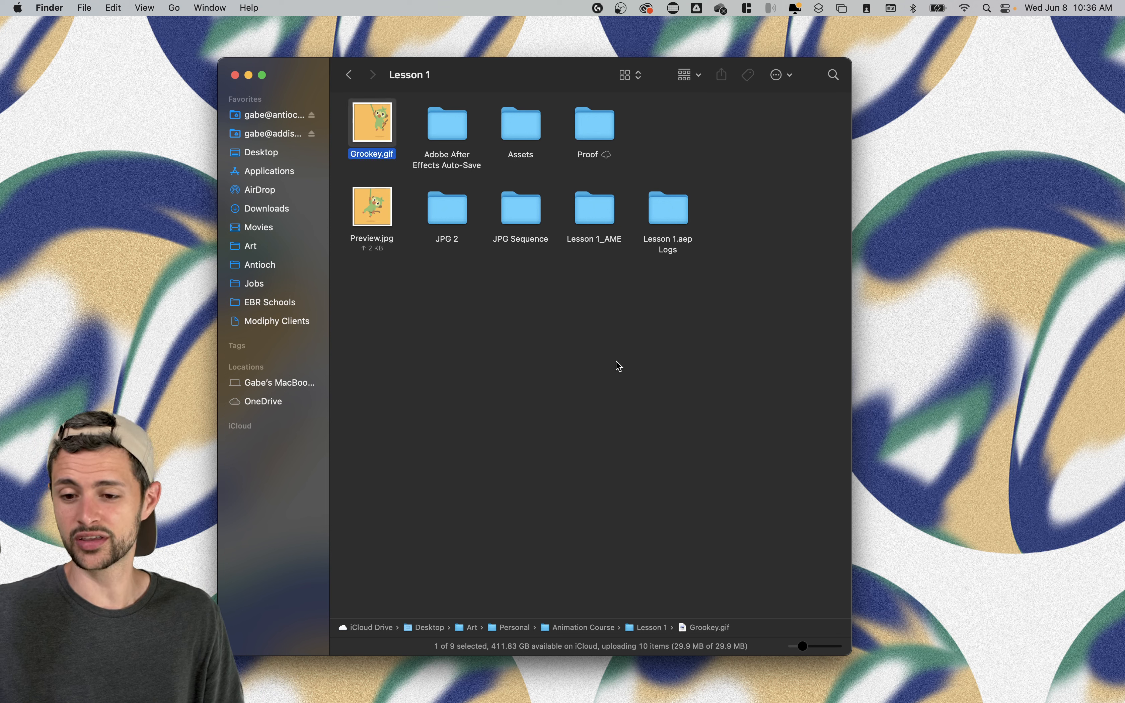
{"action": "left_click", "coordinate": [446, 208]}
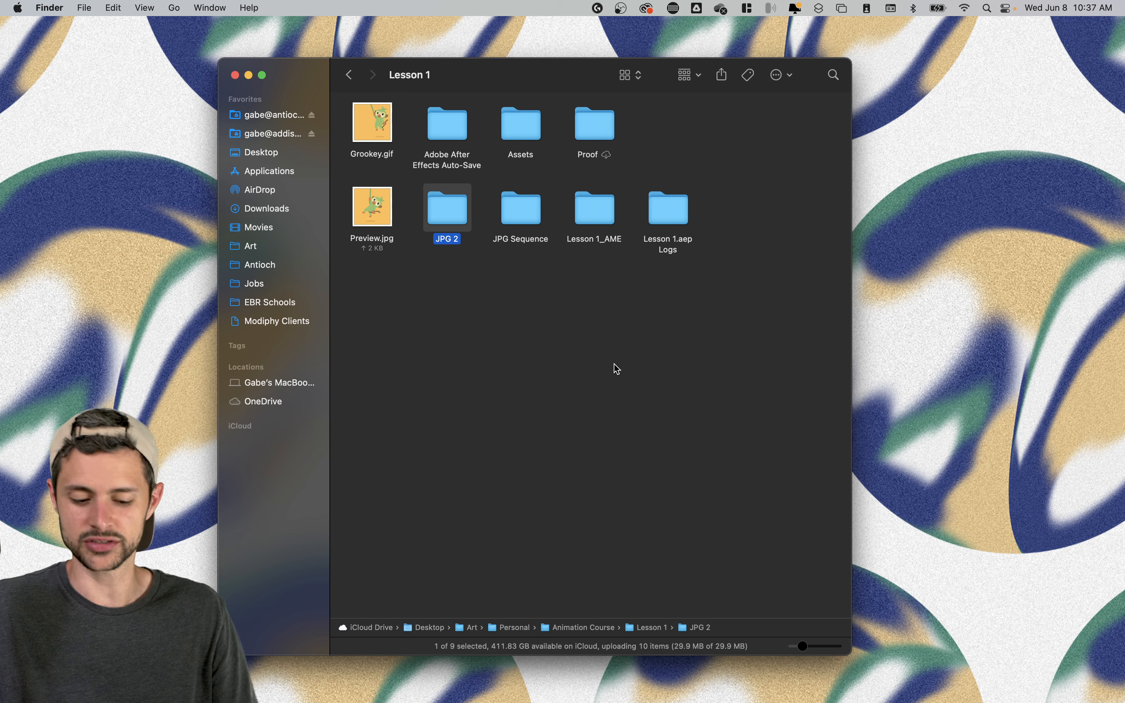
{"action": "left_click", "coordinate": [520, 124]}
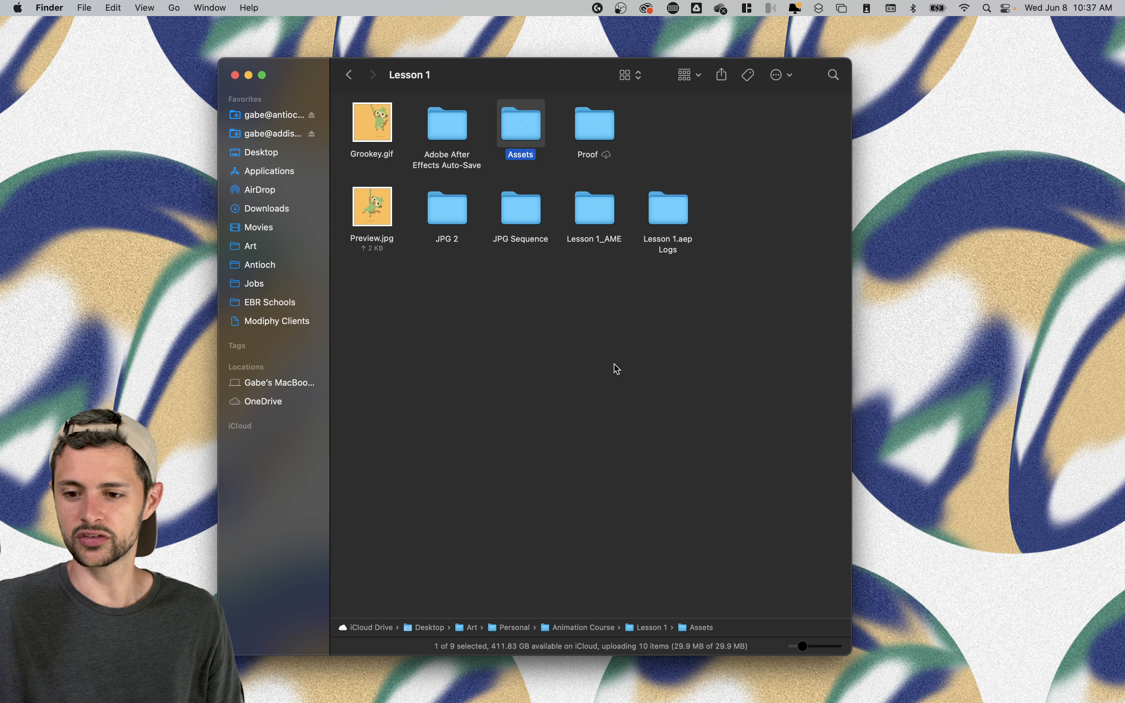
{"action": "left_click", "coordinate": [593, 208]}
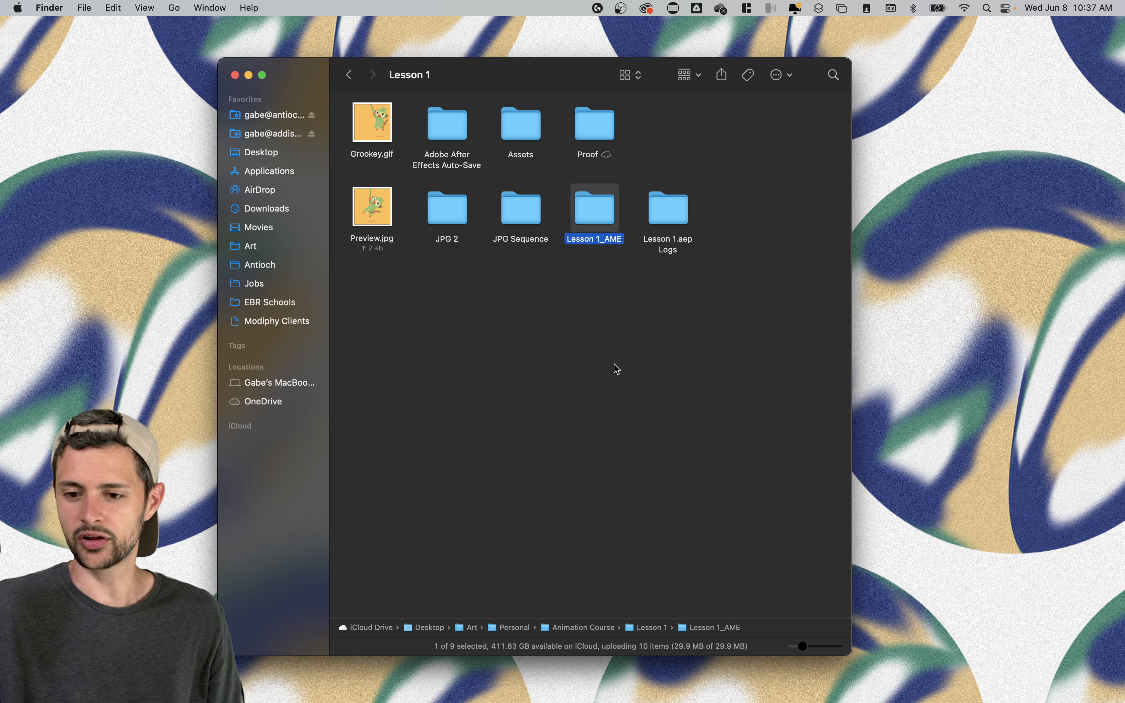
{"action": "left_click", "coordinate": [520, 123]}
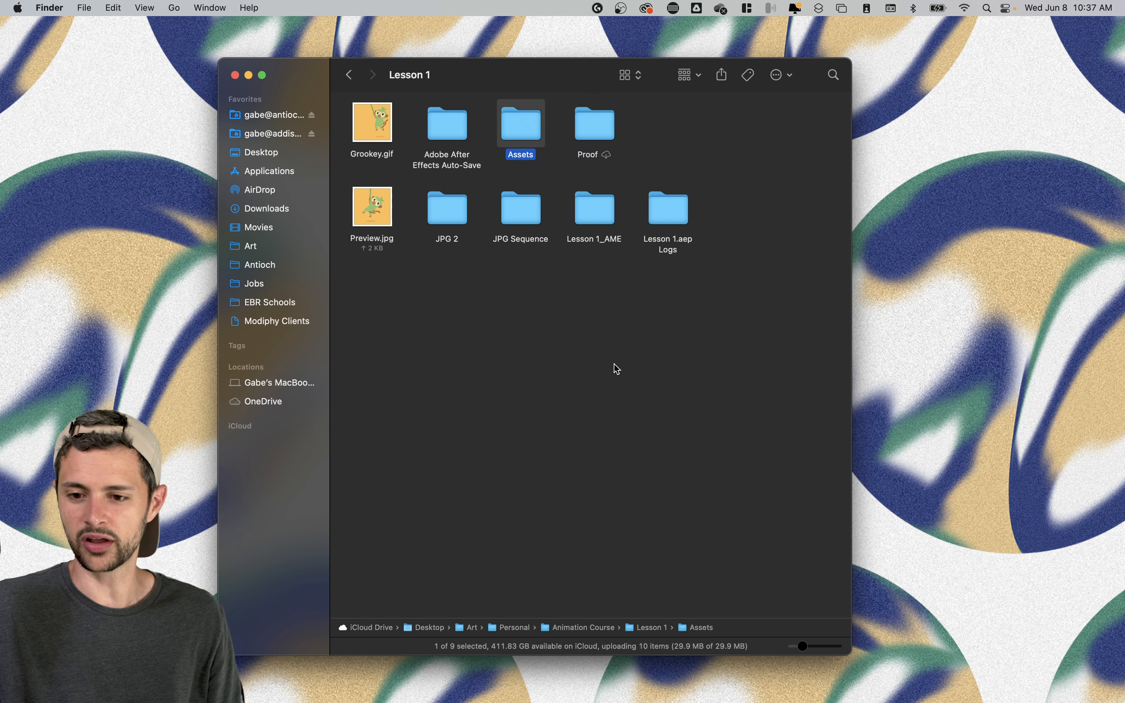
{"action": "left_click", "coordinate": [593, 123]}
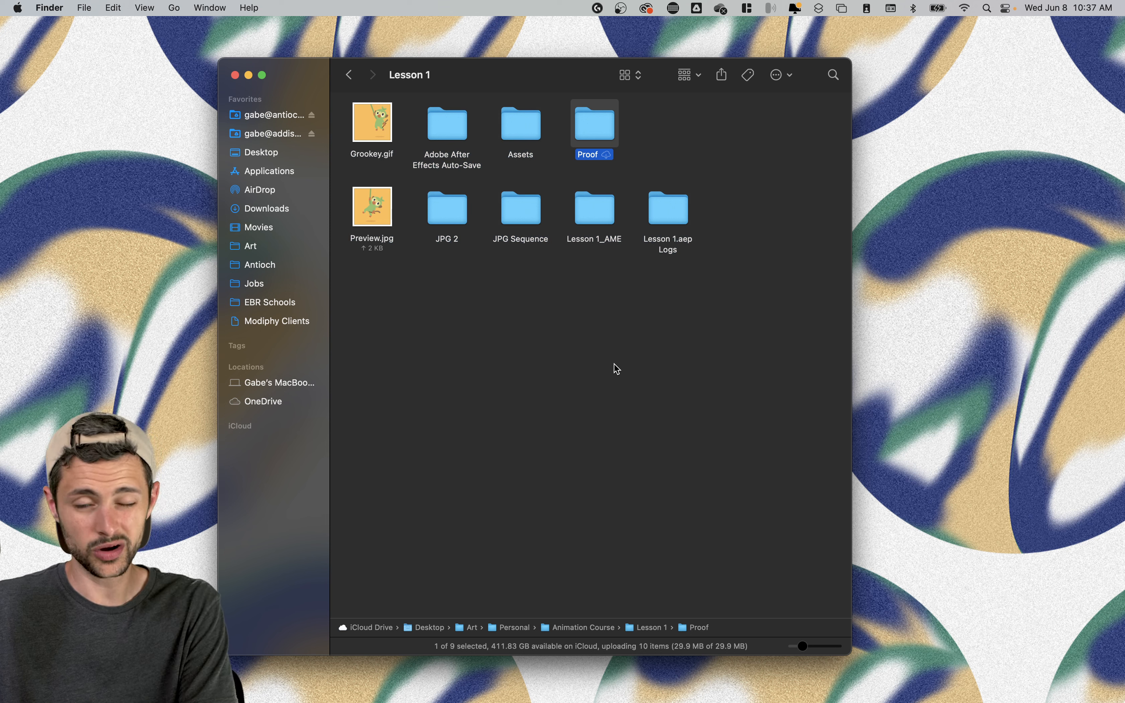
{"action": "left_click", "coordinate": [520, 123]}
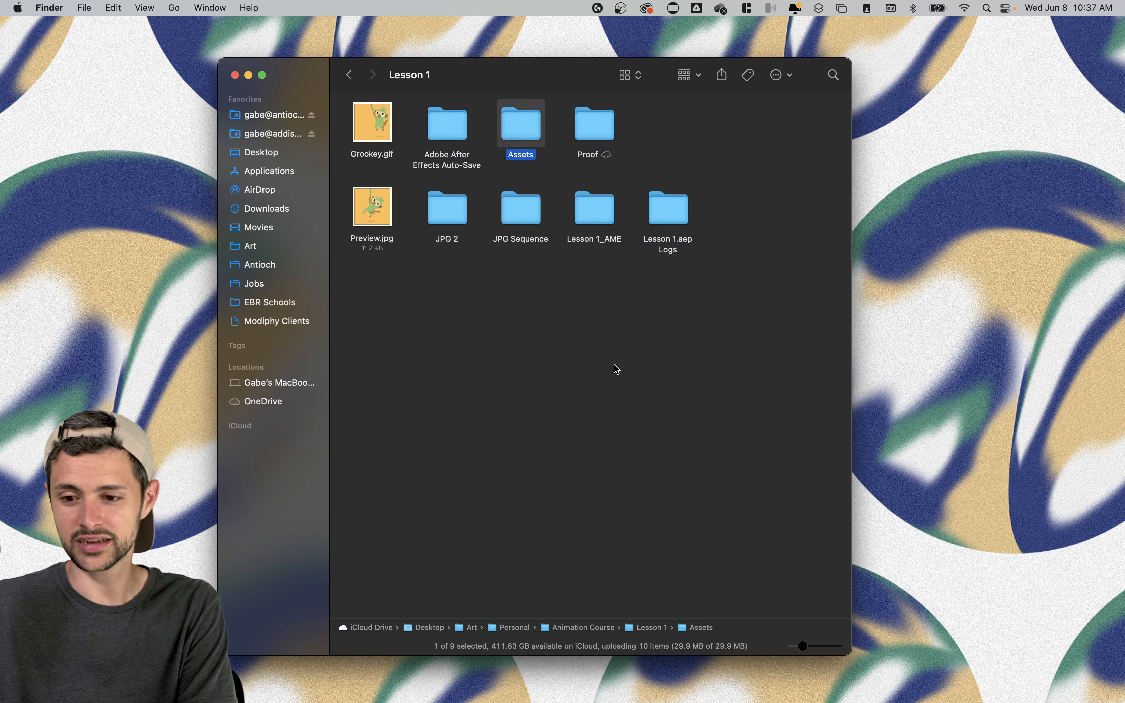
{"action": "left_click", "coordinate": [593, 124]}
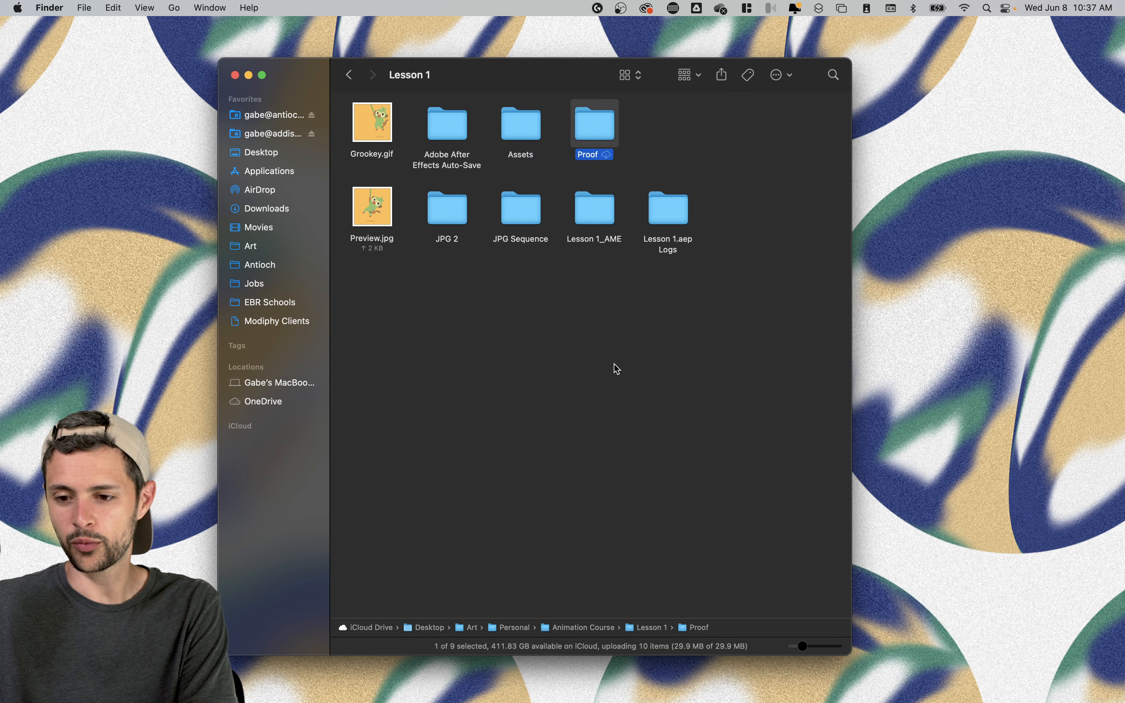
{"action": "double_click", "coordinate": [594, 123]}
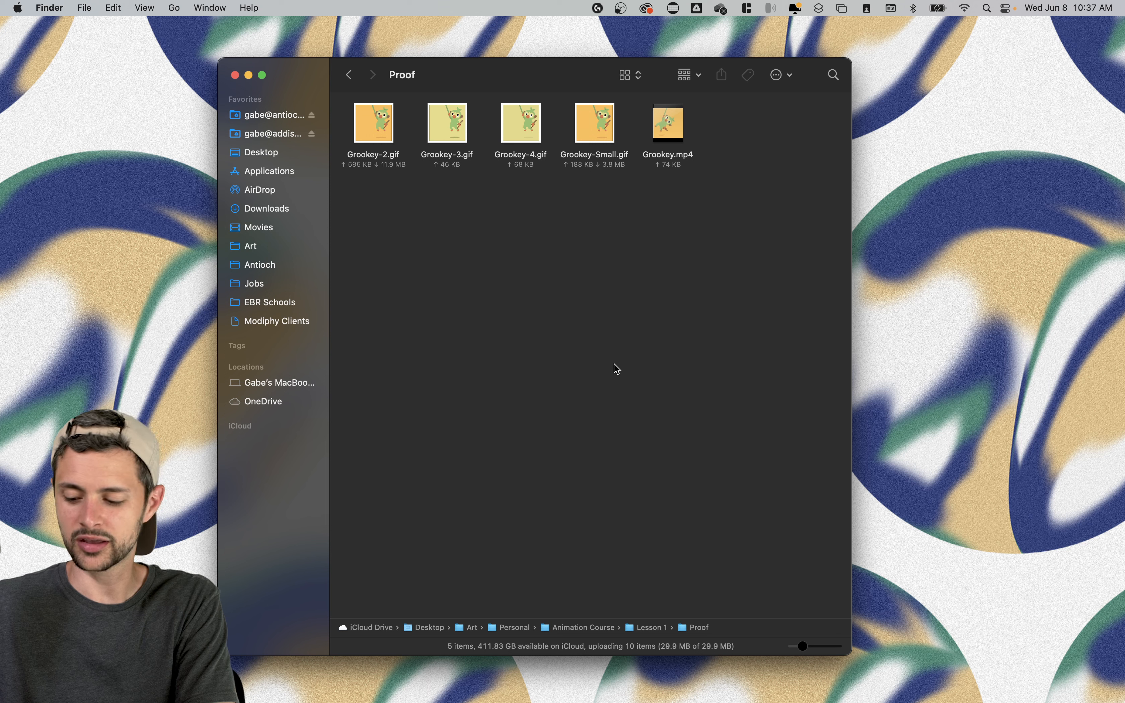
{"action": "left_click", "coordinate": [348, 74]}
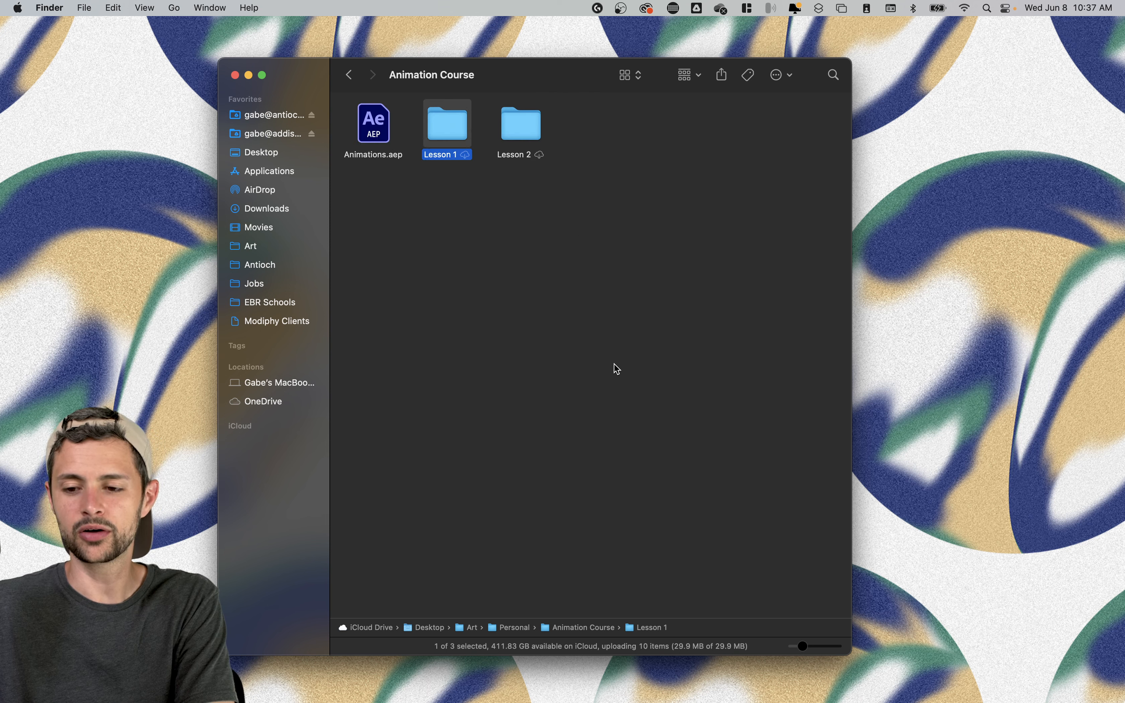
{"action": "left_click", "coordinate": [520, 123]}
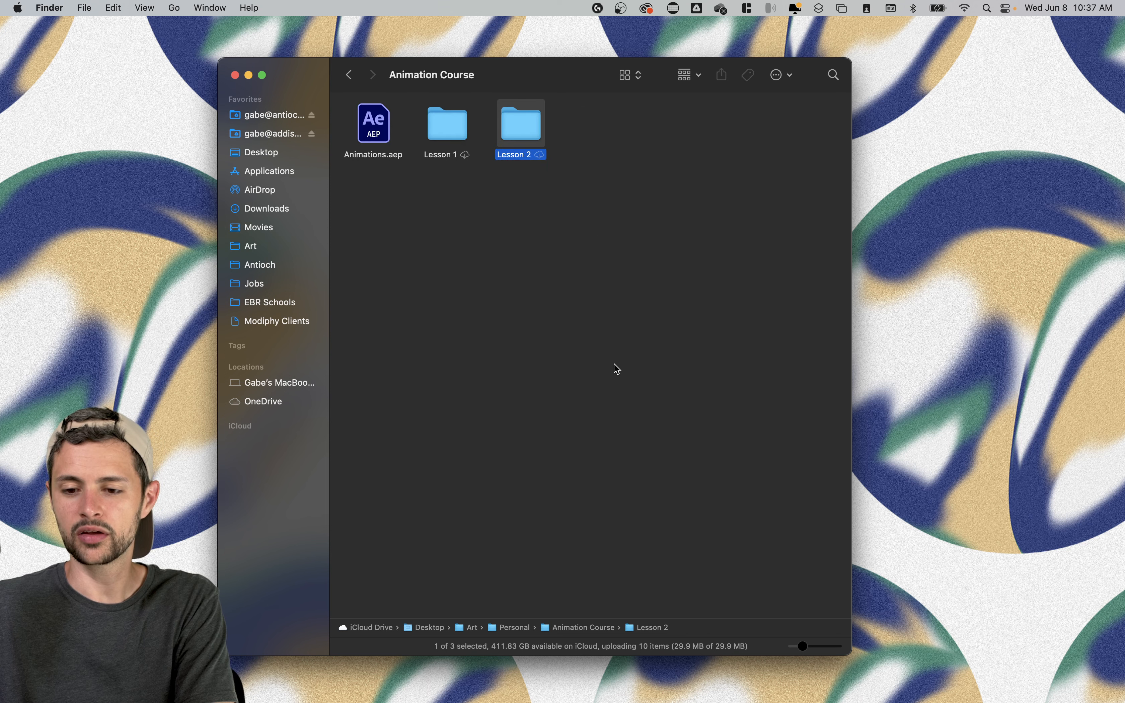
{"action": "double_click", "coordinate": [519, 123]}
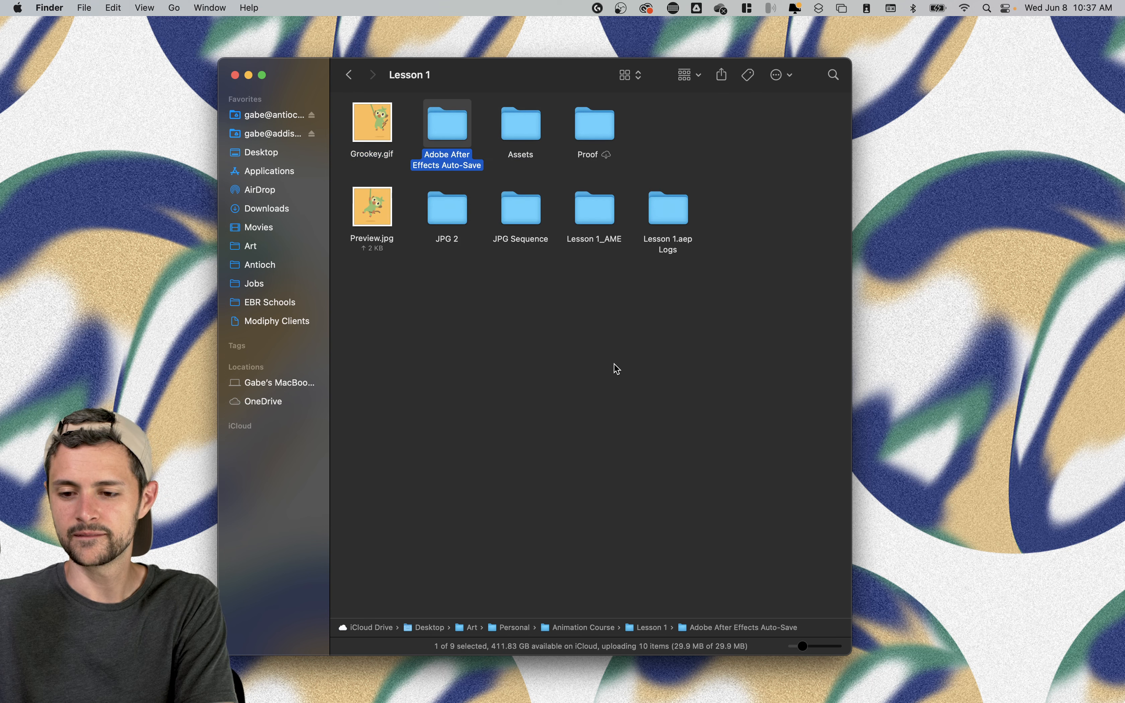
{"action": "left_click", "coordinate": [520, 121]}
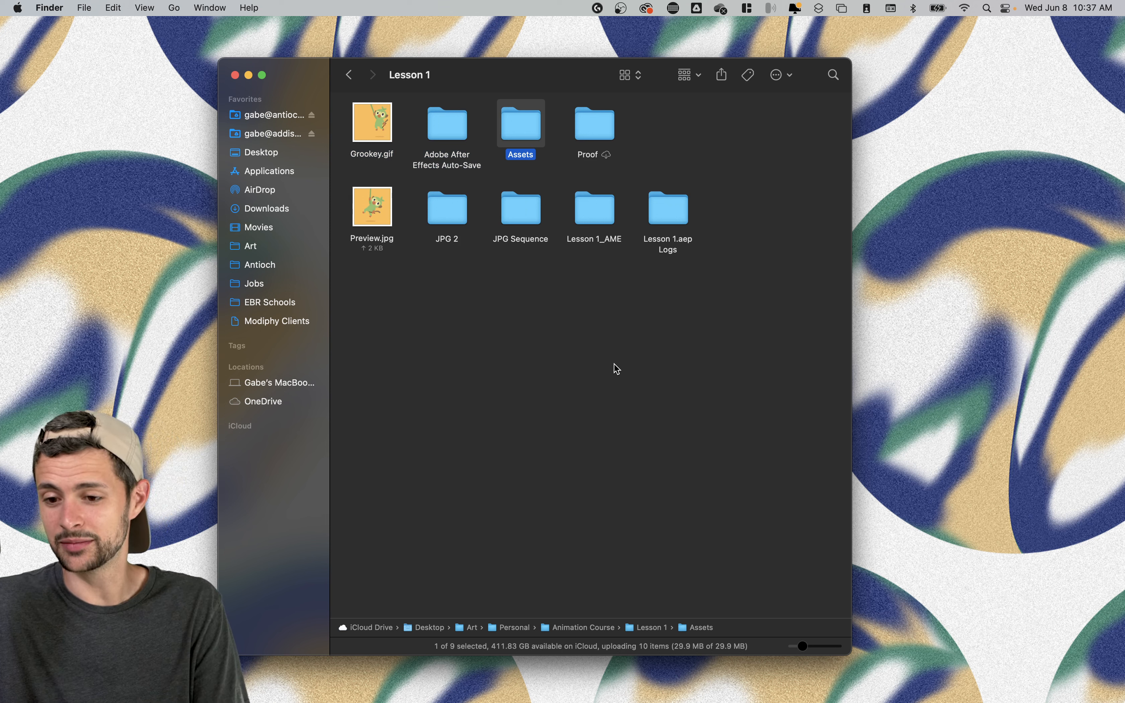
{"action": "mouse_move", "coordinate": [599, 203]}
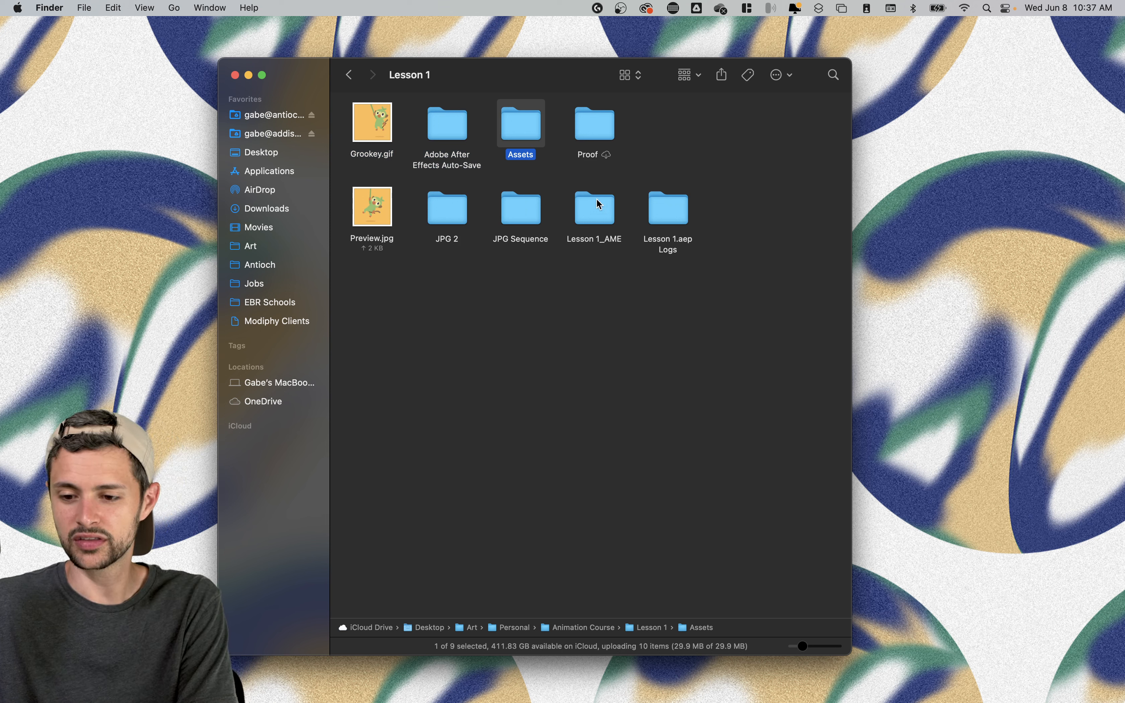
{"action": "mouse_move", "coordinate": [593, 220]}
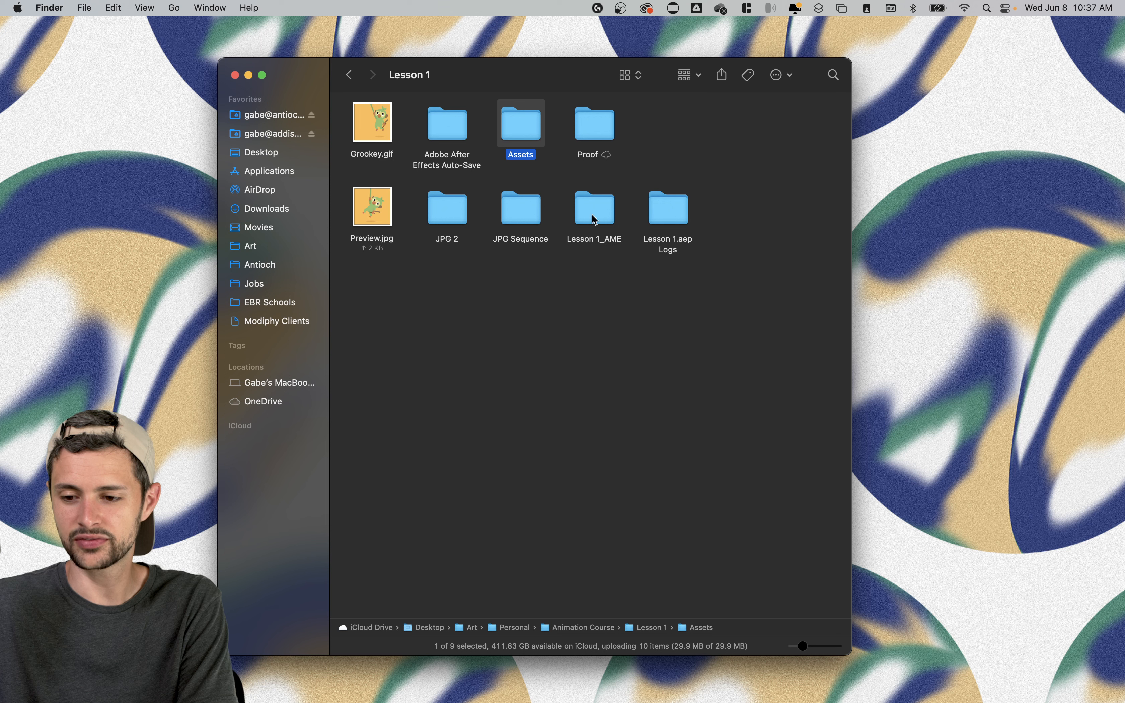
{"action": "mouse_move", "coordinate": [696, 392]}
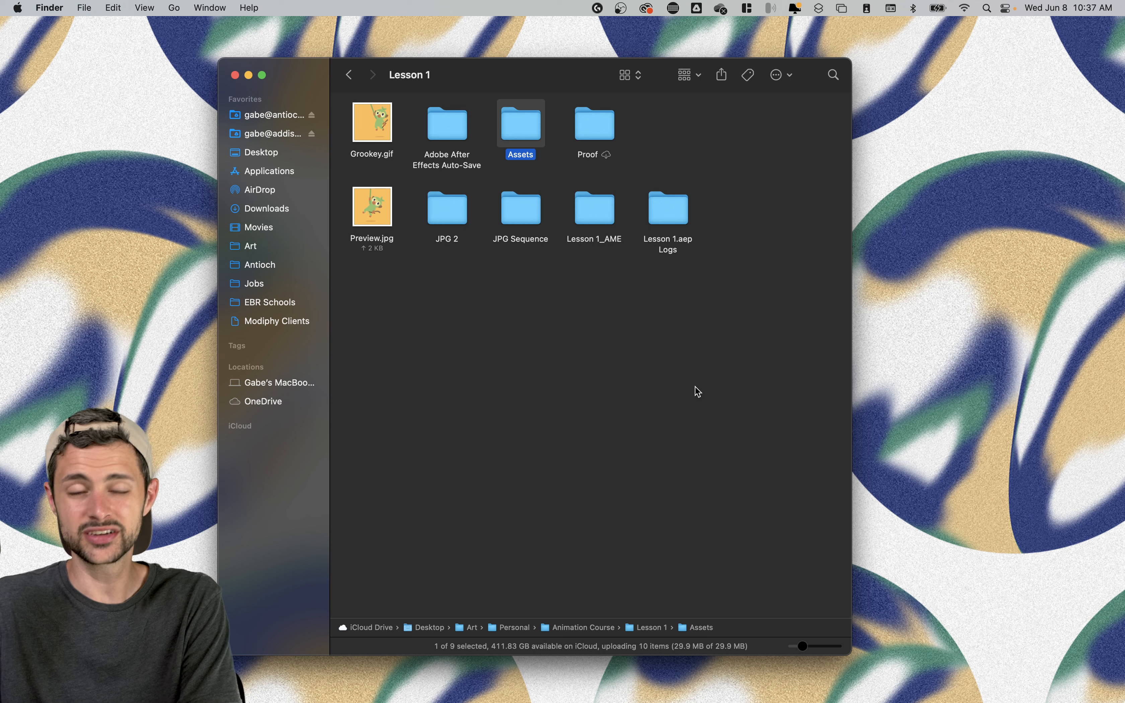
{"action": "left_click", "coordinate": [593, 208]}
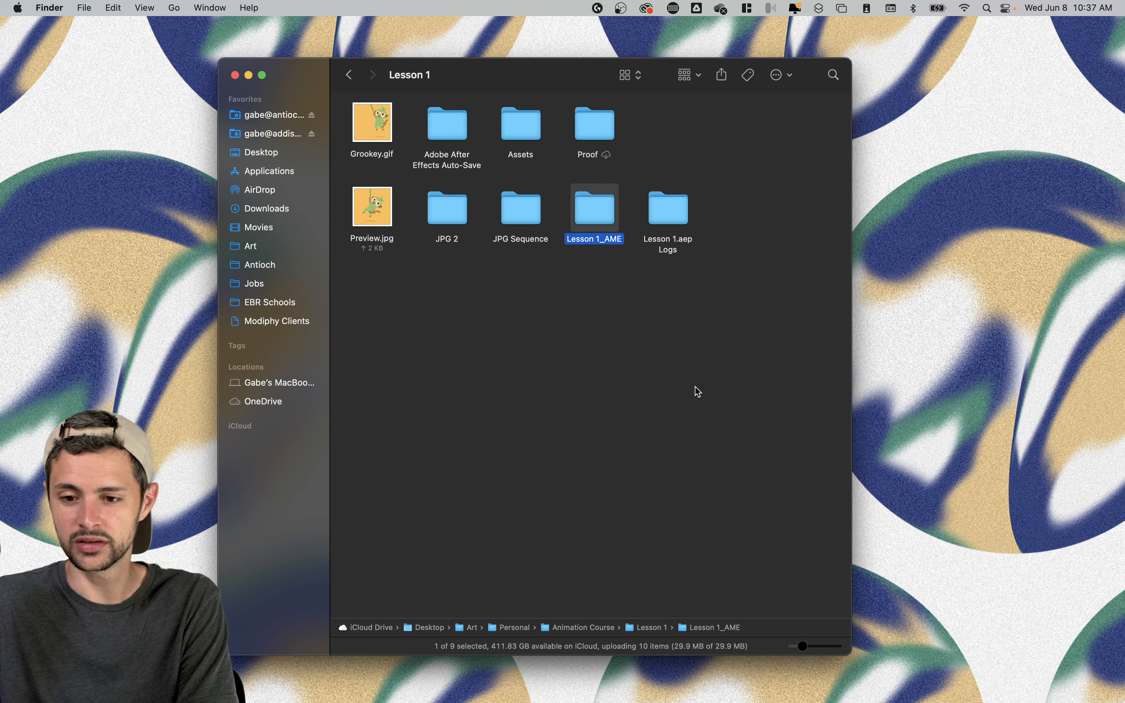
{"action": "left_click", "coordinate": [371, 122]}
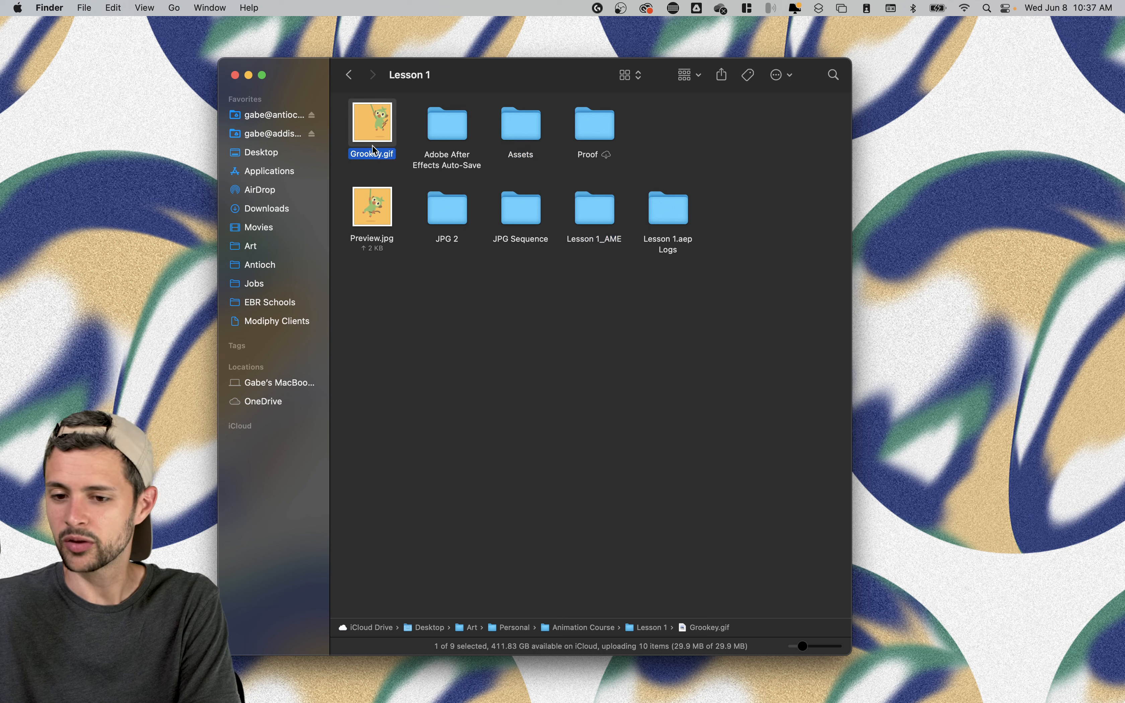
{"action": "mouse_move", "coordinate": [543, 334]}
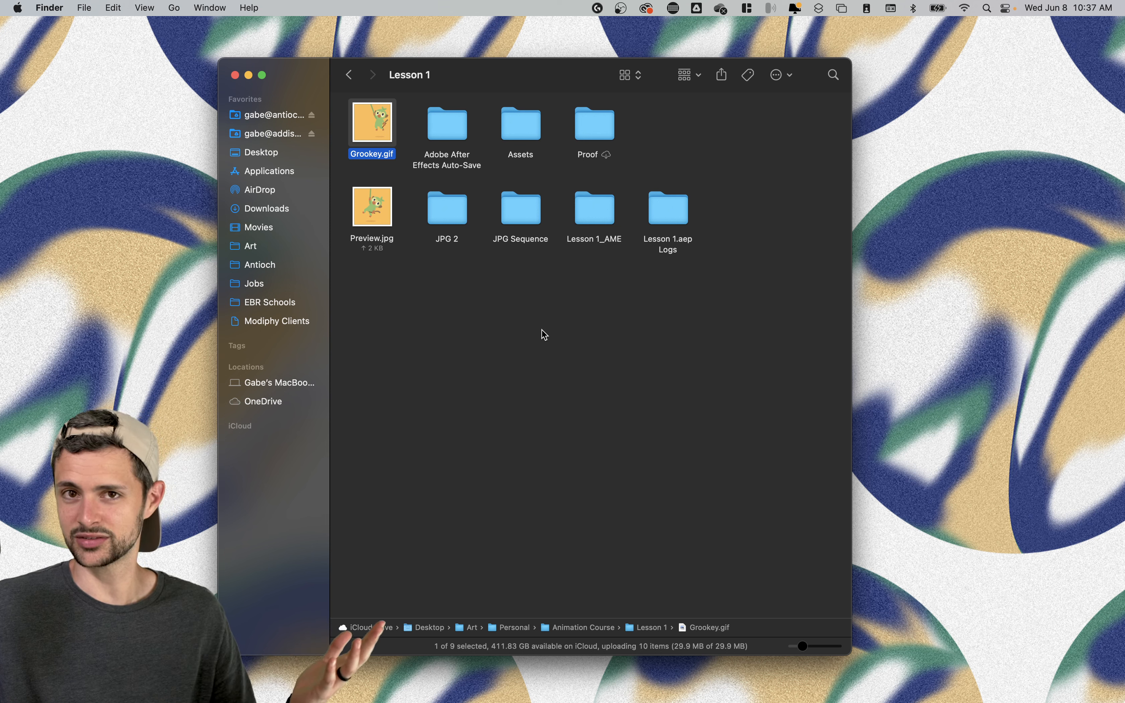
{"action": "mouse_move", "coordinate": [285, 327]}
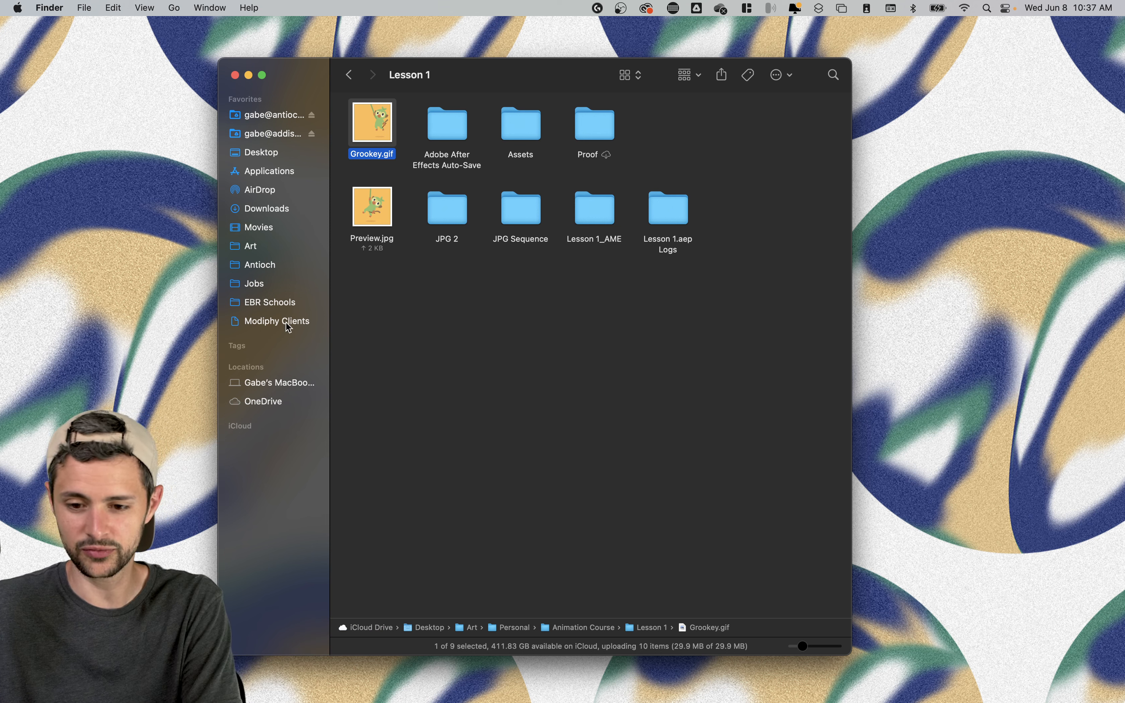
Open Modiphy Clients in a second tab and scroll down the client list toward H2Bravo.
{"action": "left_click", "coordinate": [275, 321]}
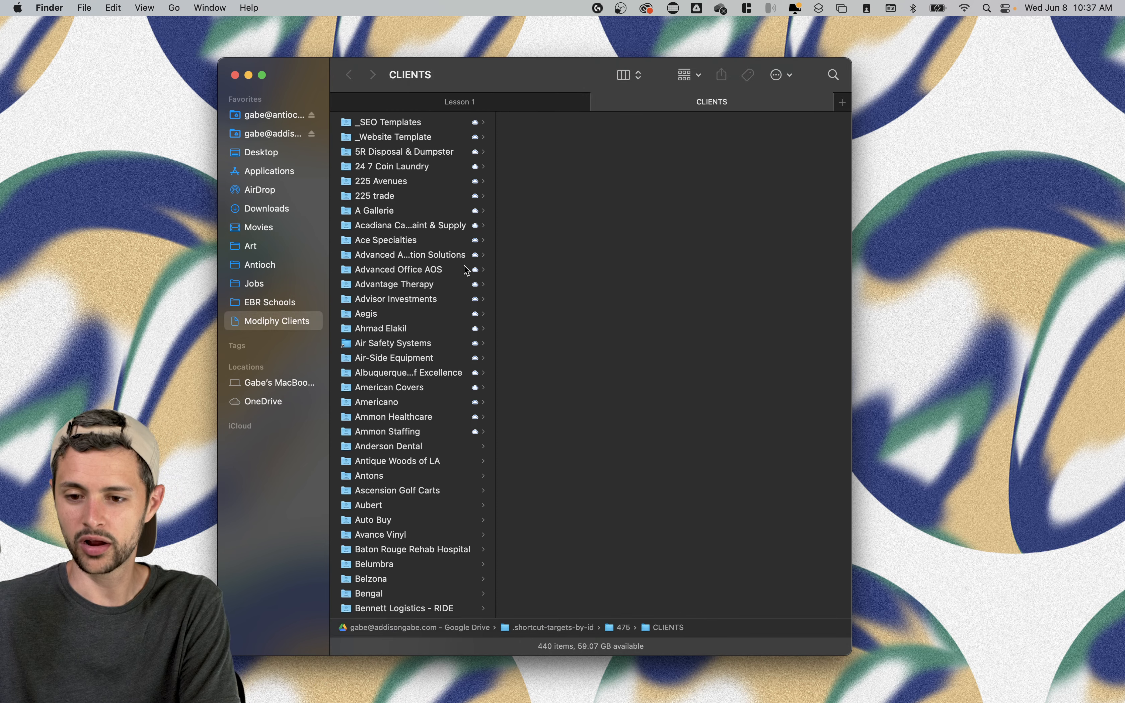
{"action": "scroll", "scroll_direction": "down", "scroll_amount": 3}
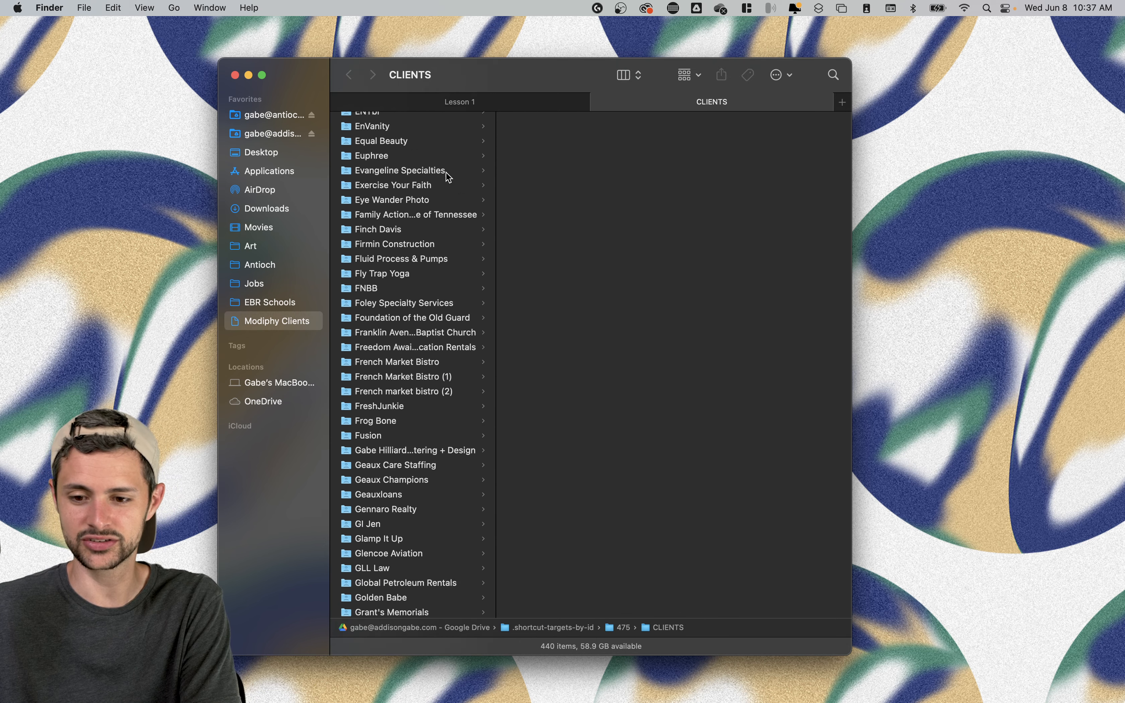
{"action": "scroll", "scroll_direction": "down", "scroll_amount": 3}
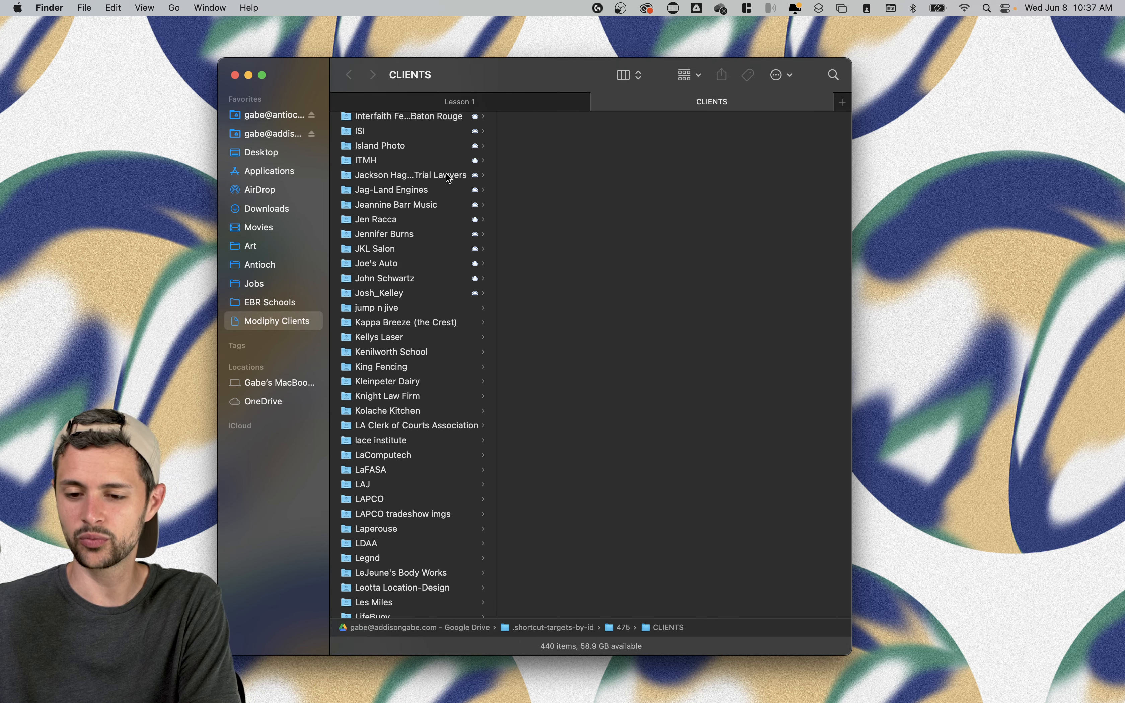
{"action": "scroll", "scroll_direction": "down", "scroll_amount": 3}
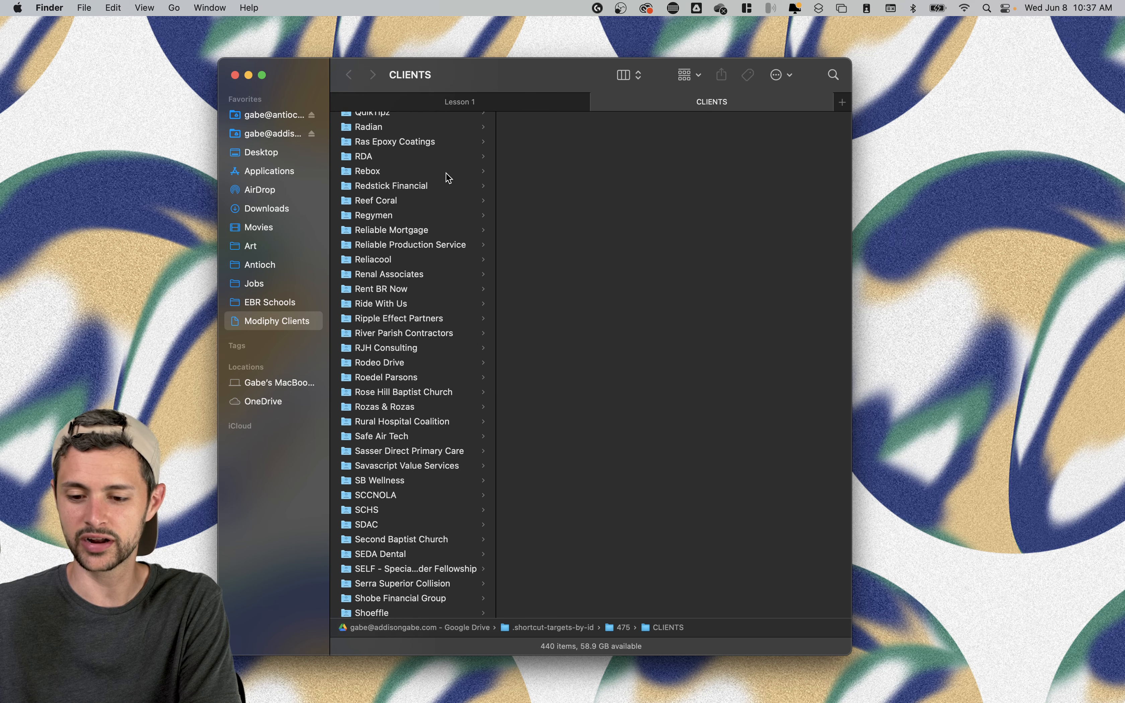
{"action": "scroll", "scroll_direction": "down", "scroll_amount": 3}
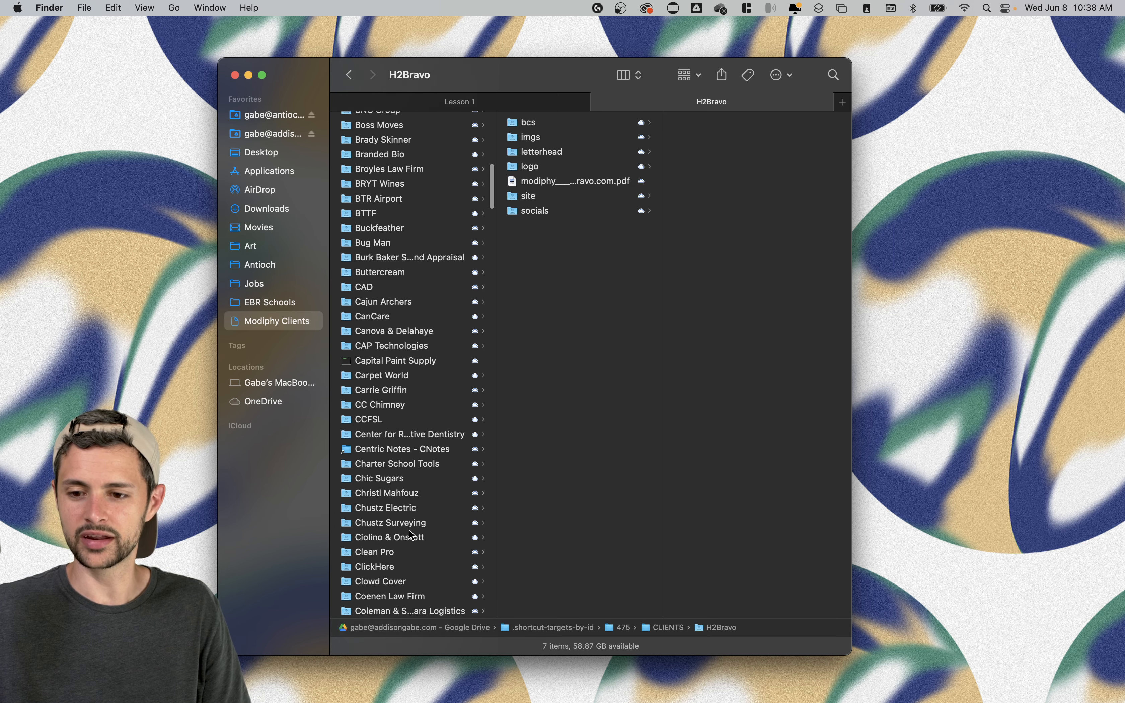
Browse CTi Flyers, Dapper Dazzler and Daniels Washington in column view, ending in the Logo folder.
{"action": "scroll", "scroll_direction": "down", "scroll_amount": 3}
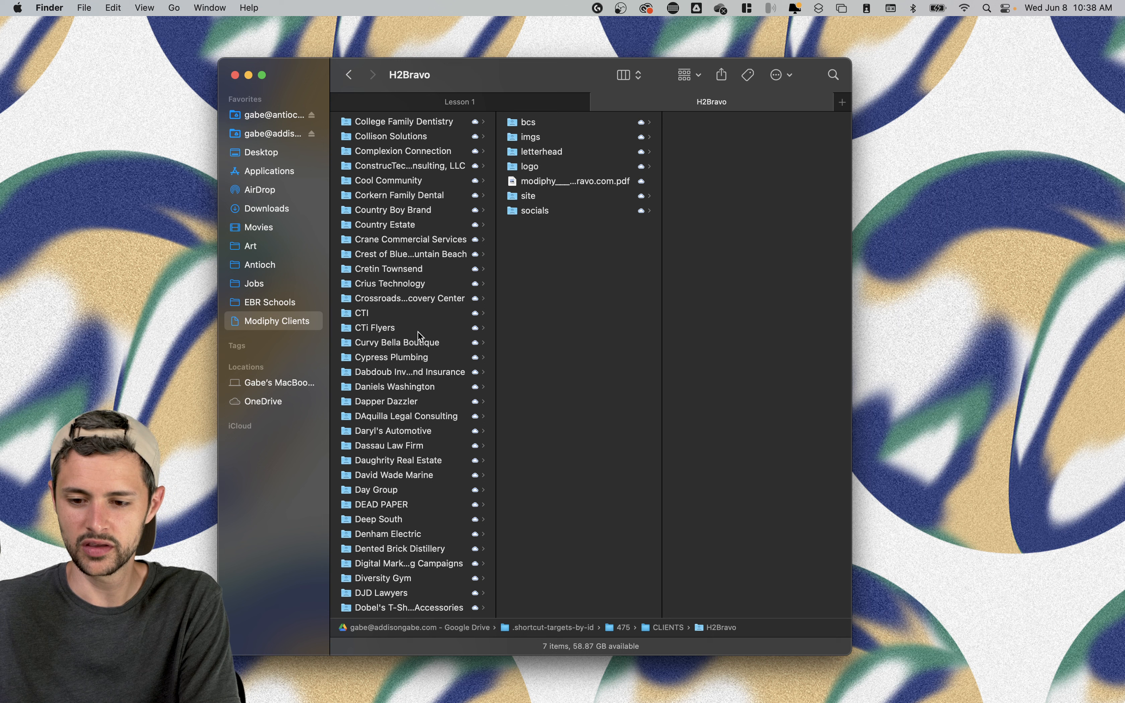
{"action": "left_click", "coordinate": [375, 328]}
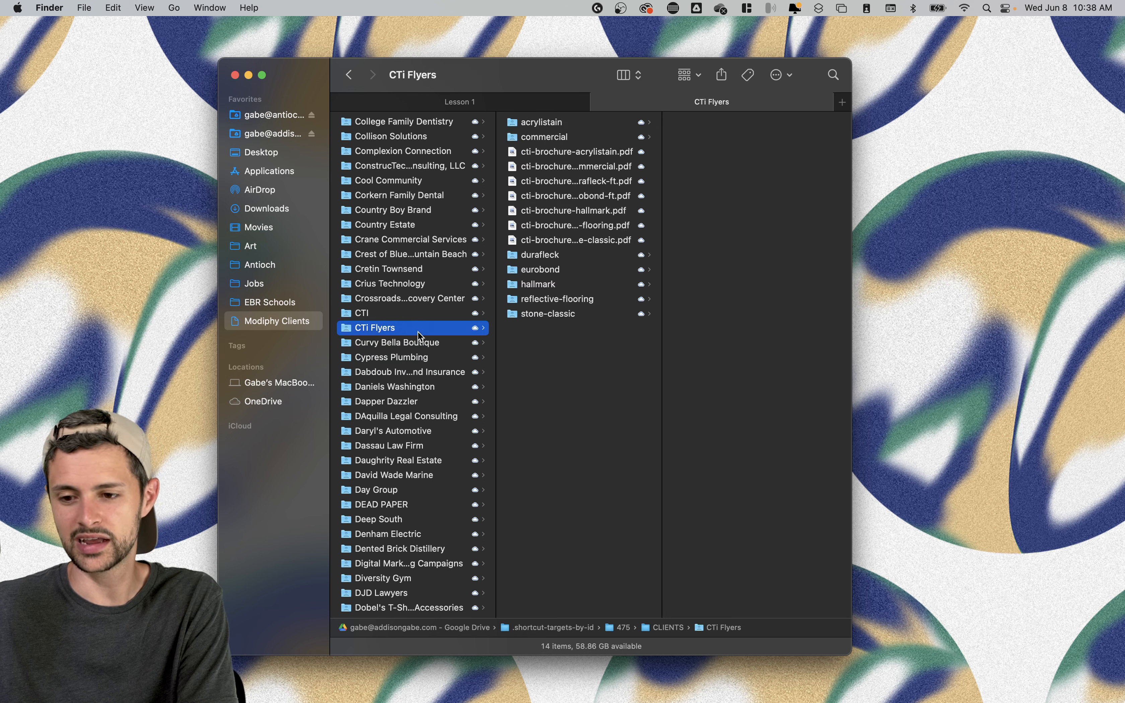
{"action": "left_click", "coordinate": [407, 372]}
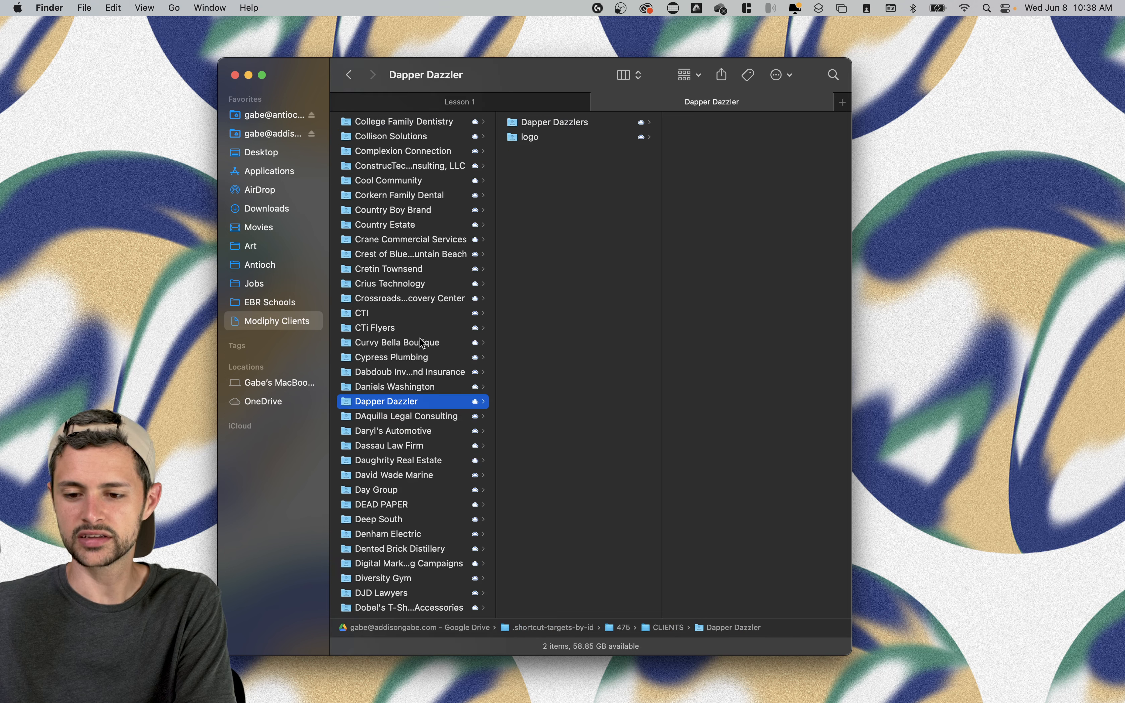
{"action": "left_click", "coordinate": [399, 386]}
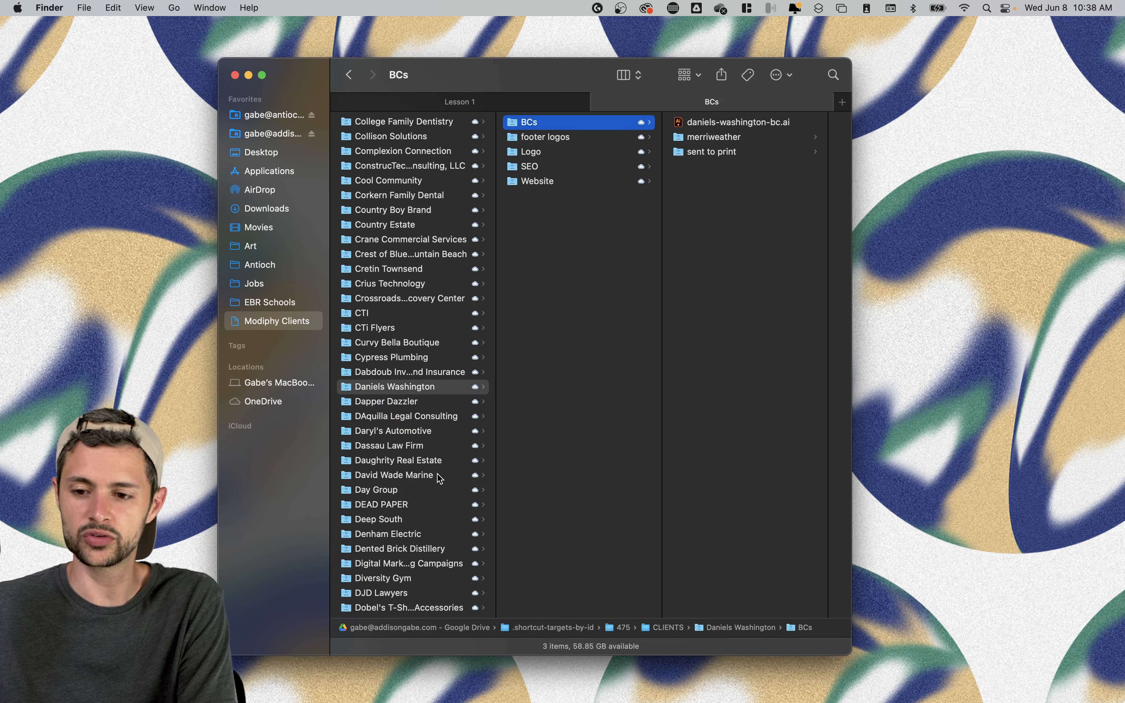
{"action": "left_click", "coordinate": [539, 181]}
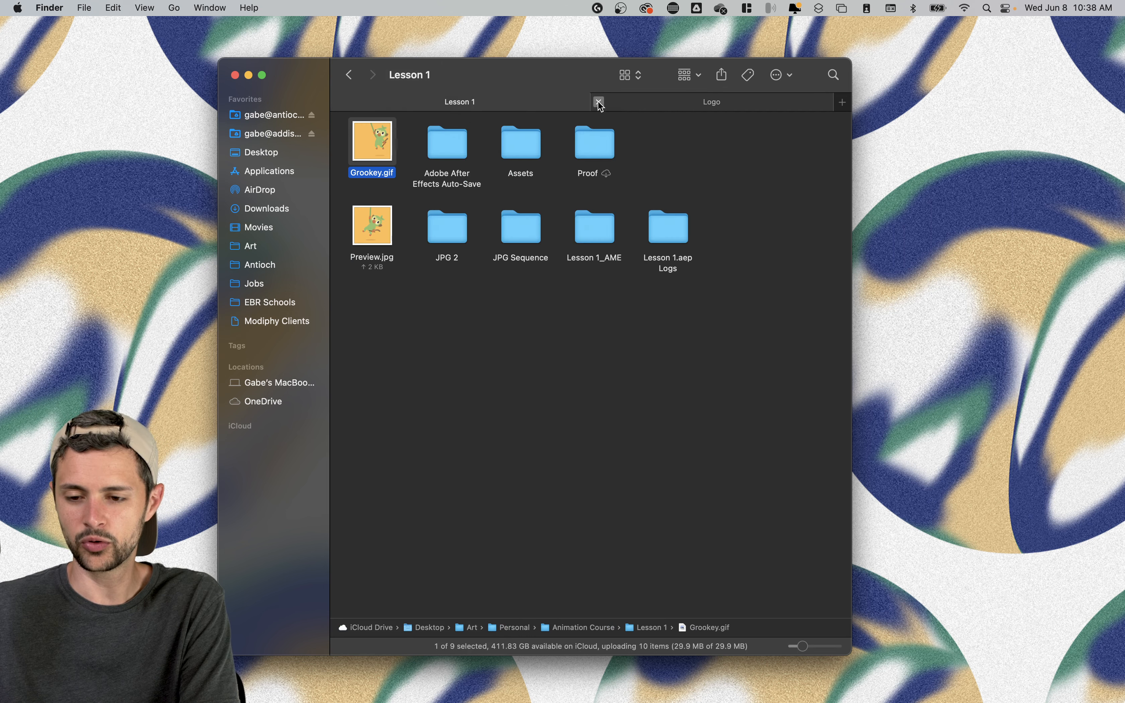
Close the client tab and Quick Look the Grookey.gif animation in Lesson 1.
{"action": "left_click", "coordinate": [598, 102]}
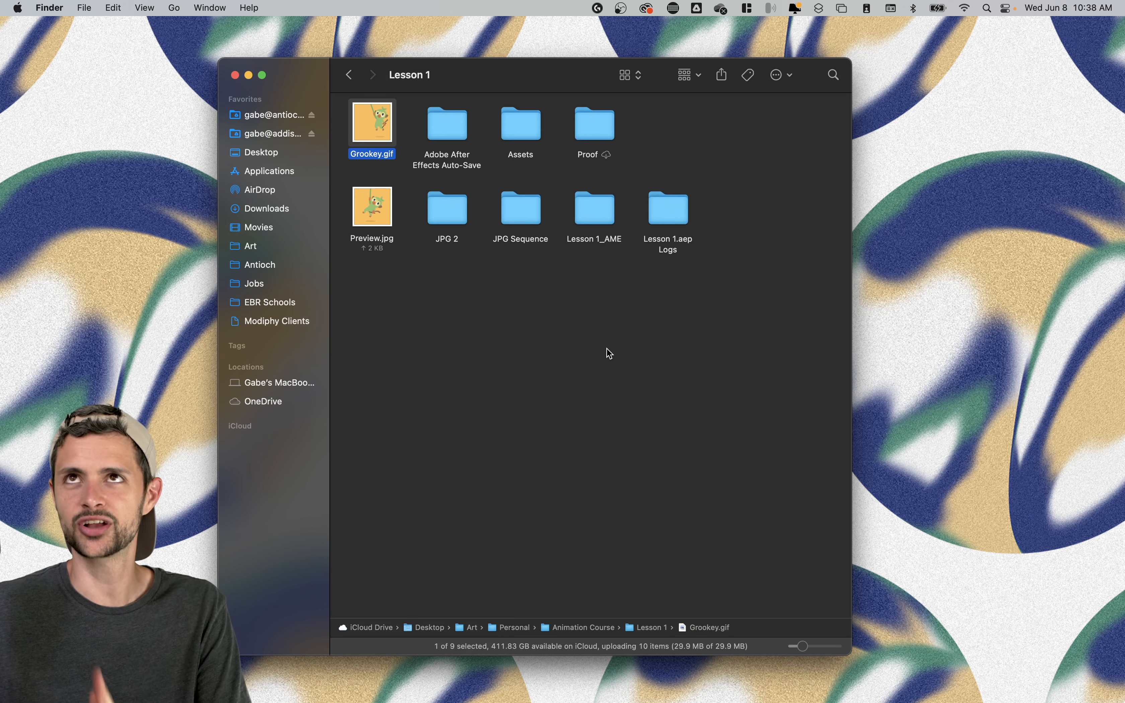
{"action": "mouse_move", "coordinate": [427, 165]}
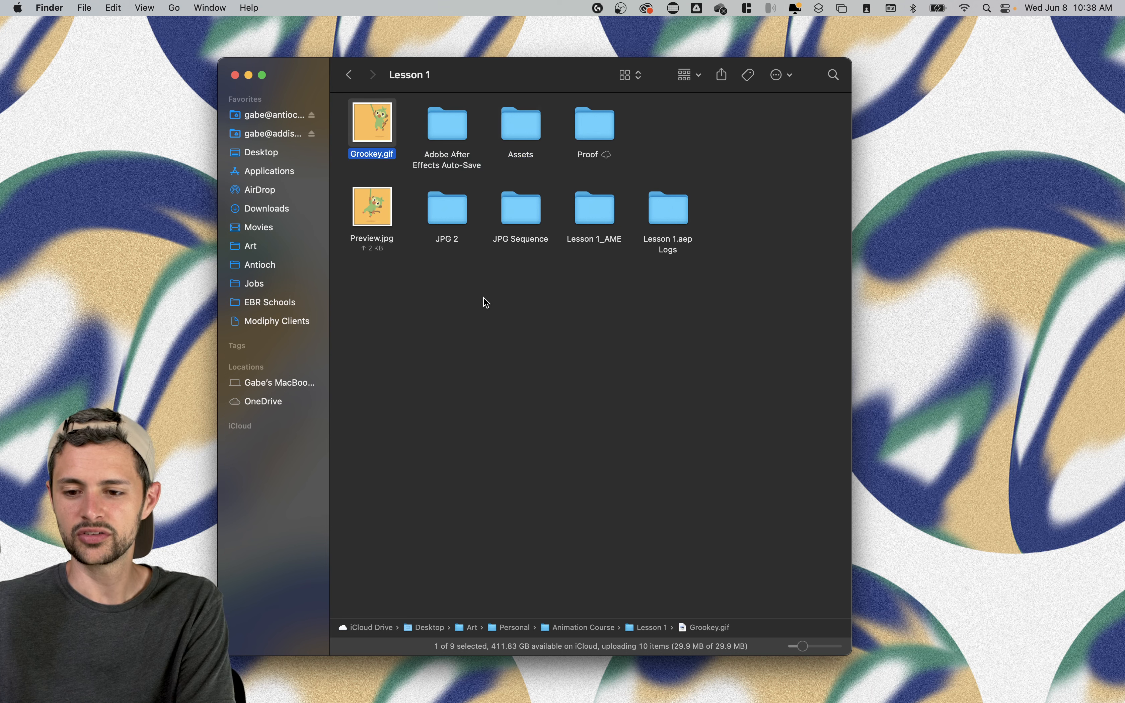
{"action": "key", "text": "space"}
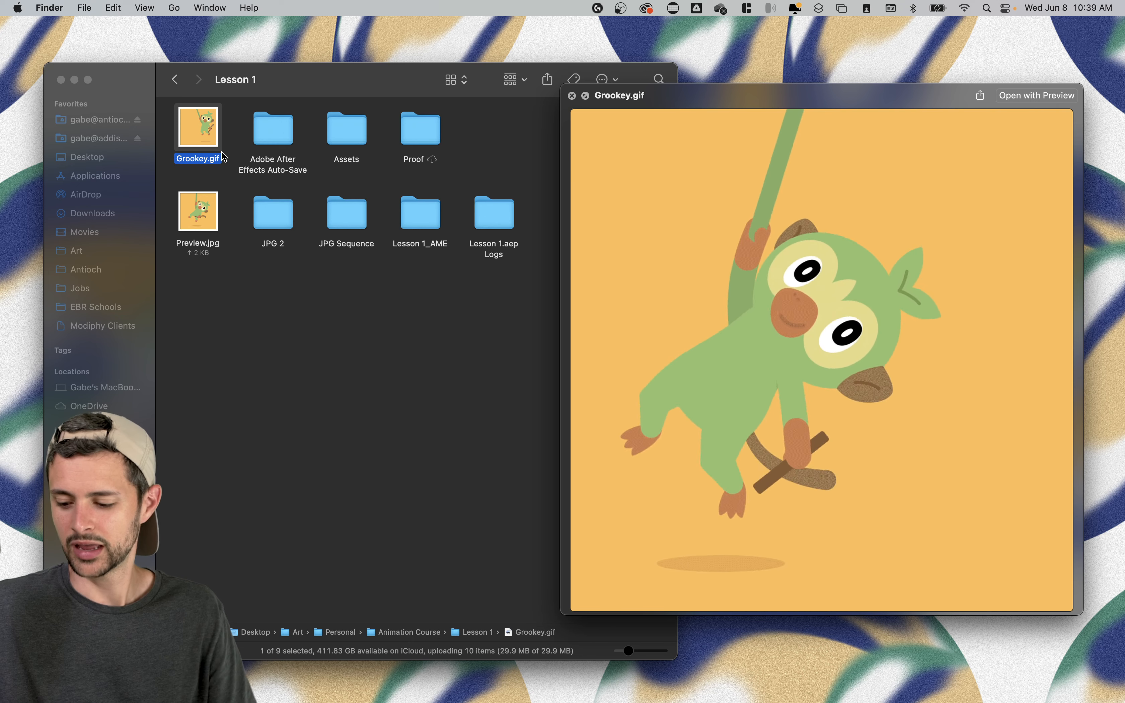
Preview the Lesson 1_AME and Proof folders, step into Assets and back to Lesson 1.
{"action": "left_click", "coordinate": [420, 213]}
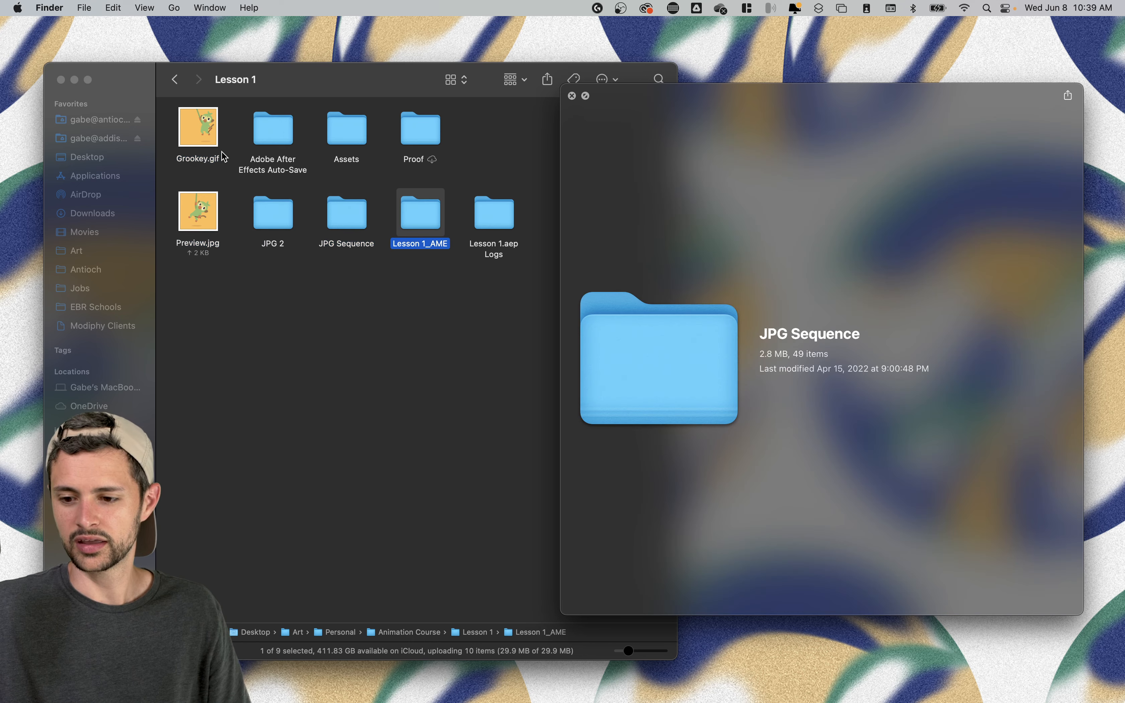
{"action": "left_click", "coordinate": [420, 130]}
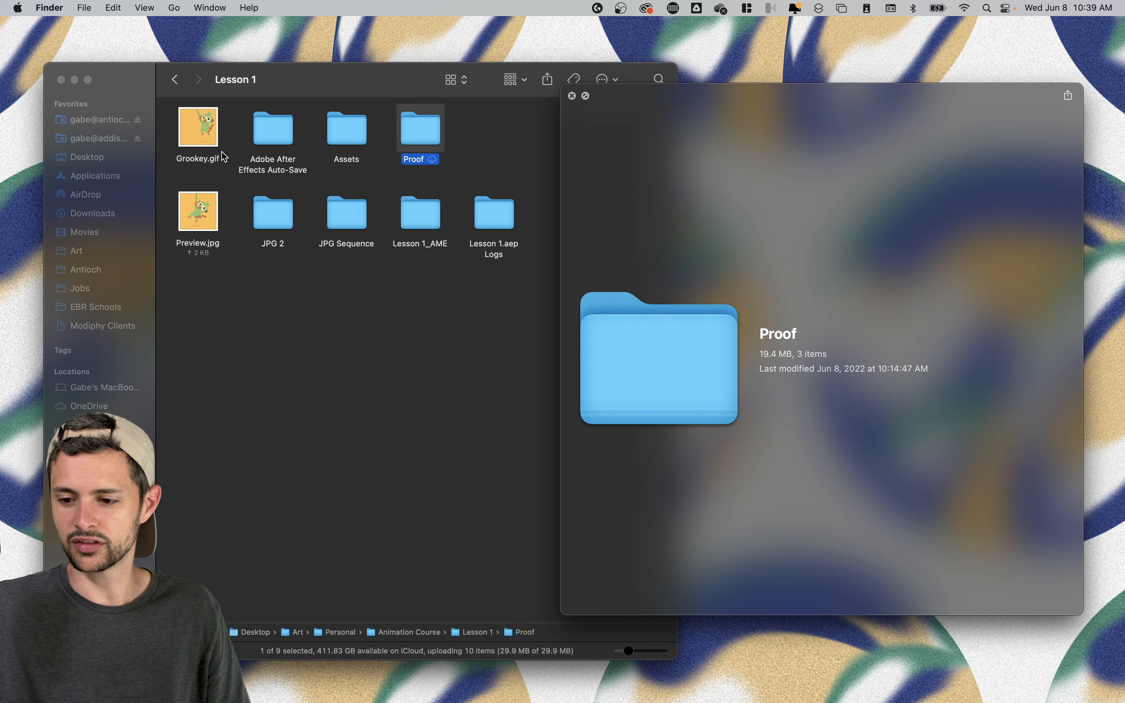
{"action": "double_click", "coordinate": [347, 128]}
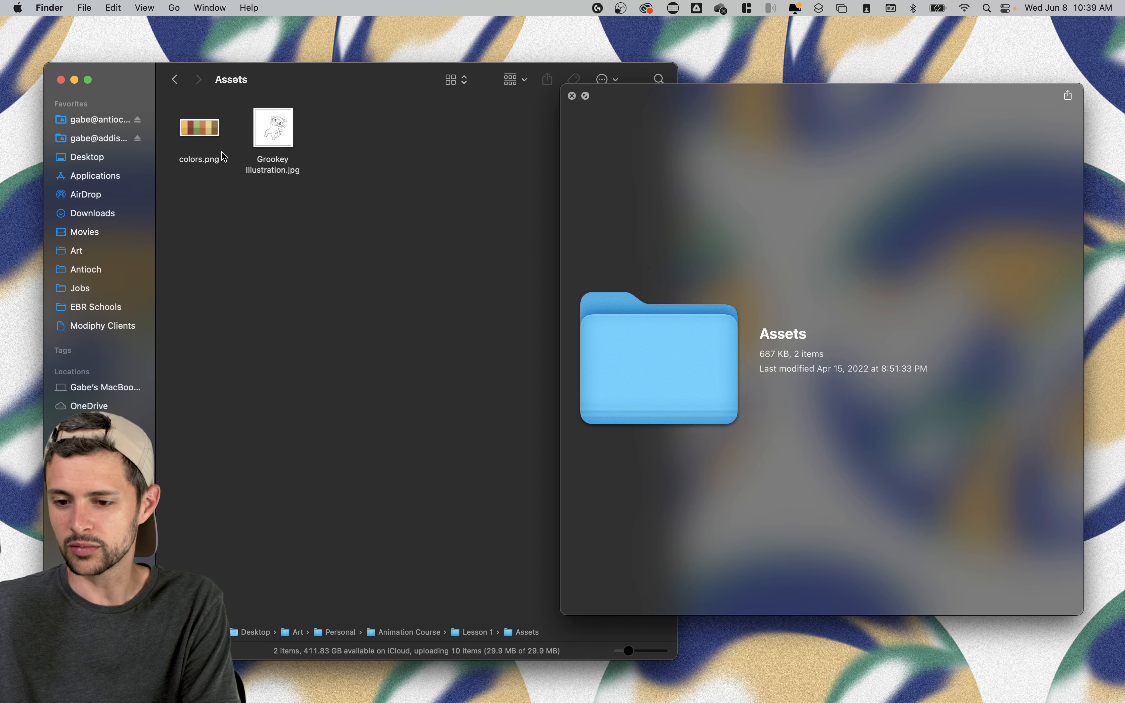
{"action": "left_click", "coordinate": [199, 128]}
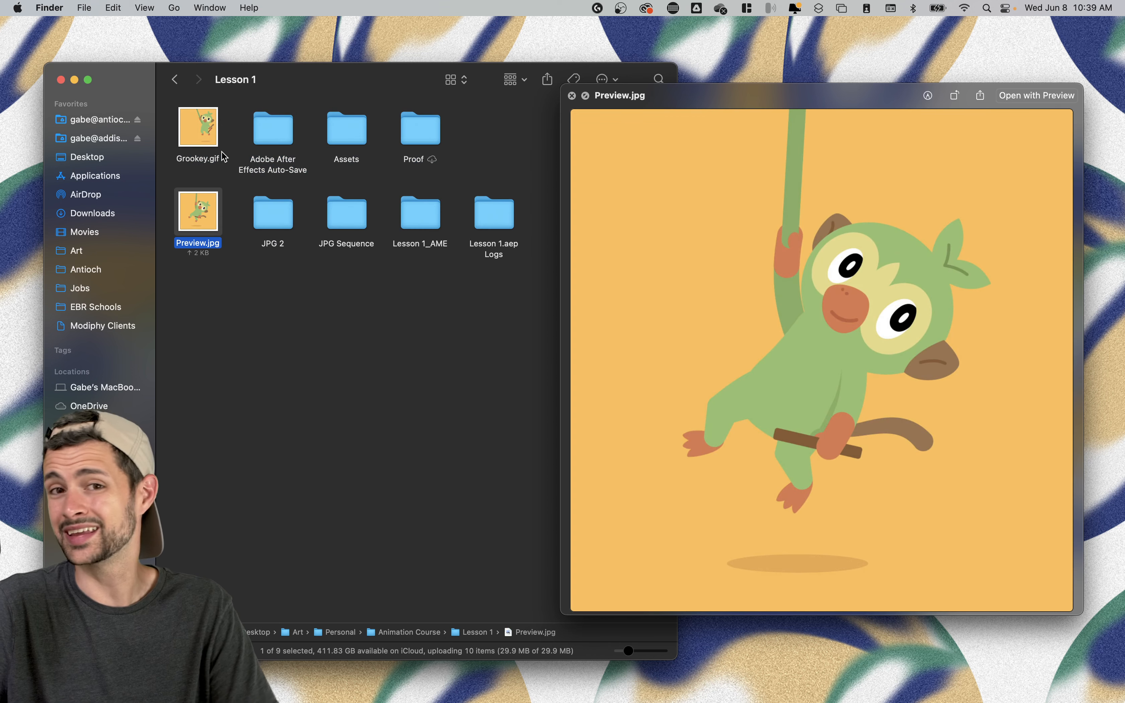
Preview the JPG 2 folder and Grookey.gif, then Quick Look the Preview.jpg monkey image.
{"action": "left_click", "coordinate": [272, 212]}
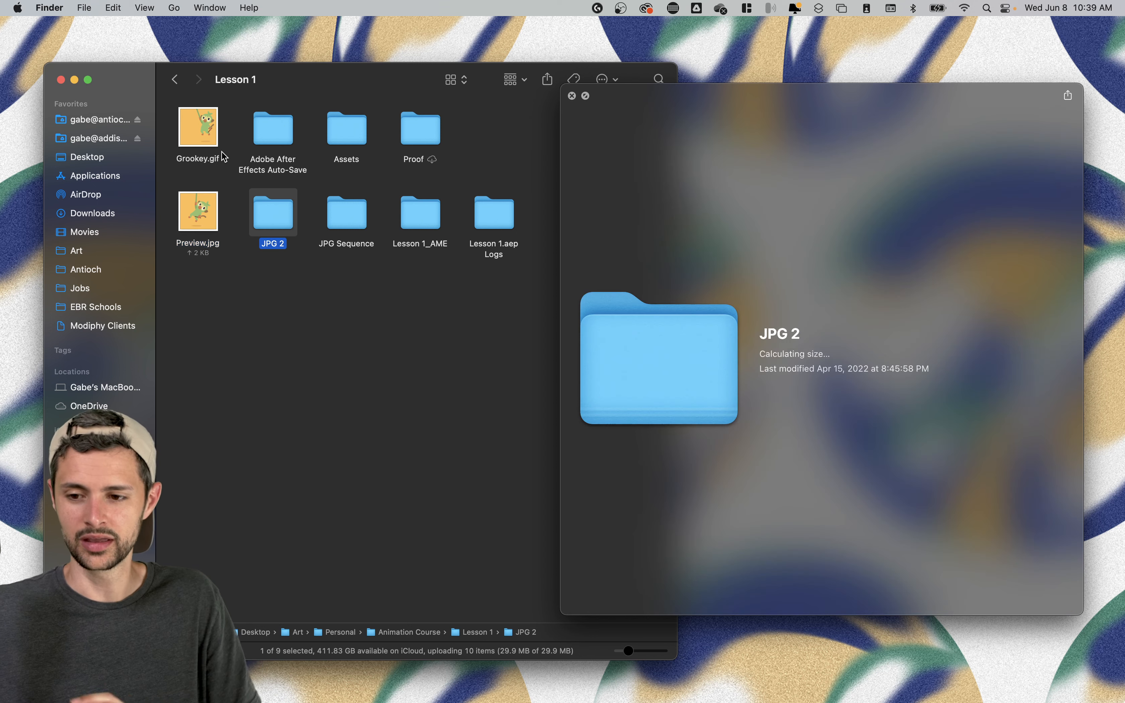
{"action": "left_click", "coordinate": [198, 128]}
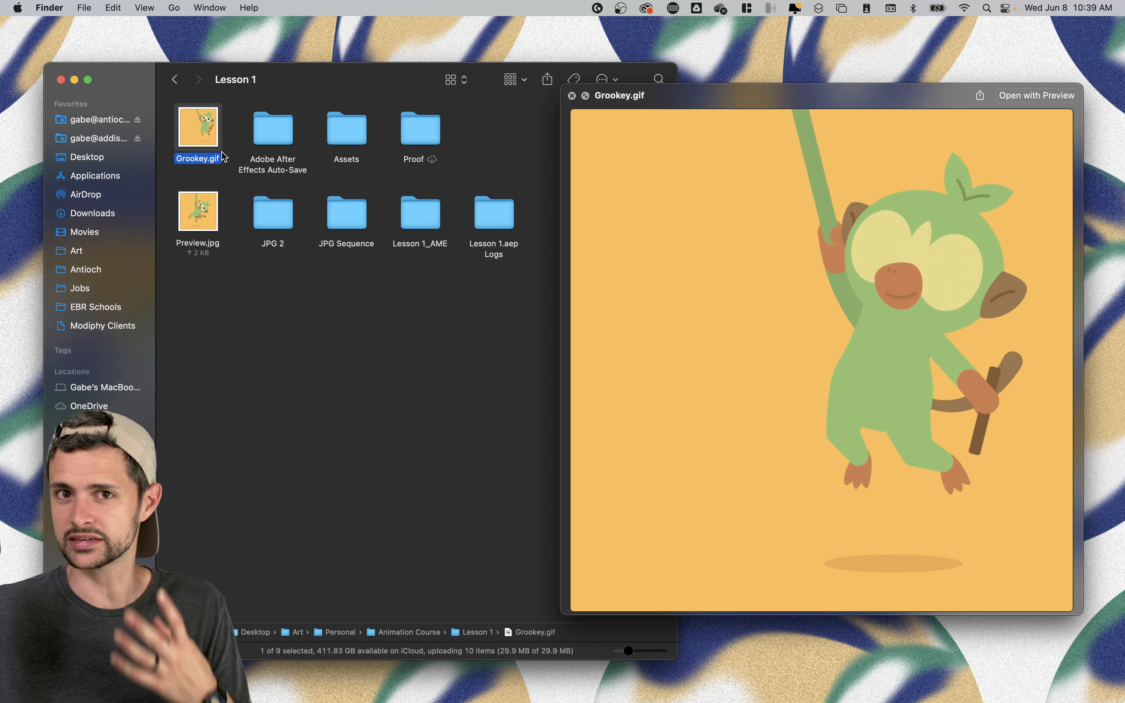
{"action": "left_click", "coordinate": [572, 94]}
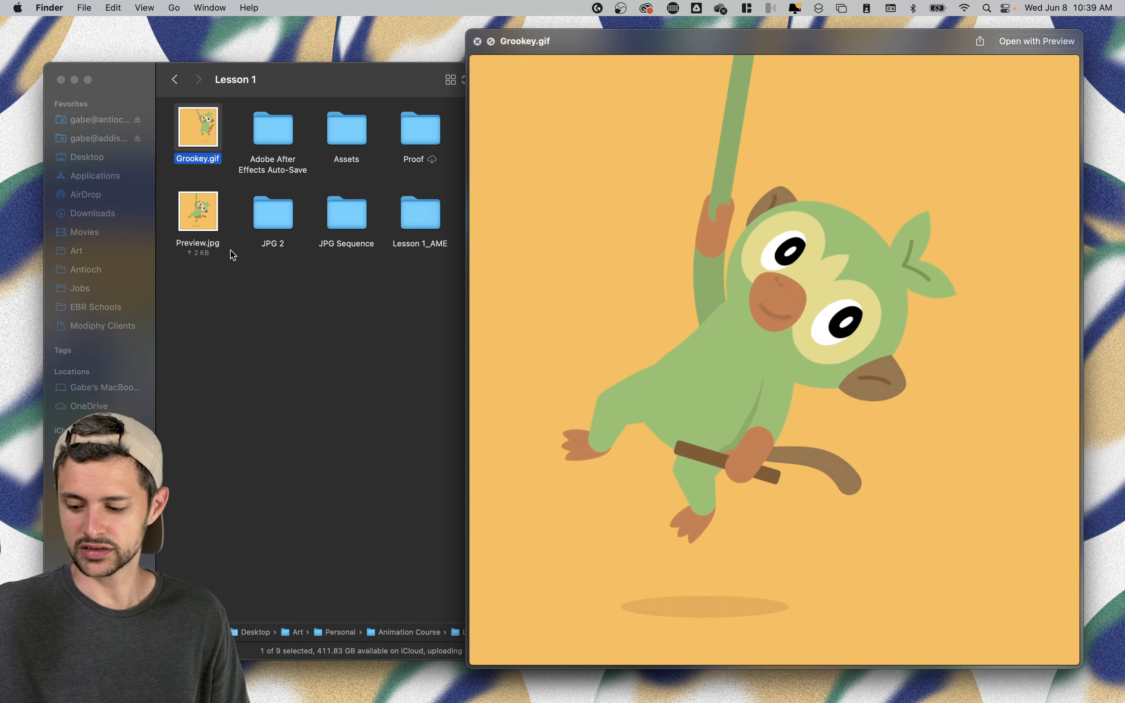
{"action": "left_click", "coordinate": [197, 210]}
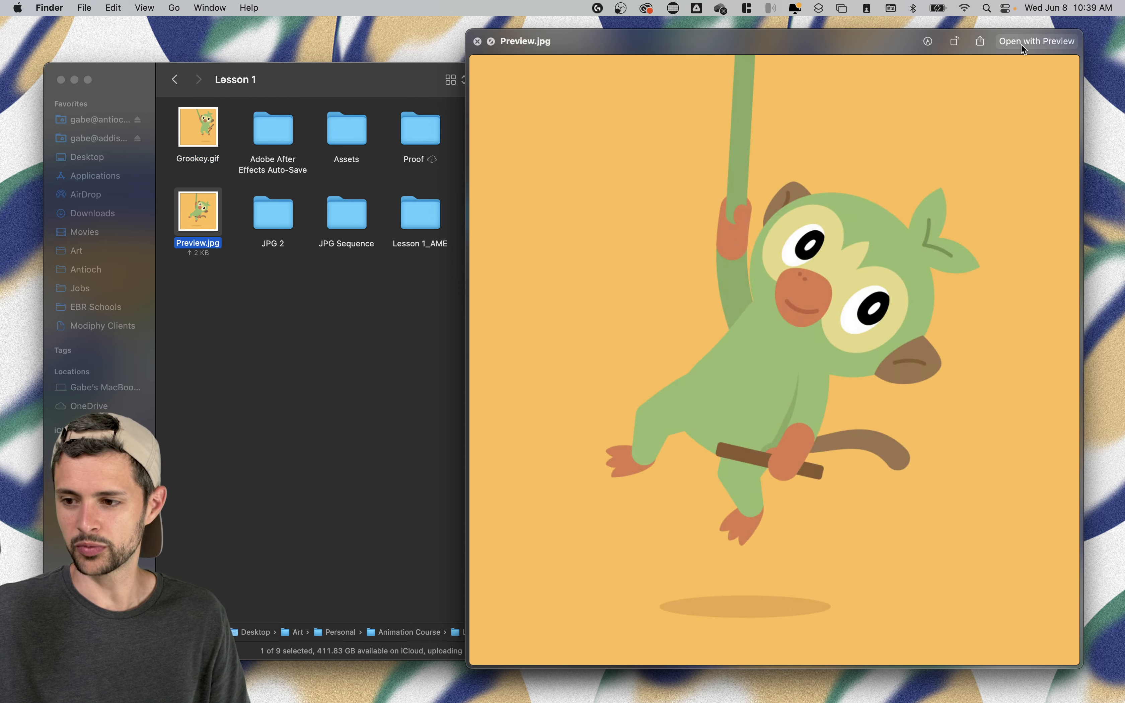
Open Preview.jpg from Quick Look into its own Preview image window.
{"action": "left_click", "coordinate": [1036, 41]}
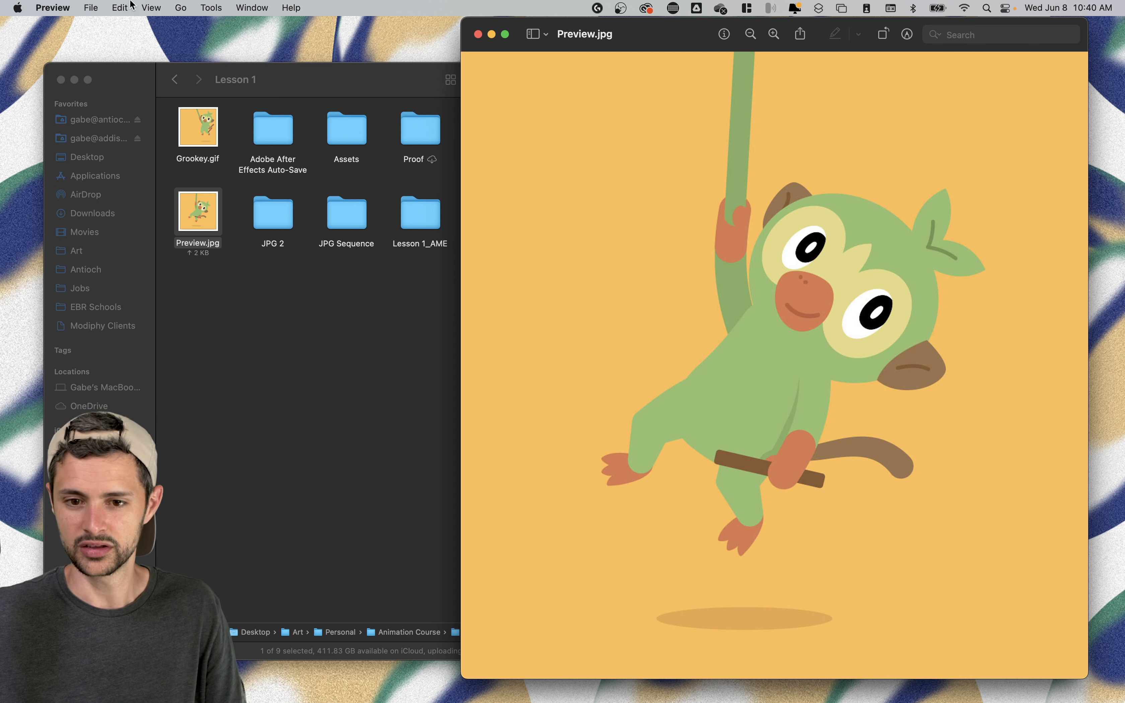
{"action": "left_click", "coordinate": [92, 7]}
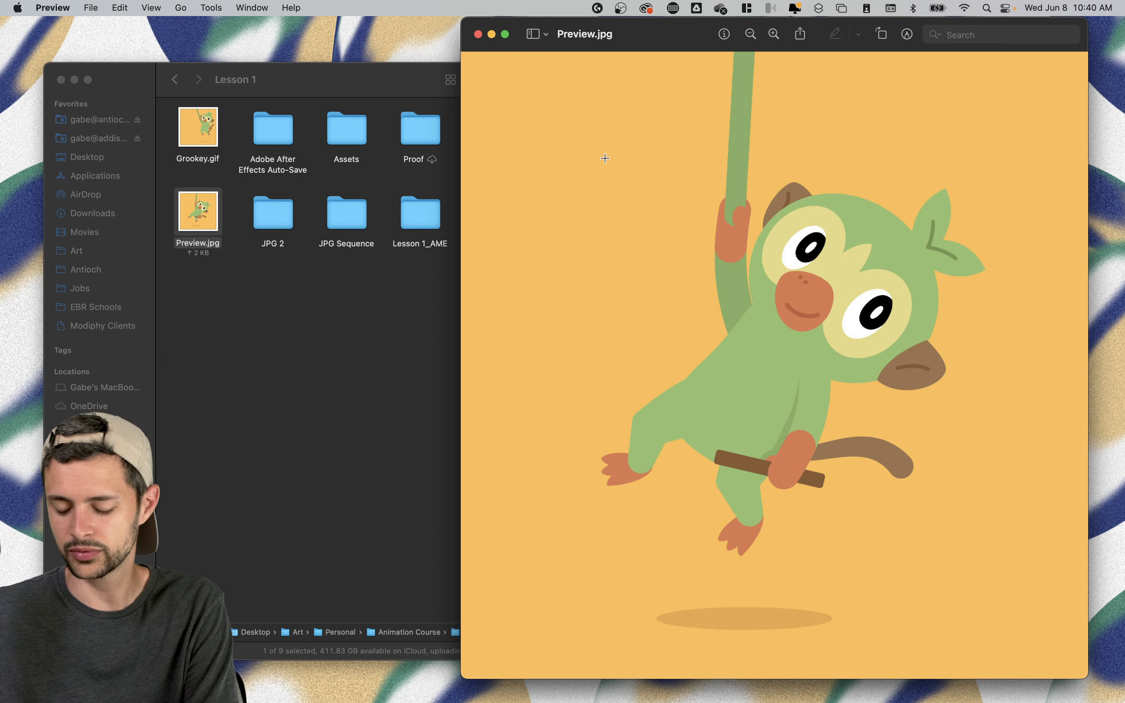
Duplicate the monkey image via File > Duplicate, bringing up a save sheet for 'Preview copy'.
{"action": "left_click", "coordinate": [90, 7]}
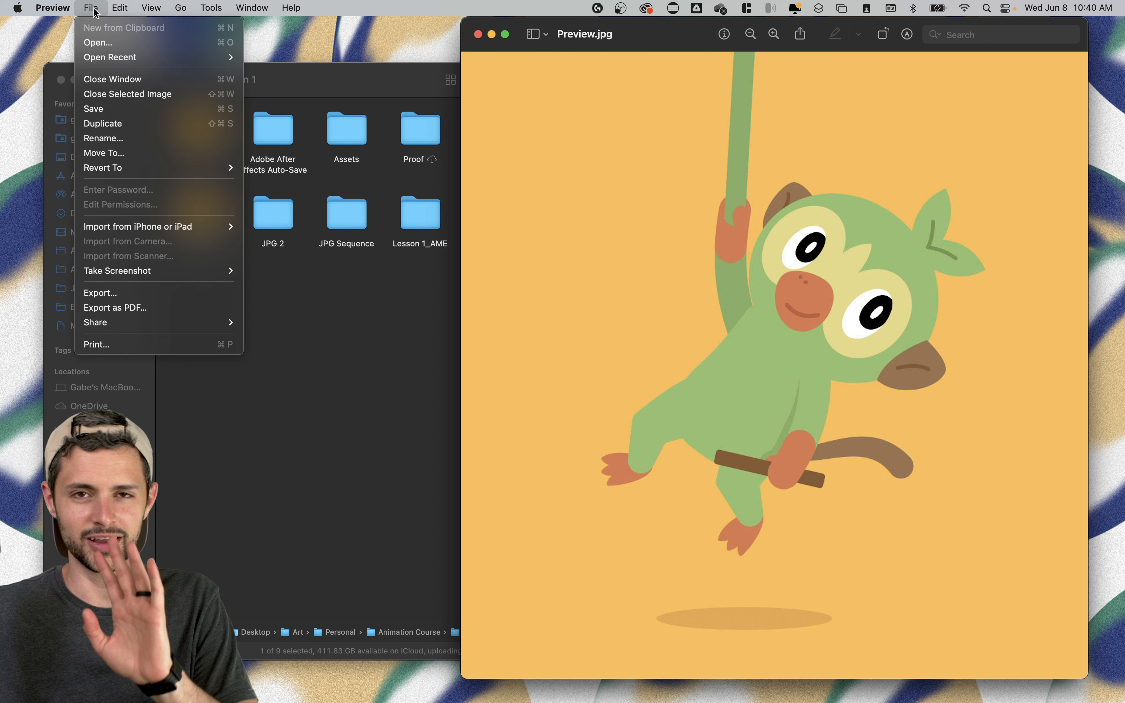
{"action": "mouse_move", "coordinate": [102, 123]}
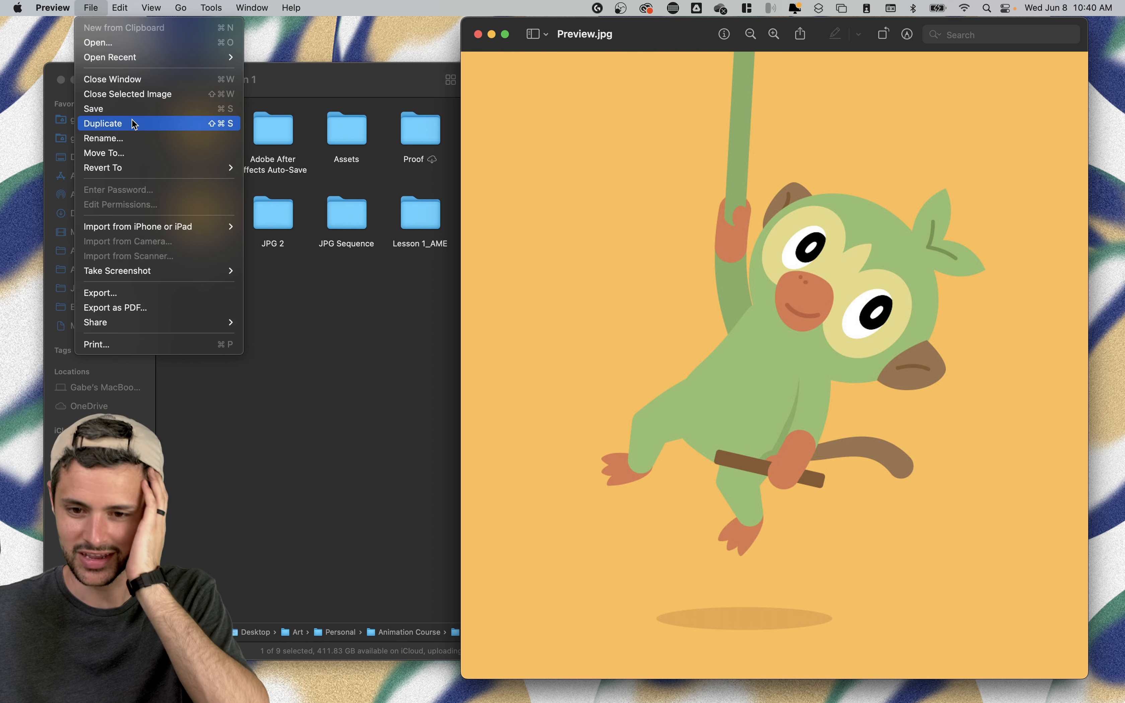
{"action": "left_click", "coordinate": [102, 123]}
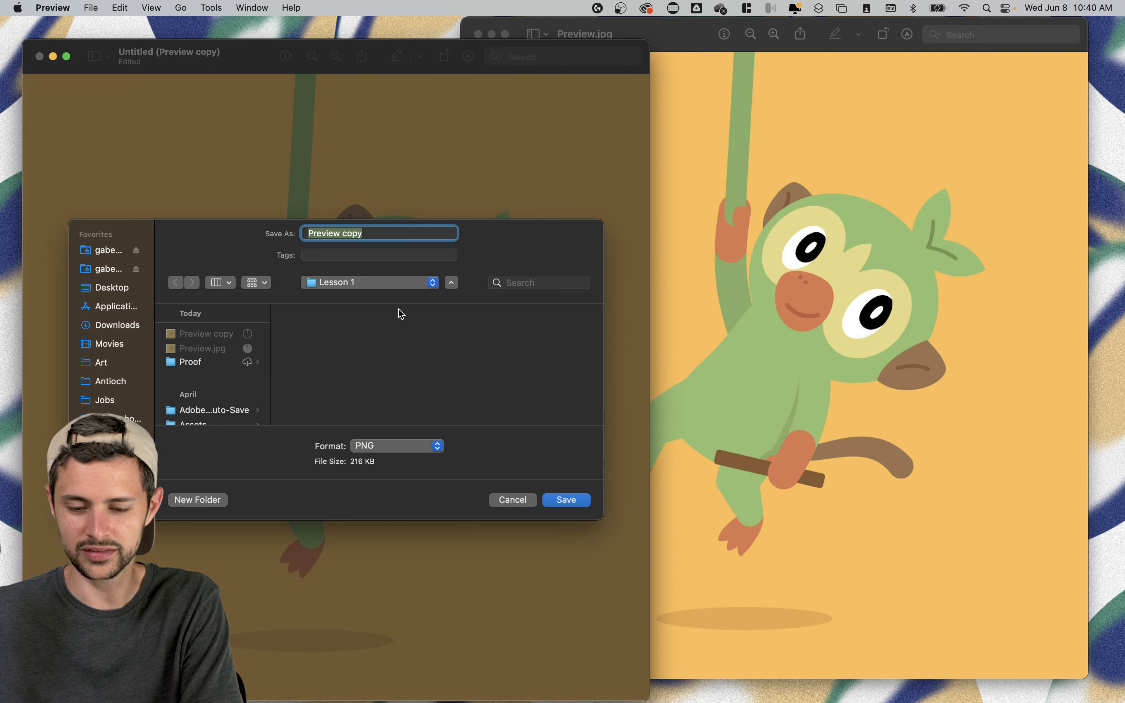
{"action": "mouse_move", "coordinate": [347, 287]}
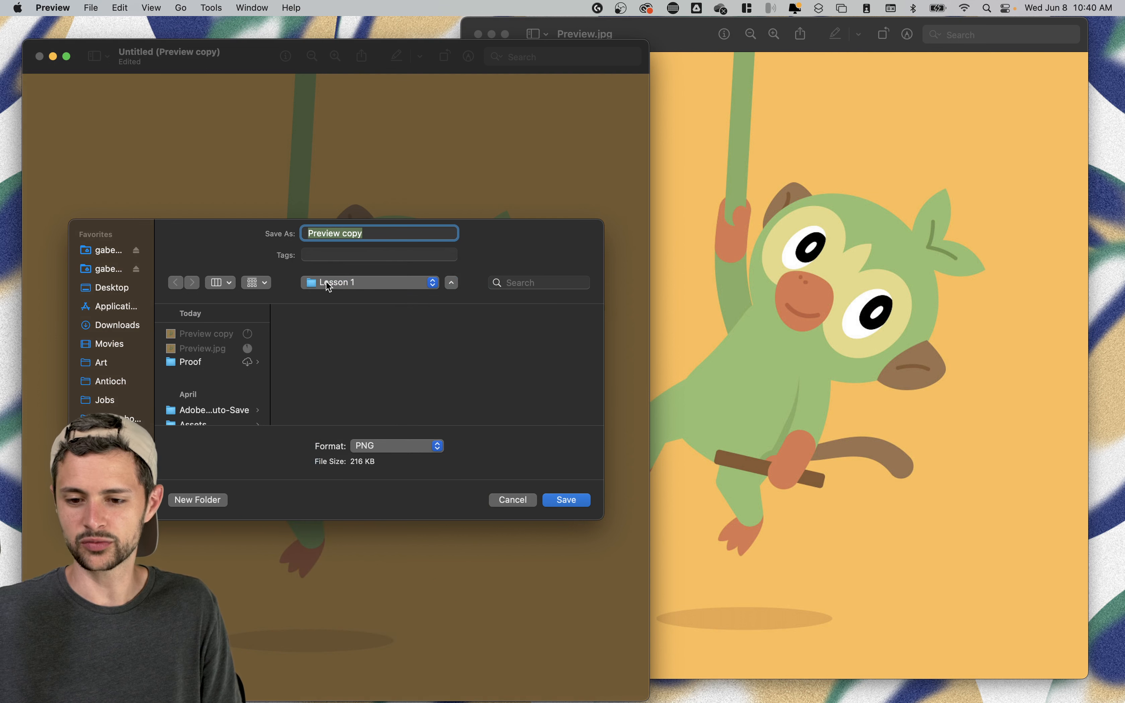
{"action": "mouse_move", "coordinate": [338, 278]}
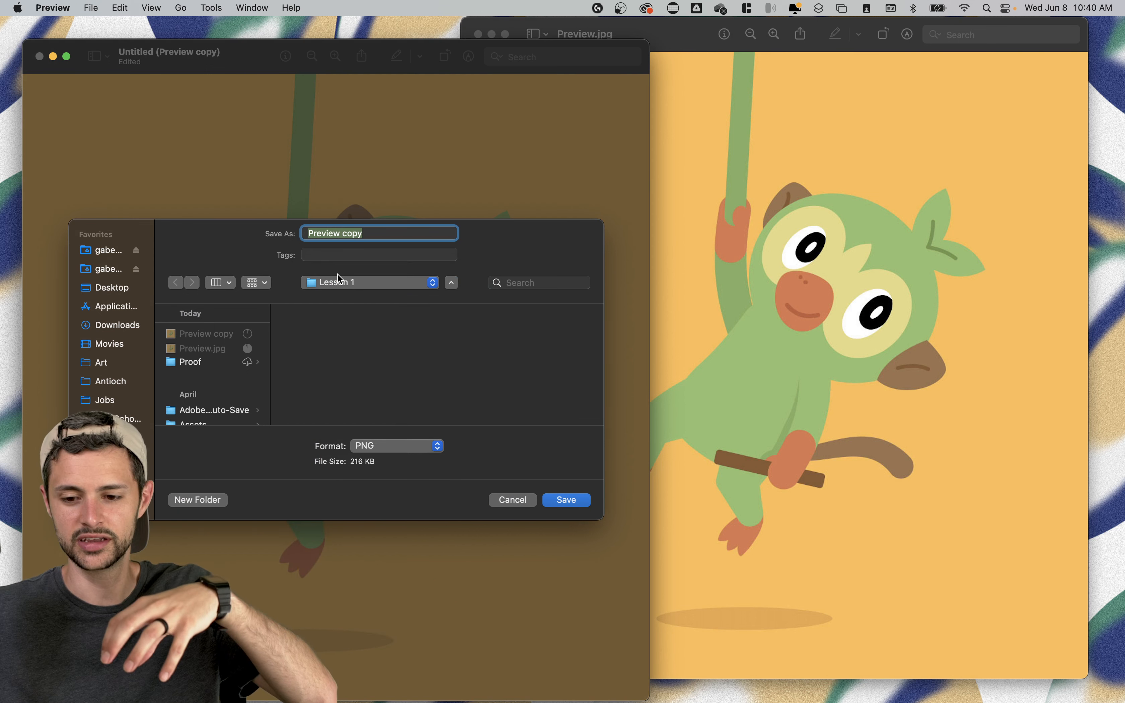
Browse the Where pop-up's recent places, trying Final and settling back on Lesson 1.
{"action": "left_click", "coordinate": [370, 282]}
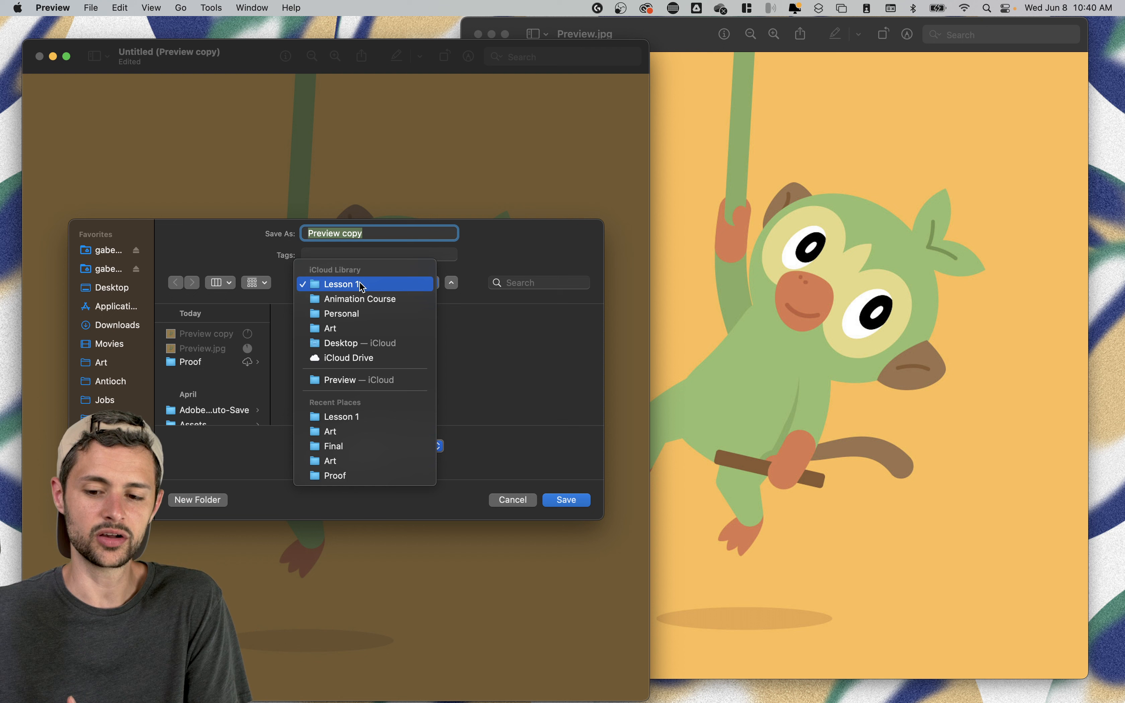
{"action": "left_click", "coordinate": [338, 283]}
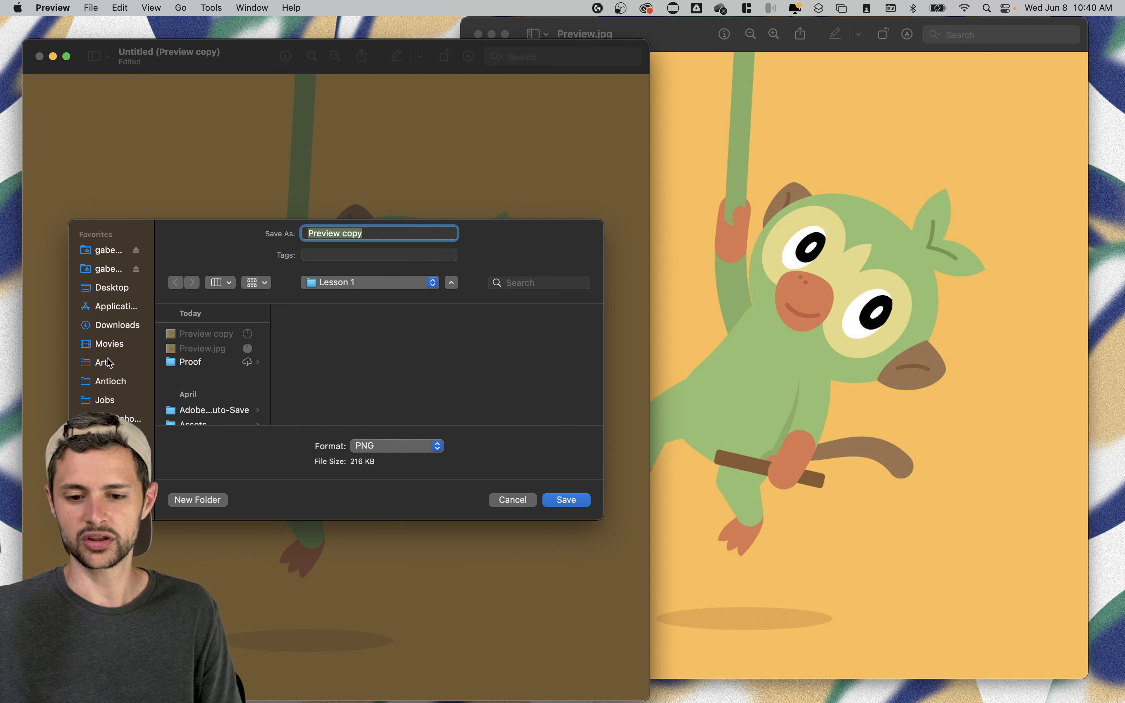
{"action": "mouse_move", "coordinate": [290, 314]}
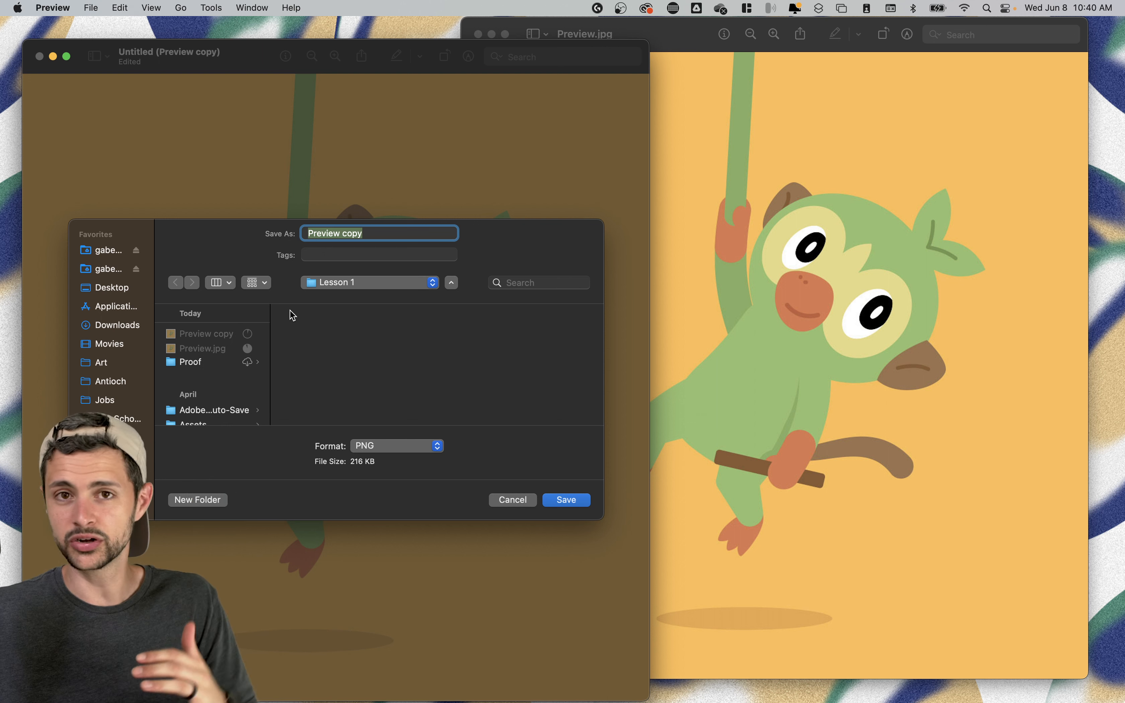
{"action": "left_click", "coordinate": [370, 281]}
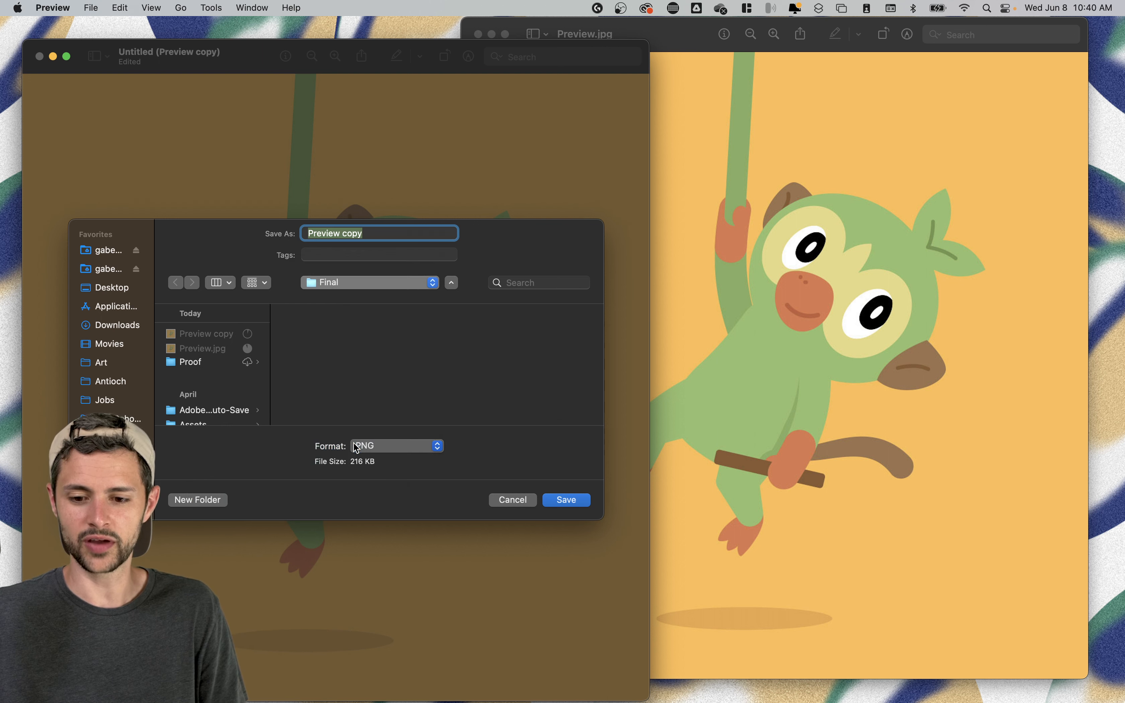
{"action": "left_click", "coordinate": [368, 282]}
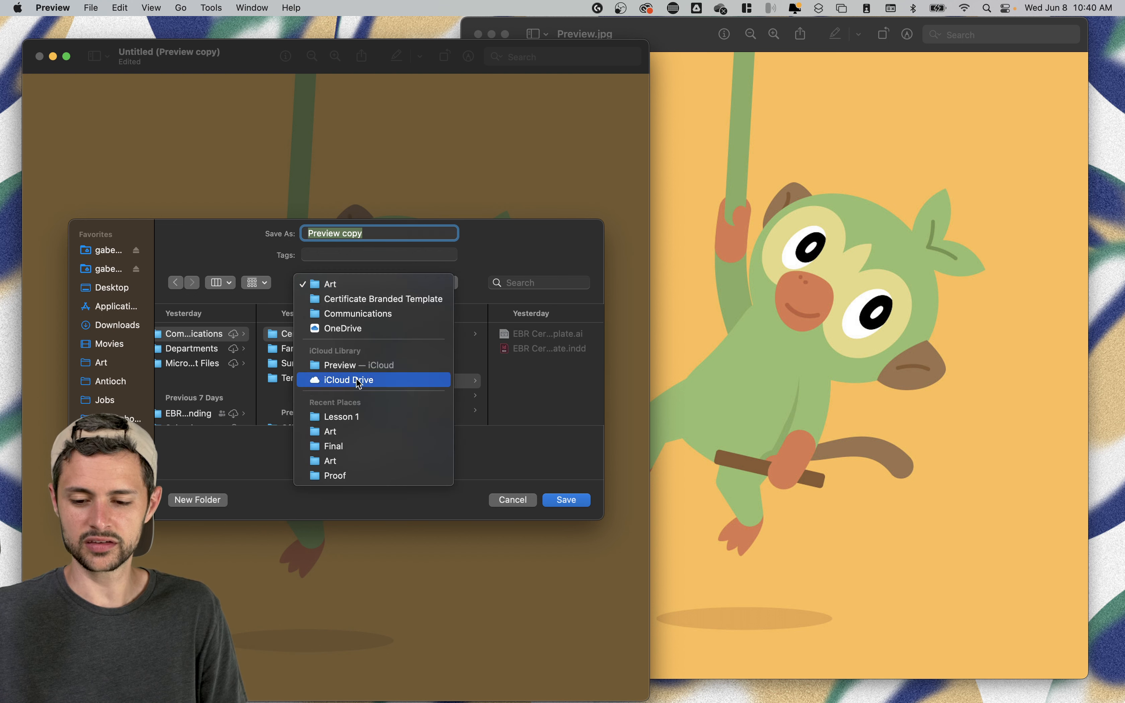
{"action": "mouse_move", "coordinate": [352, 416]}
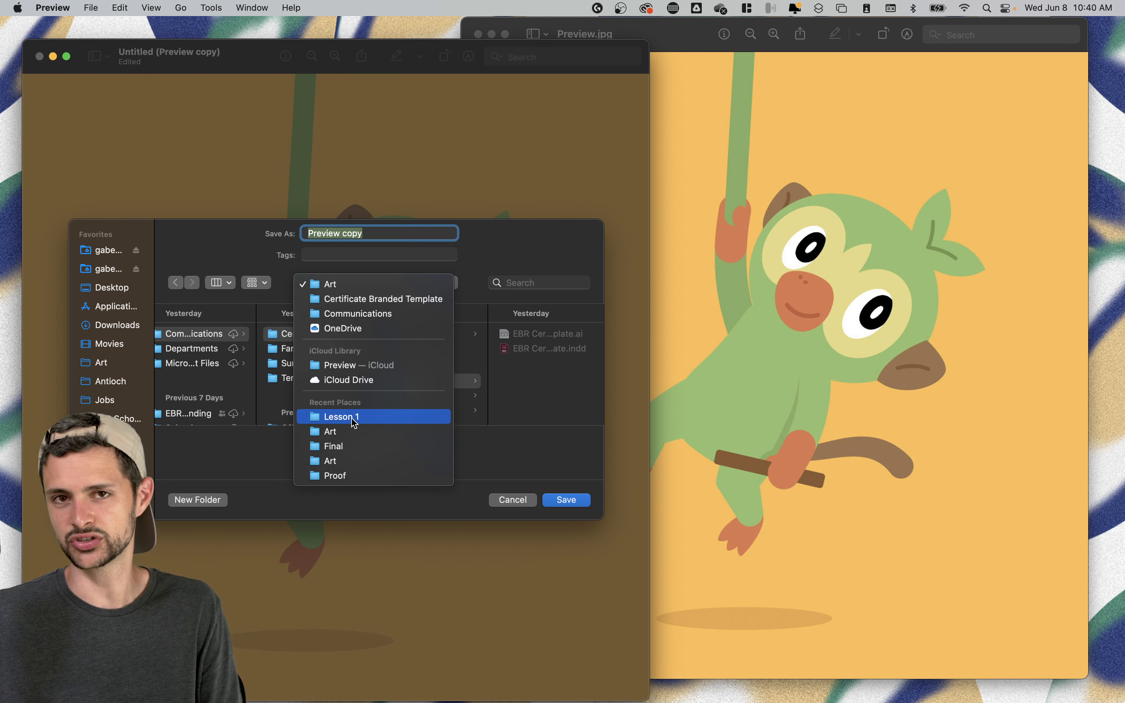
{"action": "left_click", "coordinate": [341, 416]}
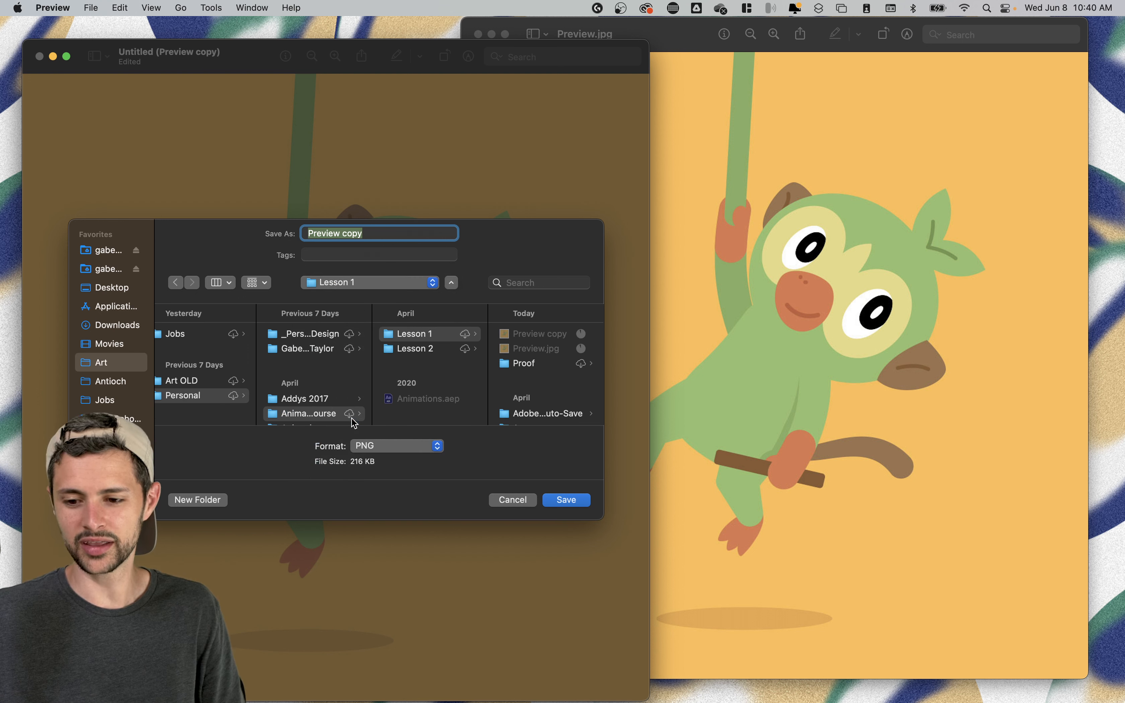
{"action": "mouse_move", "coordinate": [366, 281]}
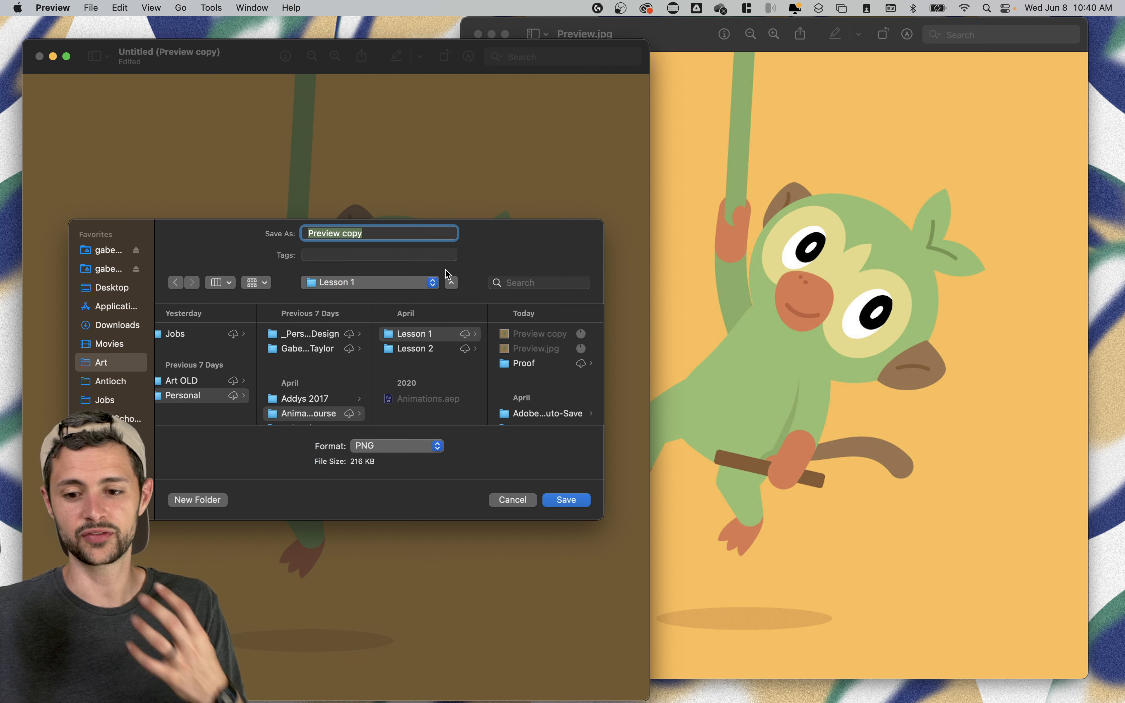
Review the save locations once more without changing them, then cancel saving the copy.
{"action": "left_click", "coordinate": [369, 282]}
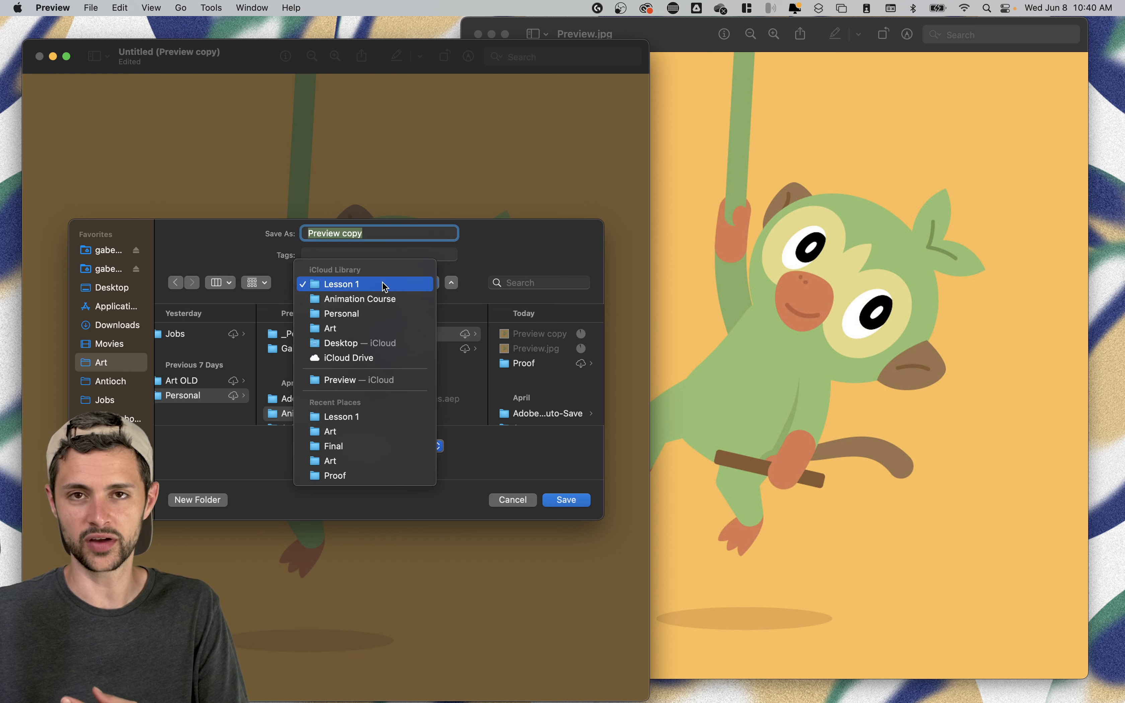
{"action": "mouse_move", "coordinate": [348, 406]}
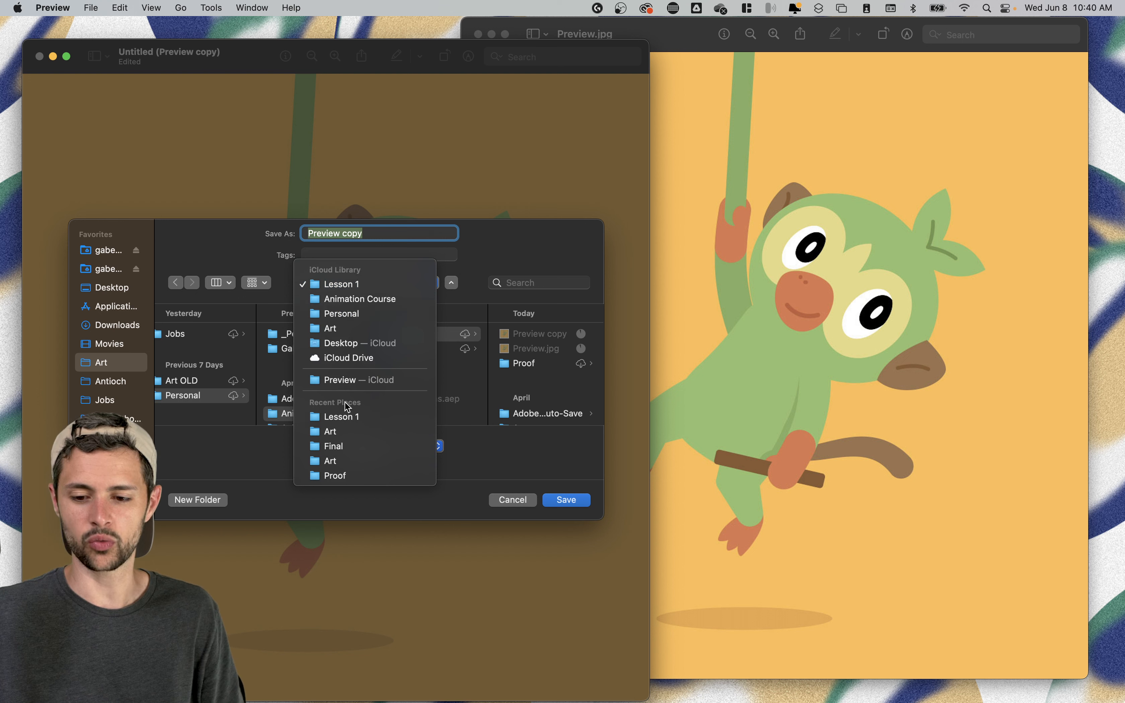
{"action": "mouse_move", "coordinate": [493, 467]}
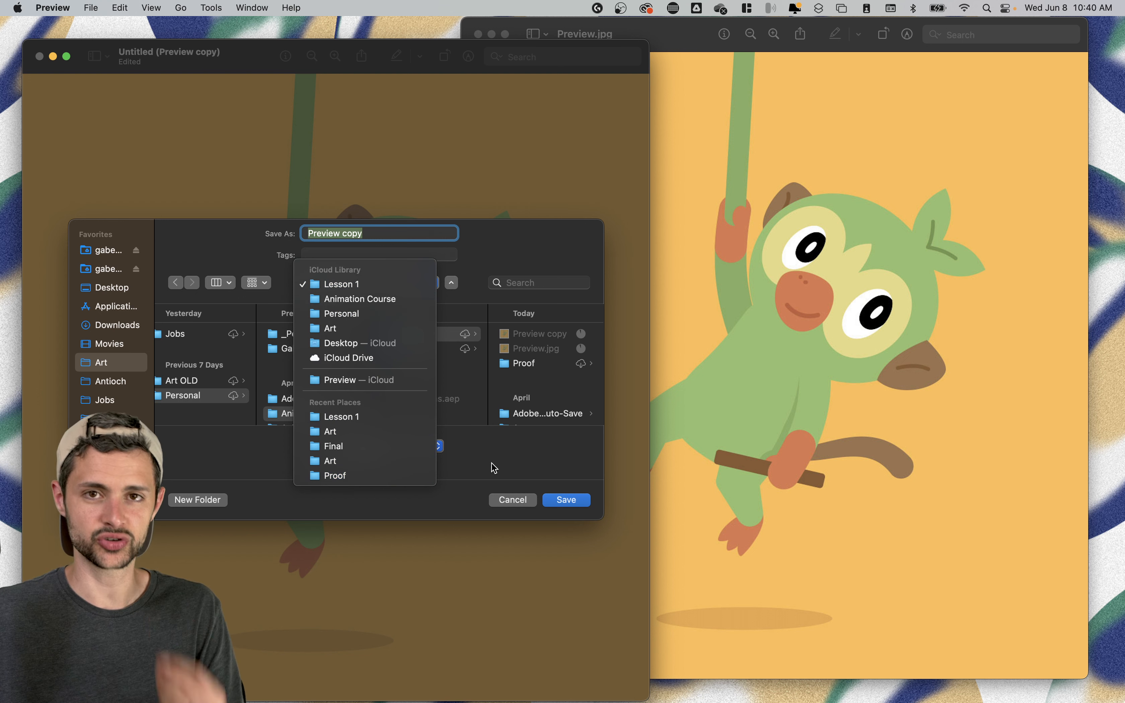
{"action": "left_click", "coordinate": [342, 284]}
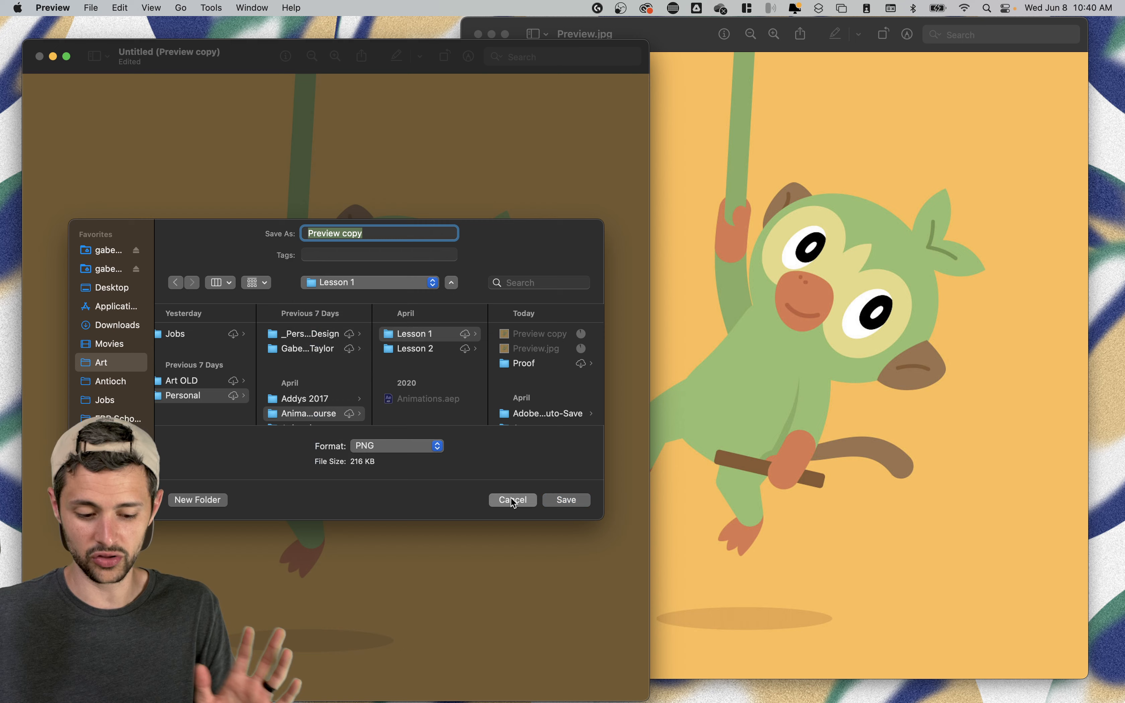
{"action": "left_click", "coordinate": [512, 500]}
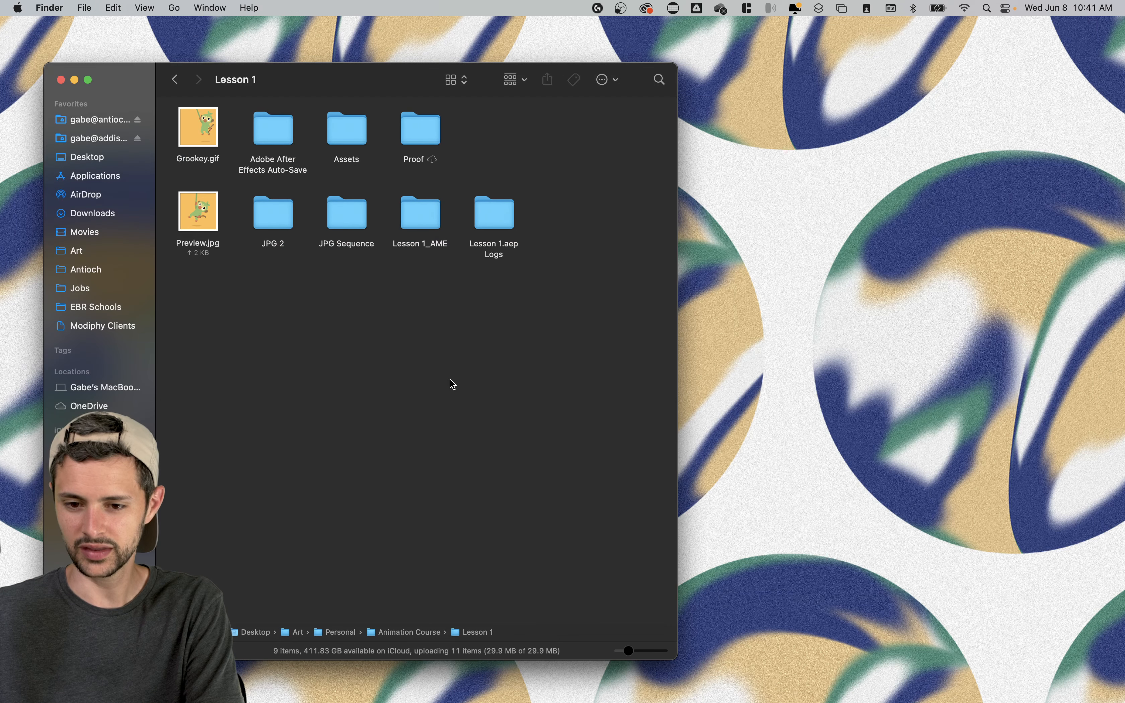
{"action": "mouse_move", "coordinate": [313, 170]}
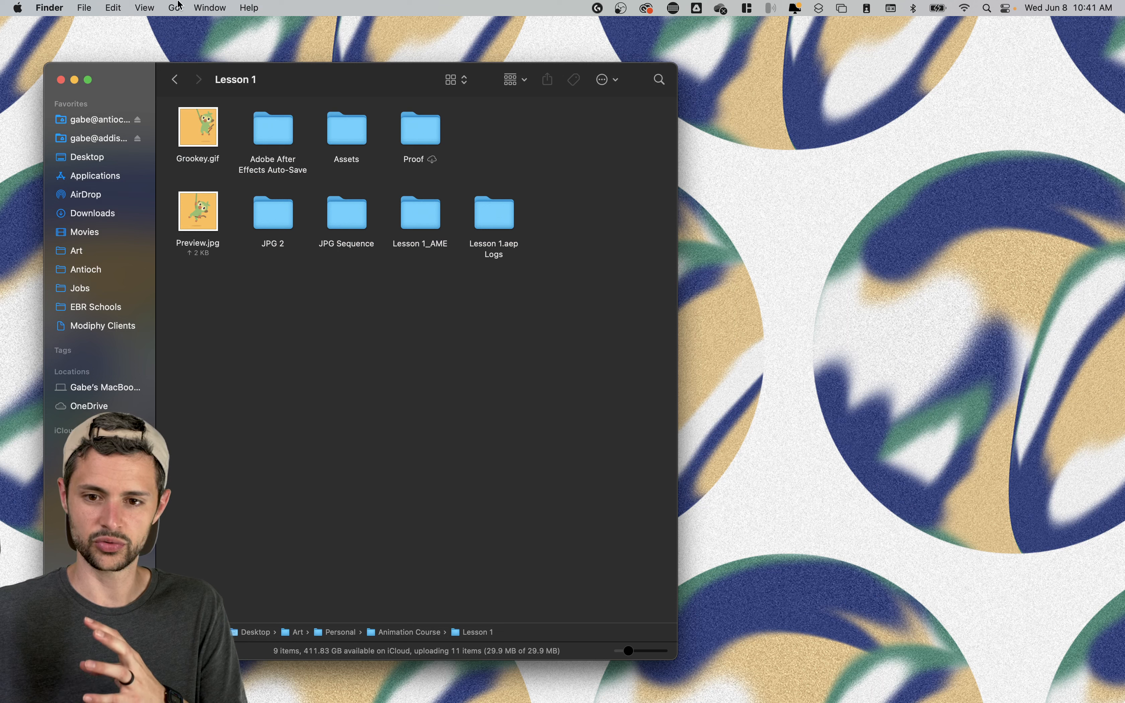
{"action": "left_click", "coordinate": [172, 8]}
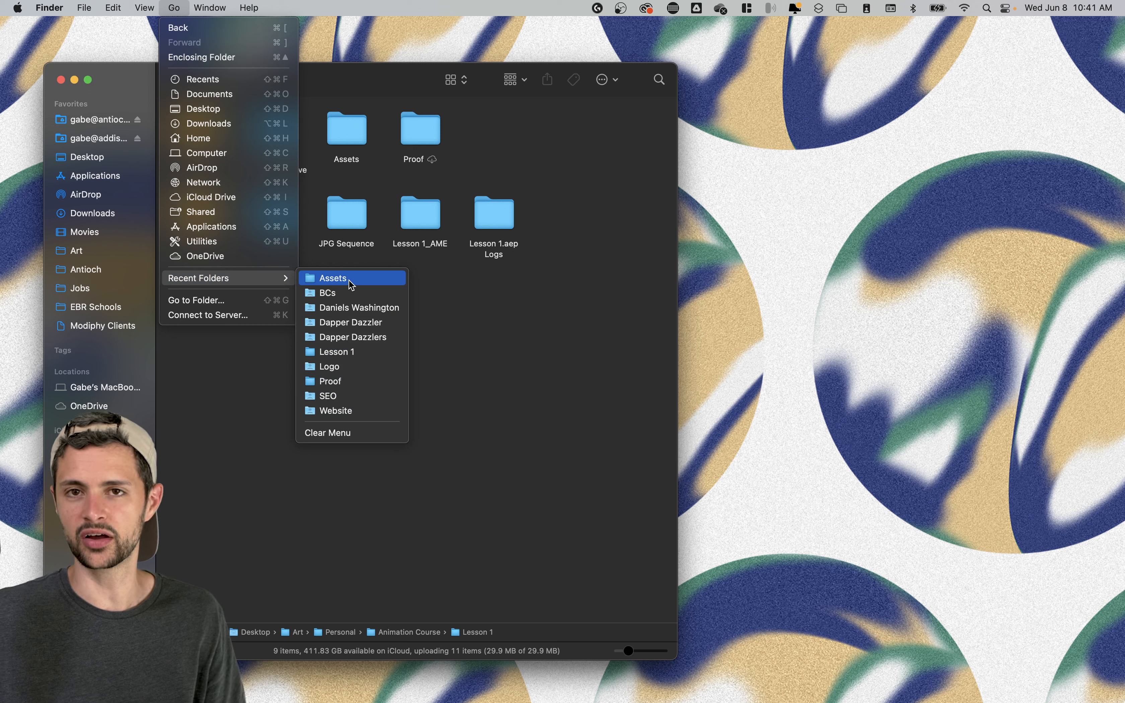
{"action": "mouse_move", "coordinate": [351, 351]}
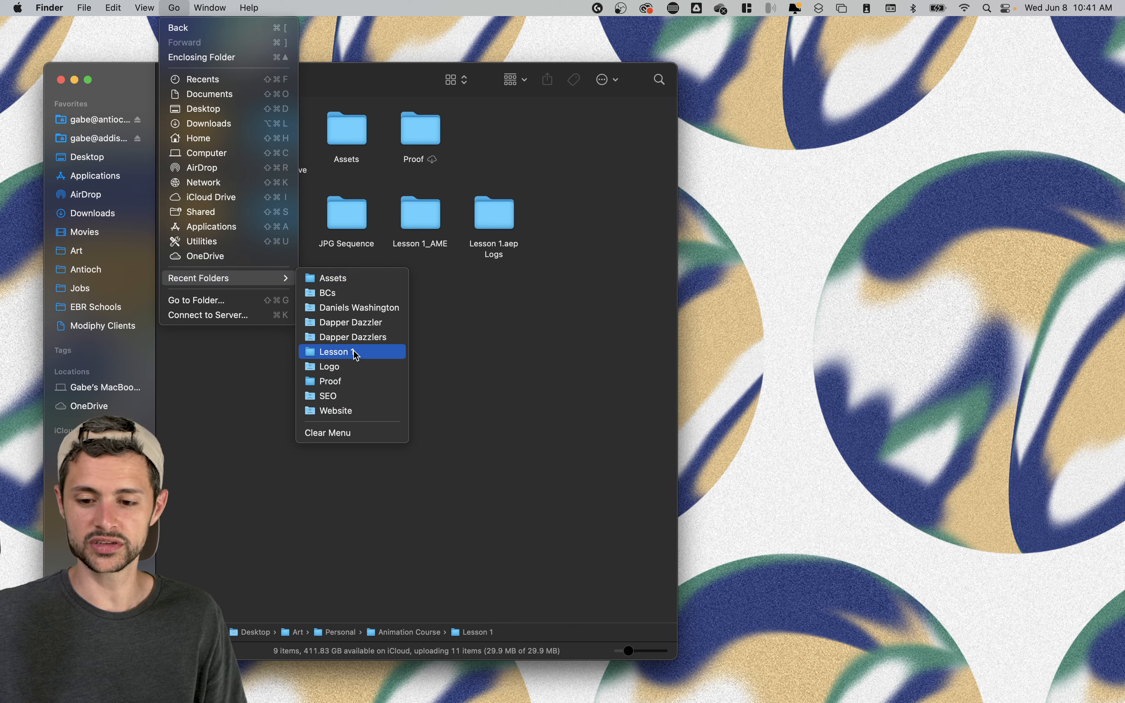
{"action": "left_click", "coordinate": [332, 351]}
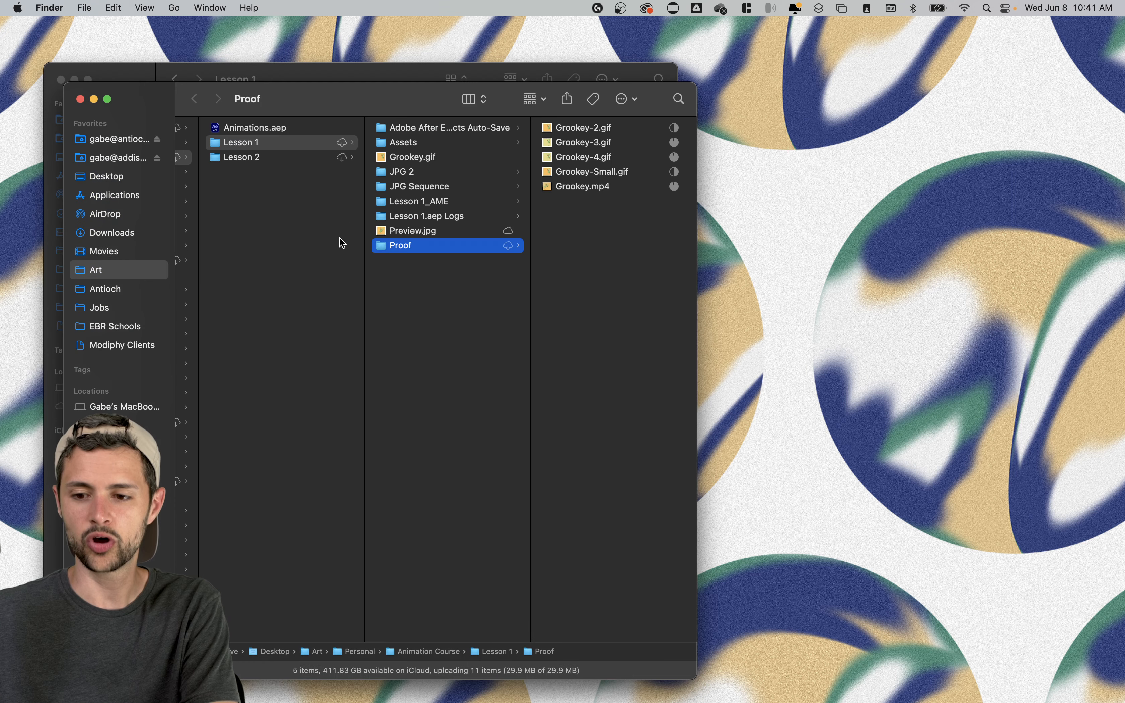
{"action": "mouse_move", "coordinate": [407, 250]}
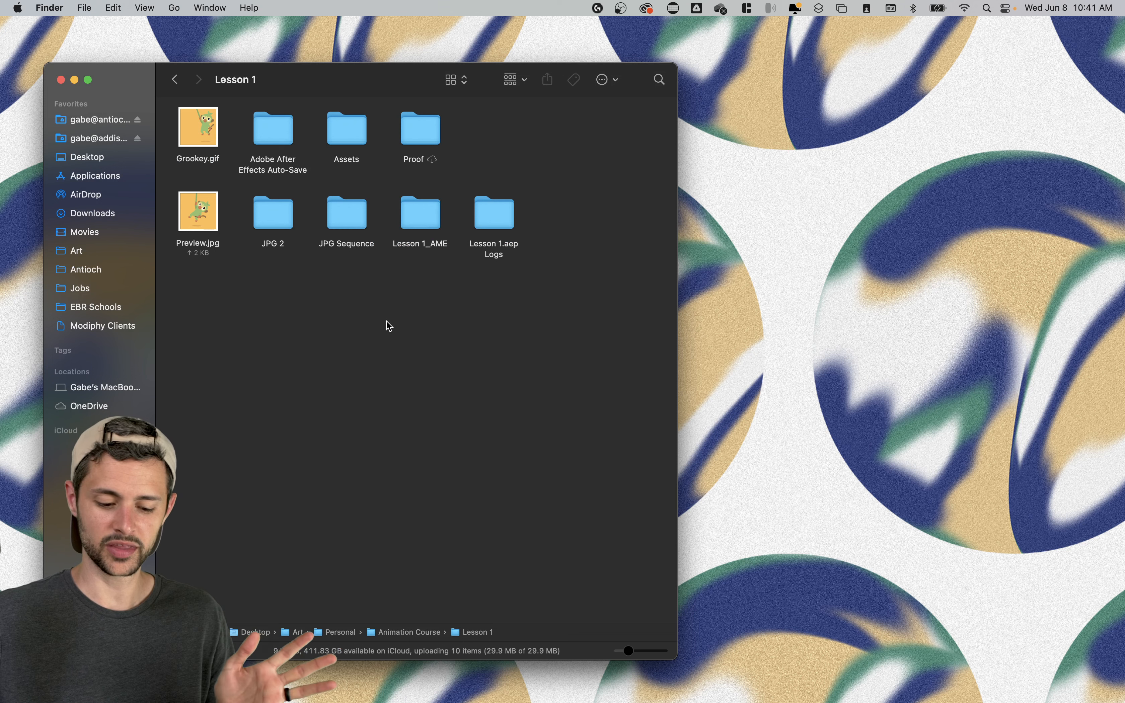
Open Modiphy Clients from its context menu and group the CLIENTS folders by Date Modified.
{"action": "right_click", "coordinate": [101, 325]}
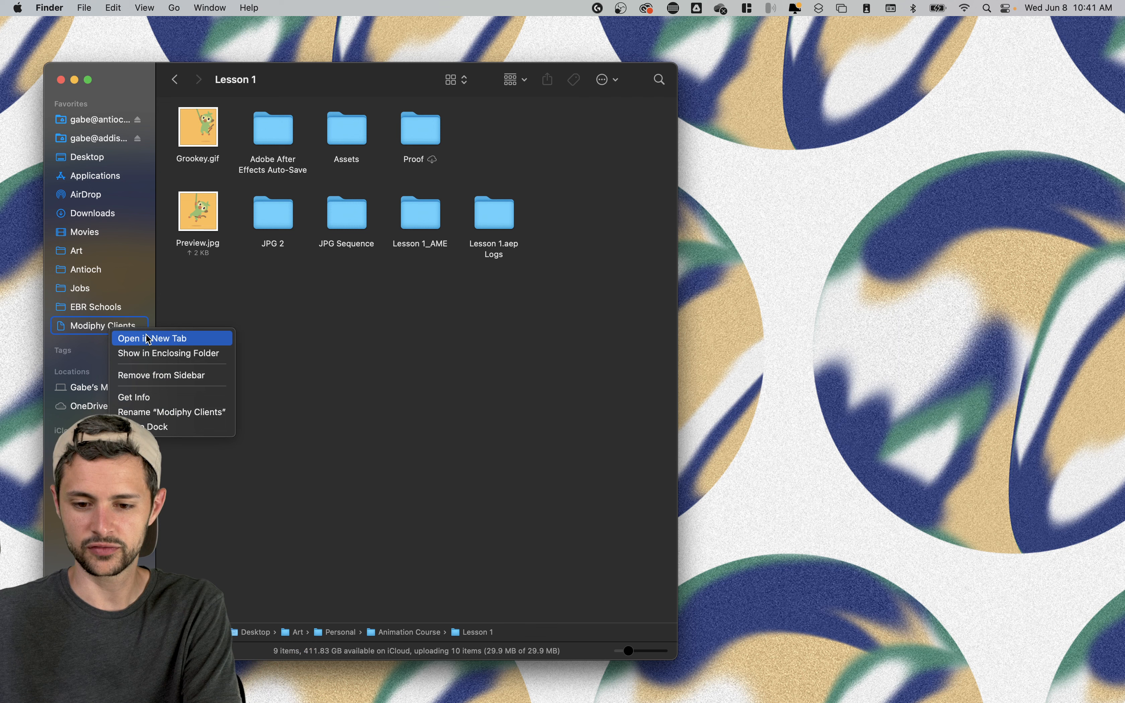
{"action": "left_click", "coordinate": [151, 338]}
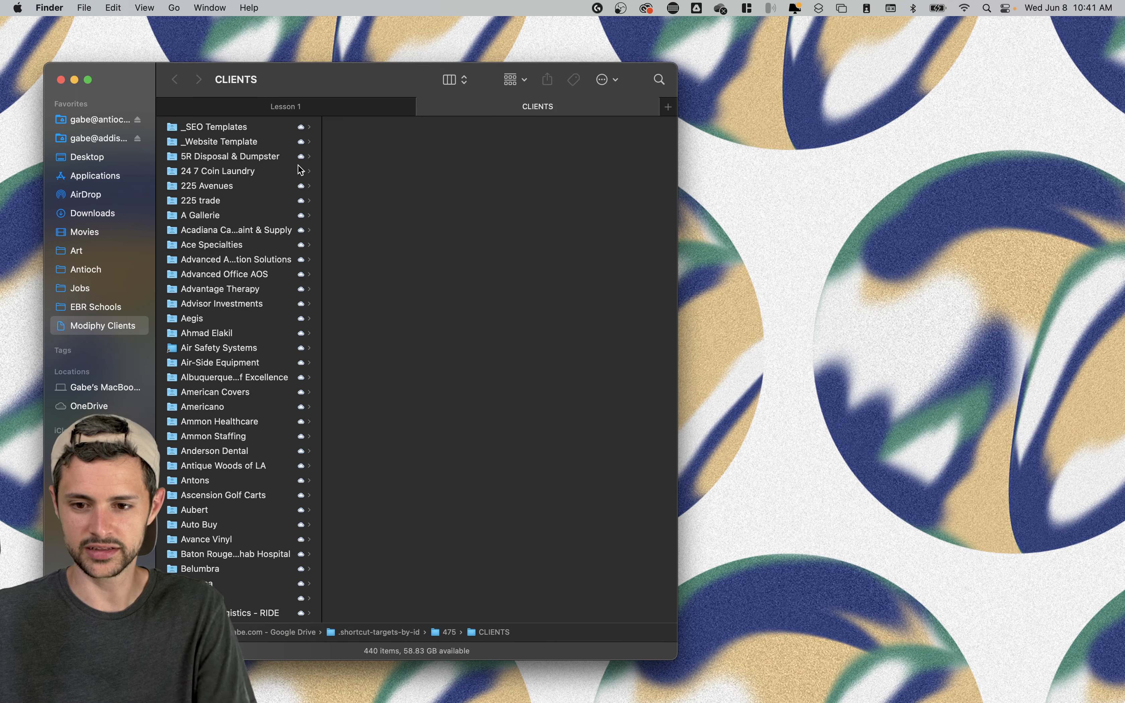
{"action": "scroll", "scroll_direction": "down", "scroll_amount": 3}
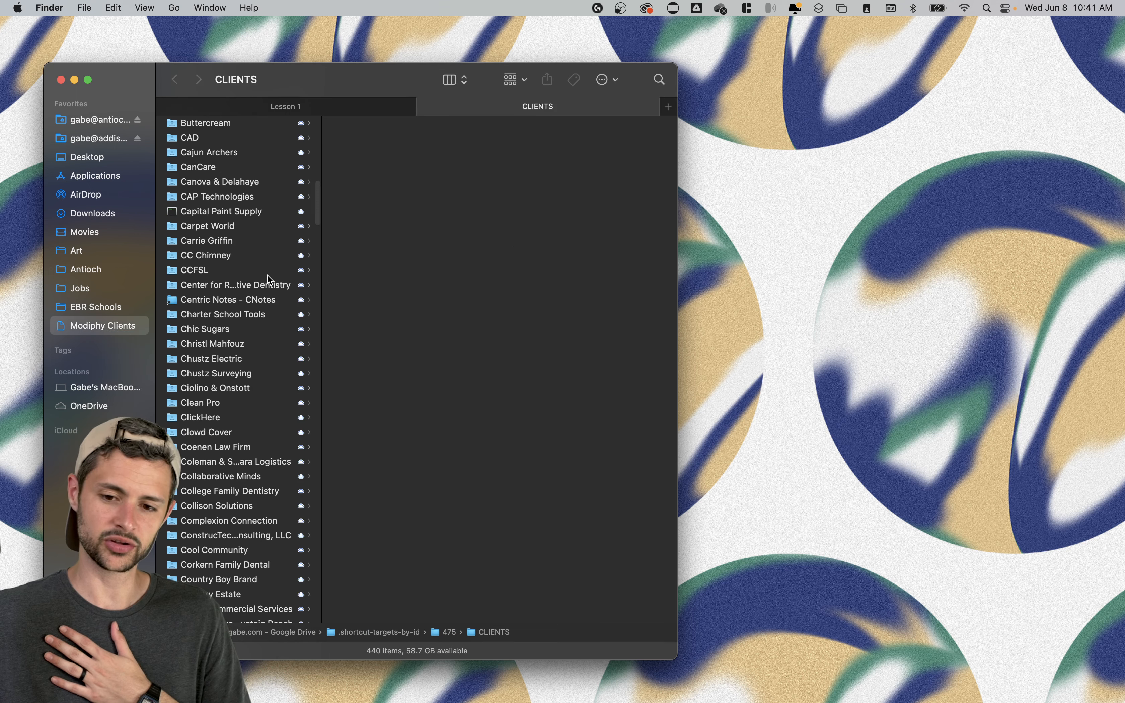
{"action": "scroll", "scroll_direction": "down", "scroll_amount": 3}
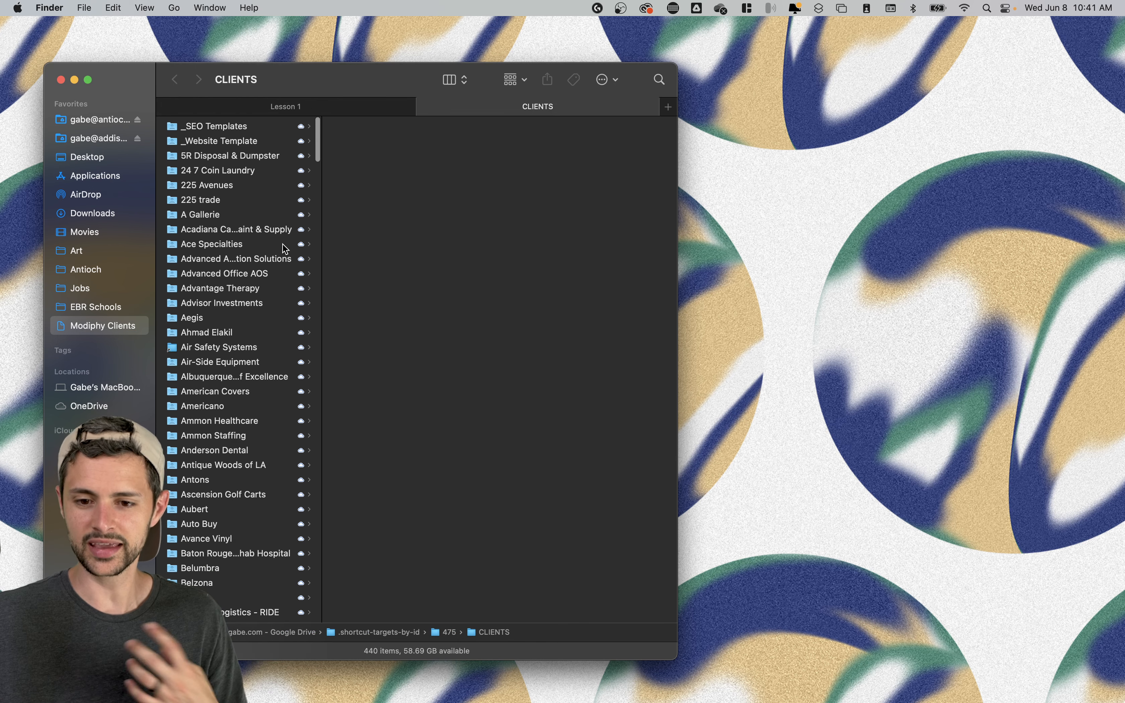
{"action": "scroll", "scroll_direction": "down", "scroll_amount": 3}
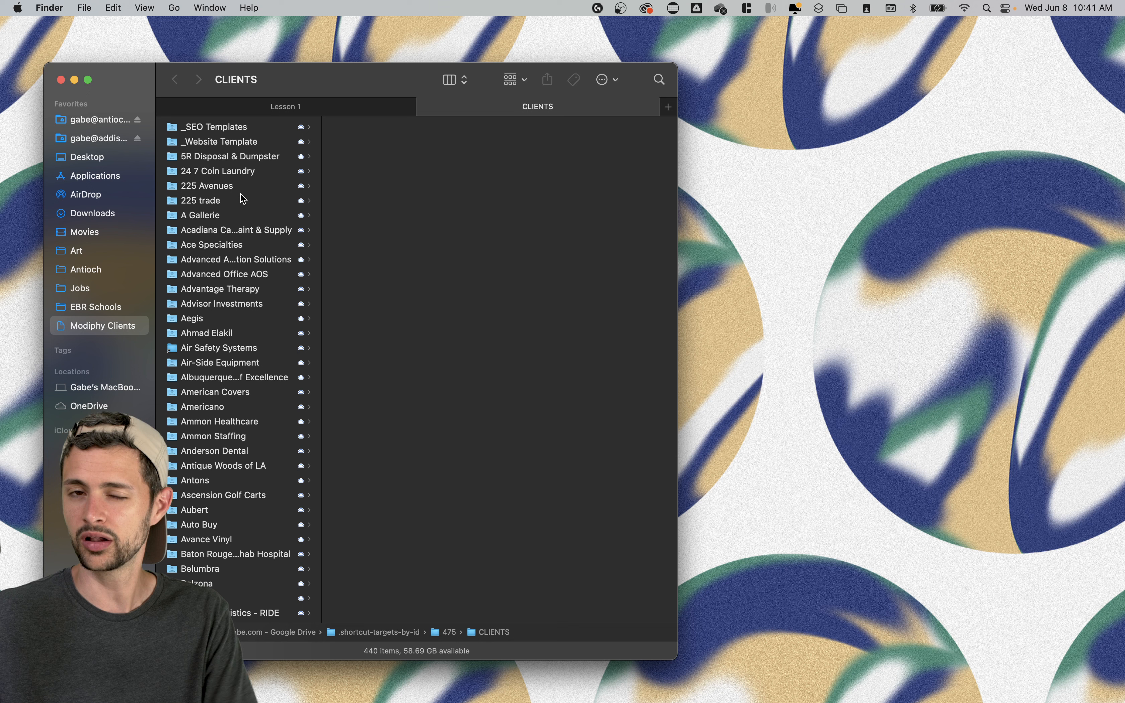
{"action": "left_click", "coordinate": [510, 80]}
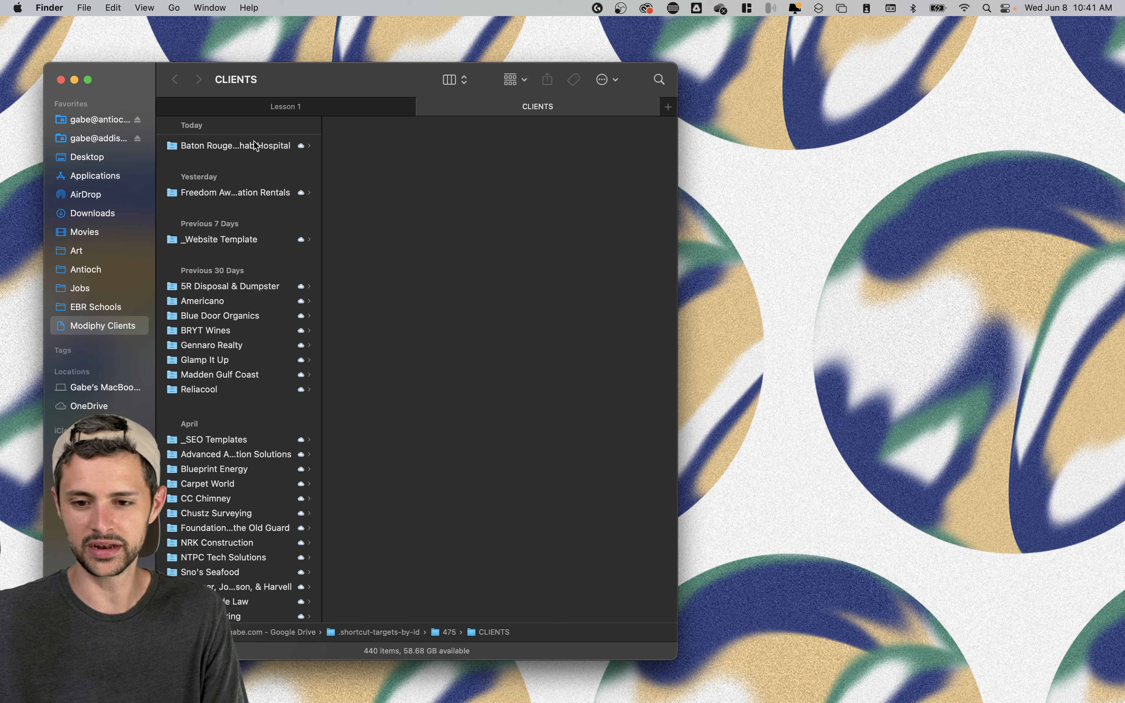
Create a New Folder inside 5R Disposal & Dumpster's Blueprint Energy folder, dismissing the in-use warning.
{"action": "left_click", "coordinate": [226, 285]}
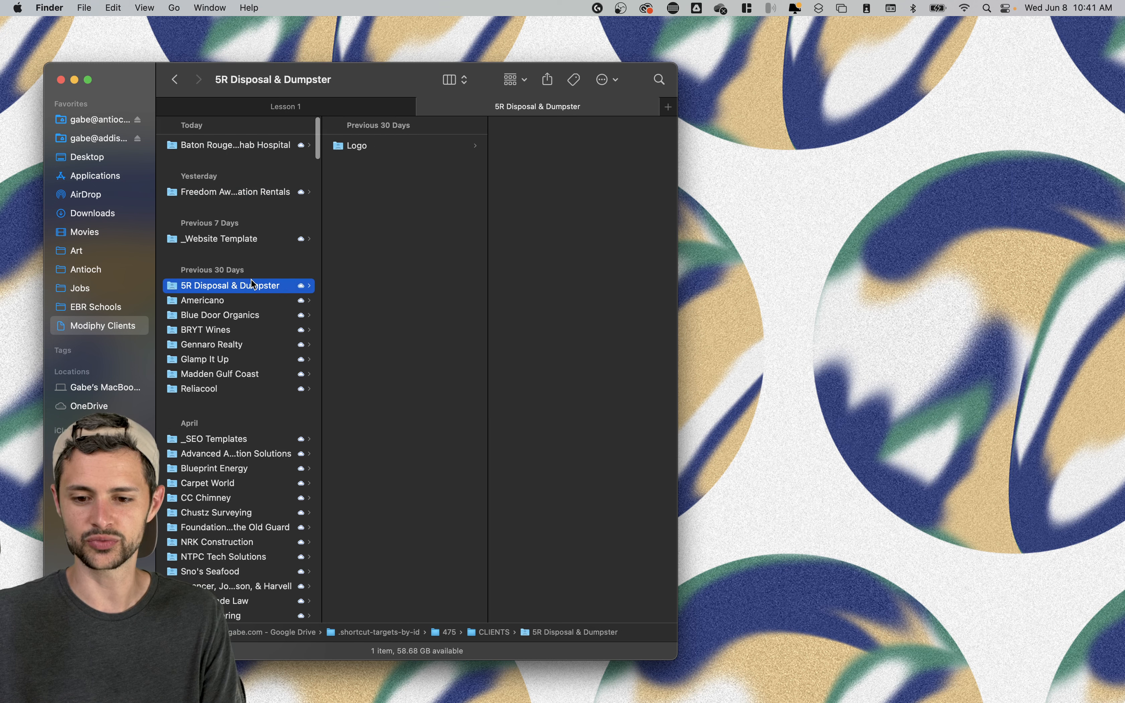
{"action": "scroll", "scroll_direction": "down", "scroll_amount": 3}
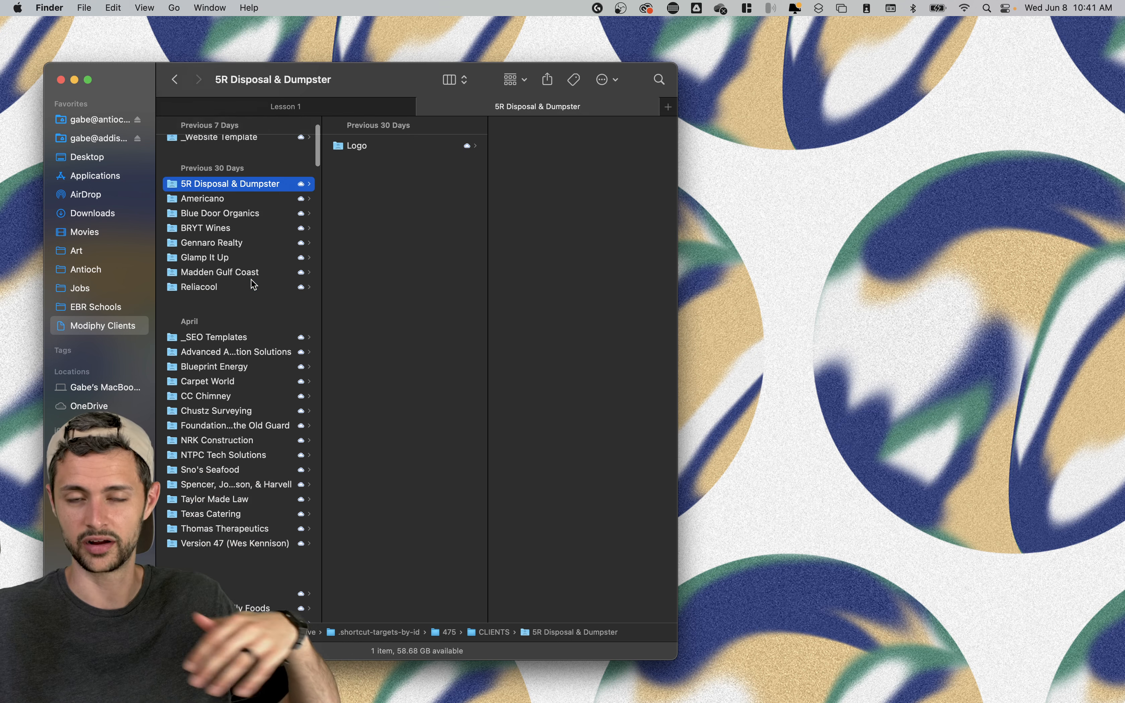
{"action": "scroll", "scroll_direction": "down", "scroll_amount": 3}
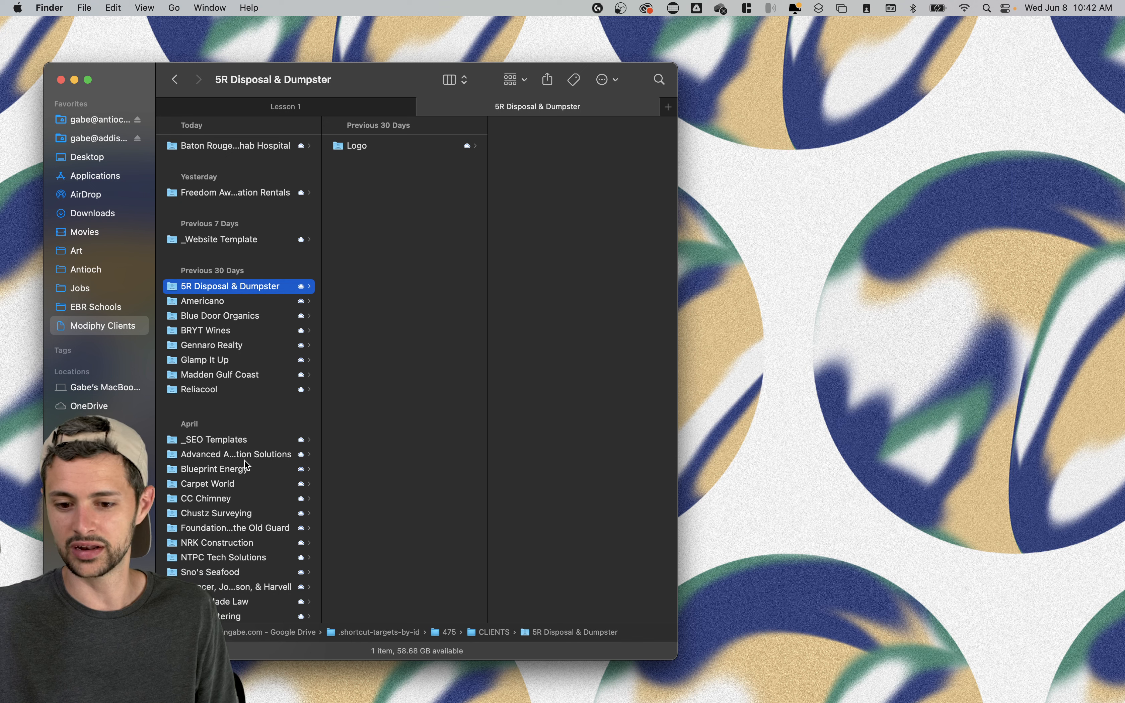
{"action": "left_click", "coordinate": [213, 469]}
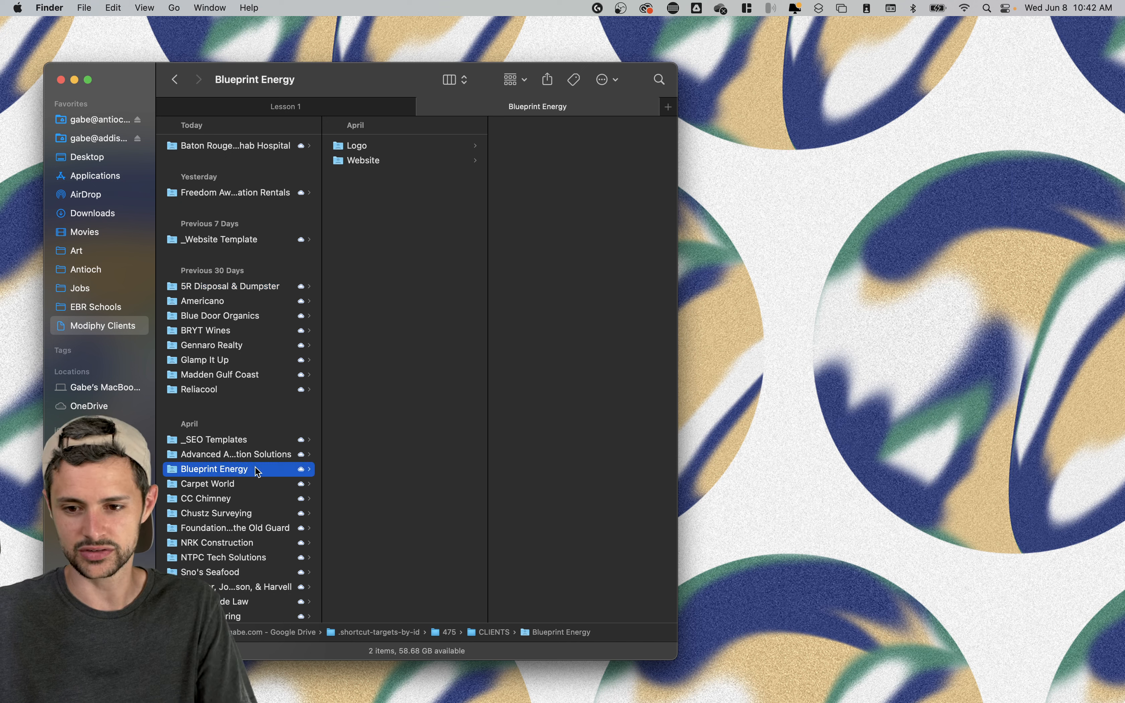
{"action": "key", "text": "cmd+shift+n"}
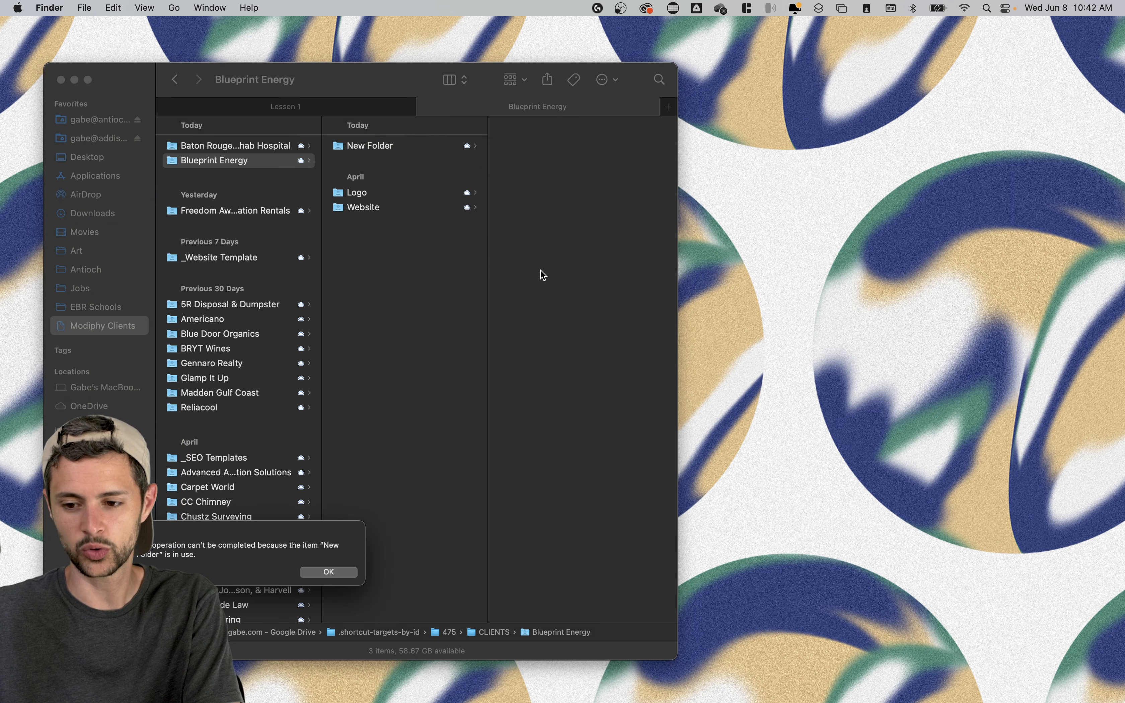
{"action": "left_click", "coordinate": [328, 572]}
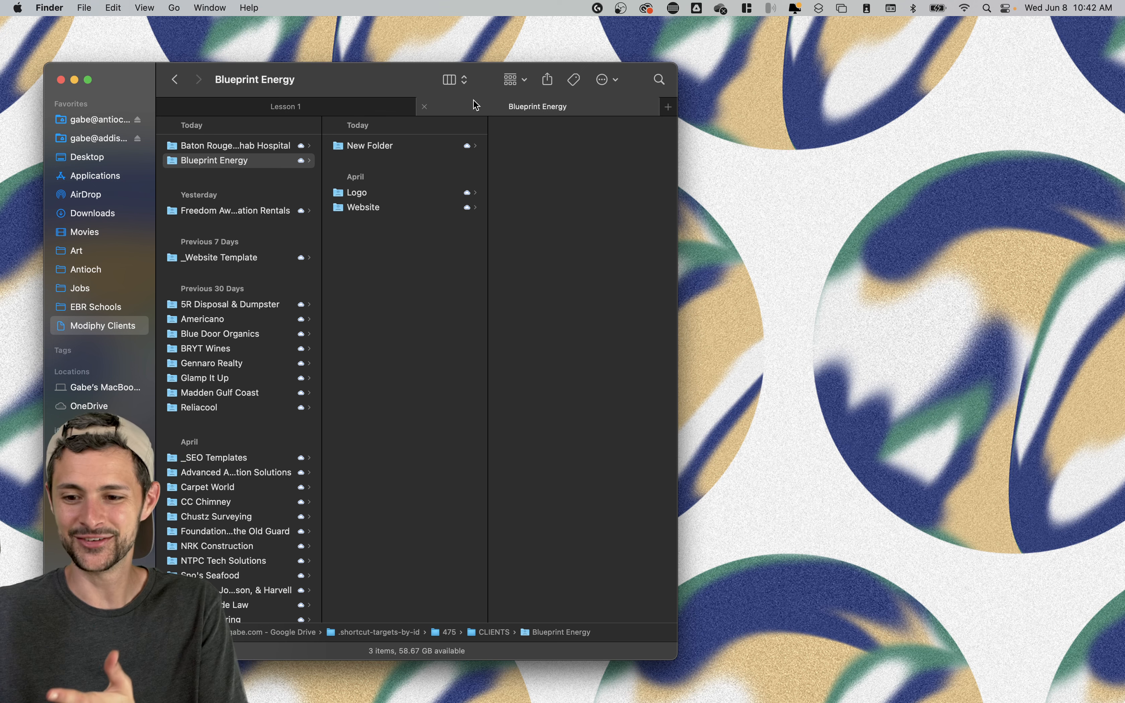
Close the Blueprint Energy tab so only Lesson 1 remains.
{"action": "left_click", "coordinate": [509, 80]}
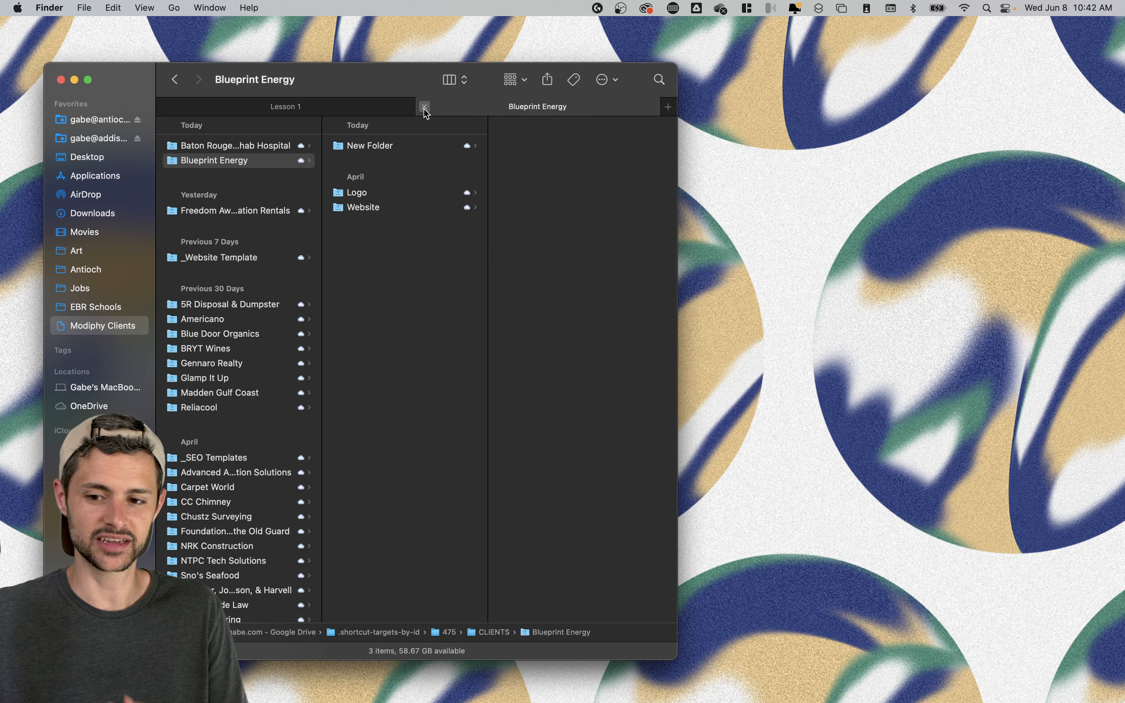
{"action": "mouse_move", "coordinate": [424, 107]}
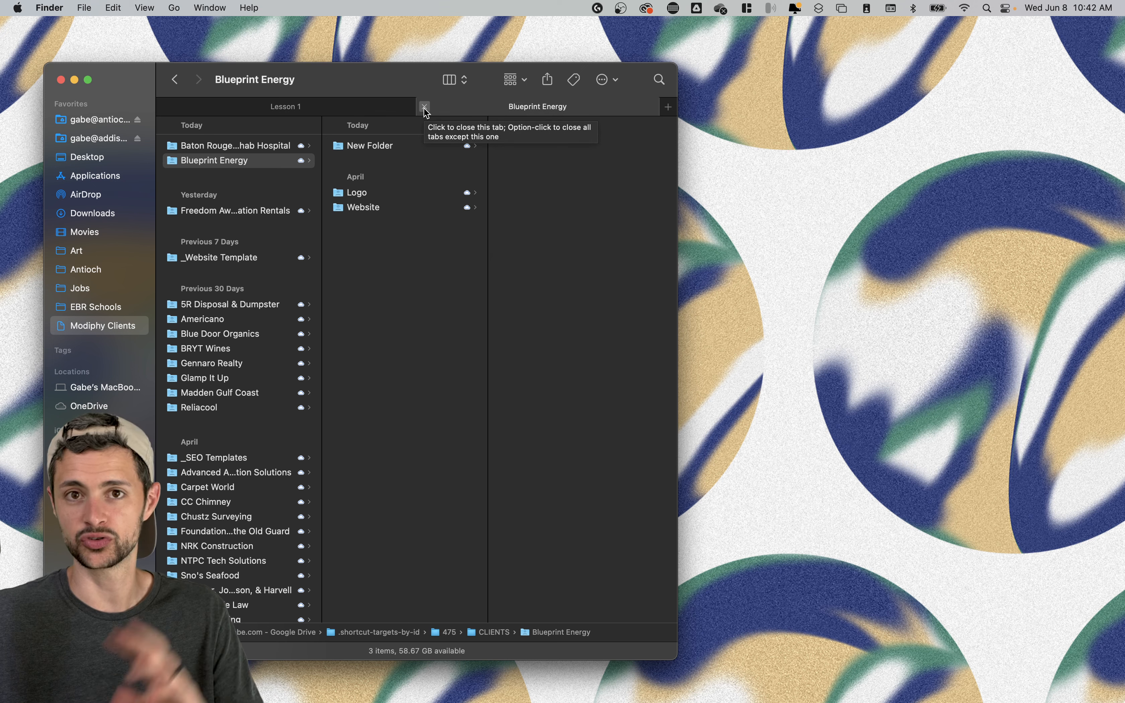
{"action": "left_click", "coordinate": [423, 106]}
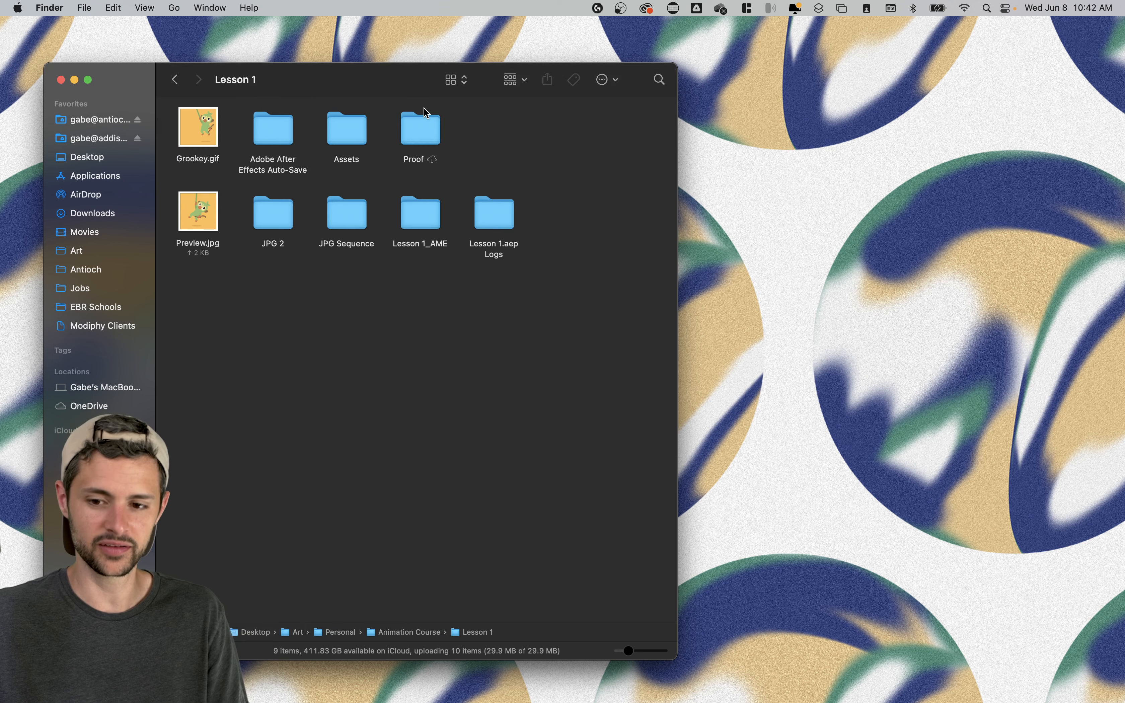
{"action": "mouse_move", "coordinate": [423, 342]}
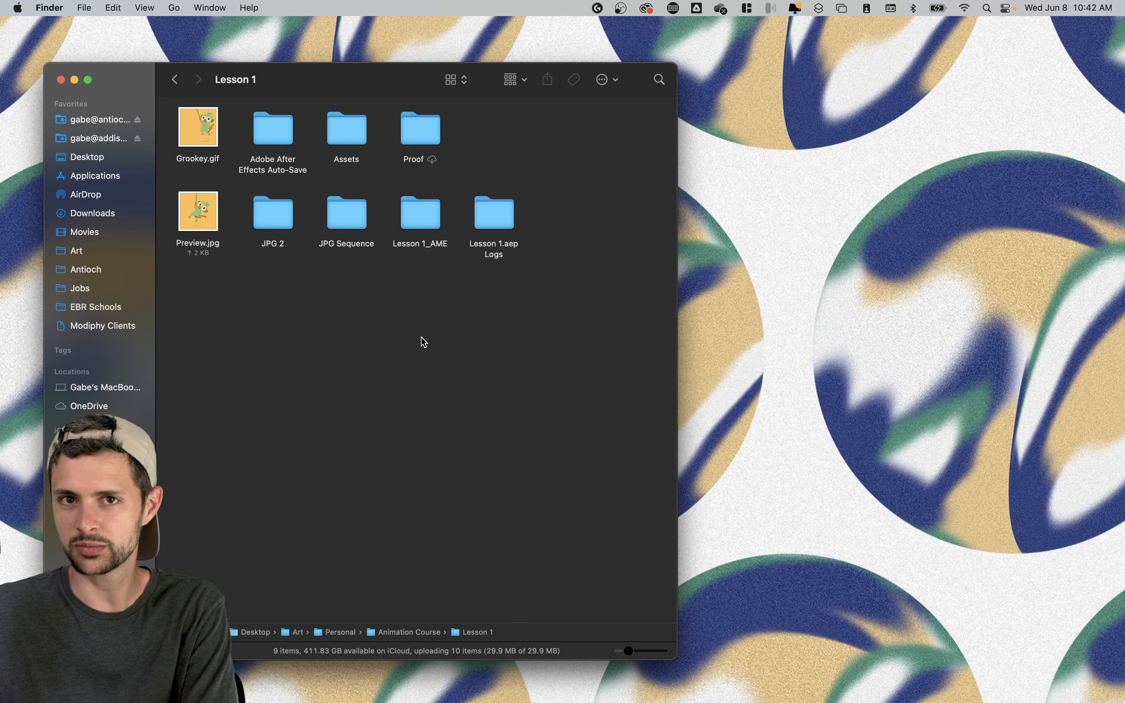
Bring up Spotlight search over the Lesson 1 Finder window.
{"action": "key", "text": "cmd+space"}
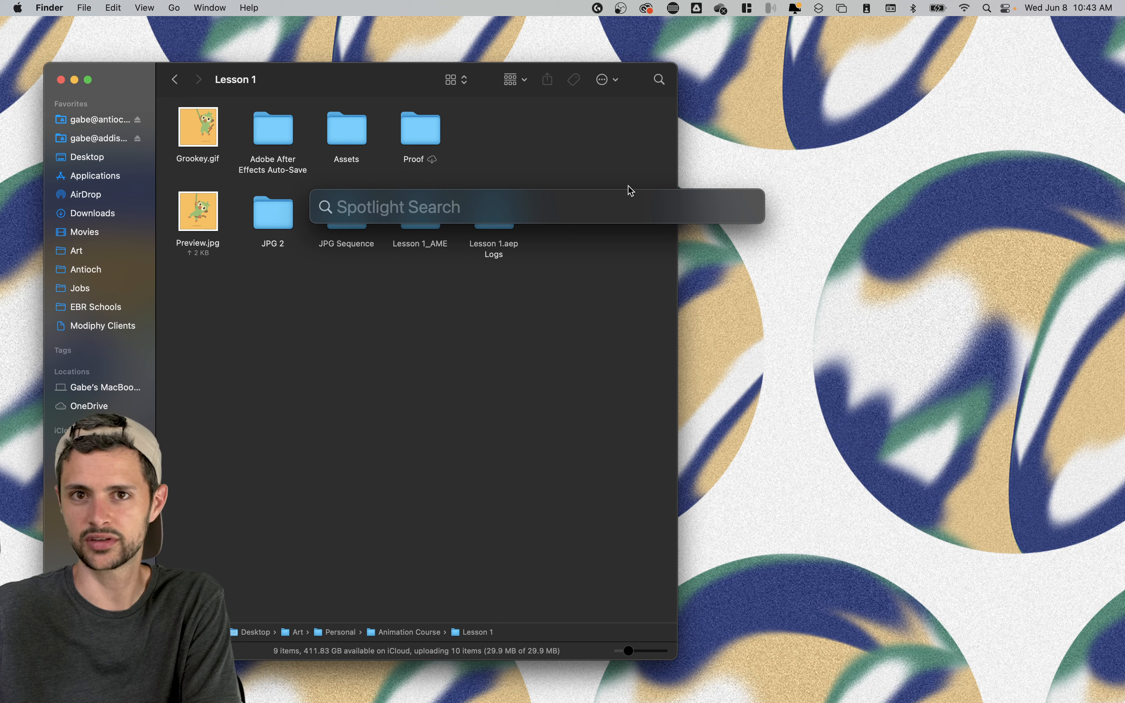
Search Spotlight for 'logo e', 'fir' and 'photoshop', scrolling the Firehouse results.
{"action": "type", "text": "logo export"}
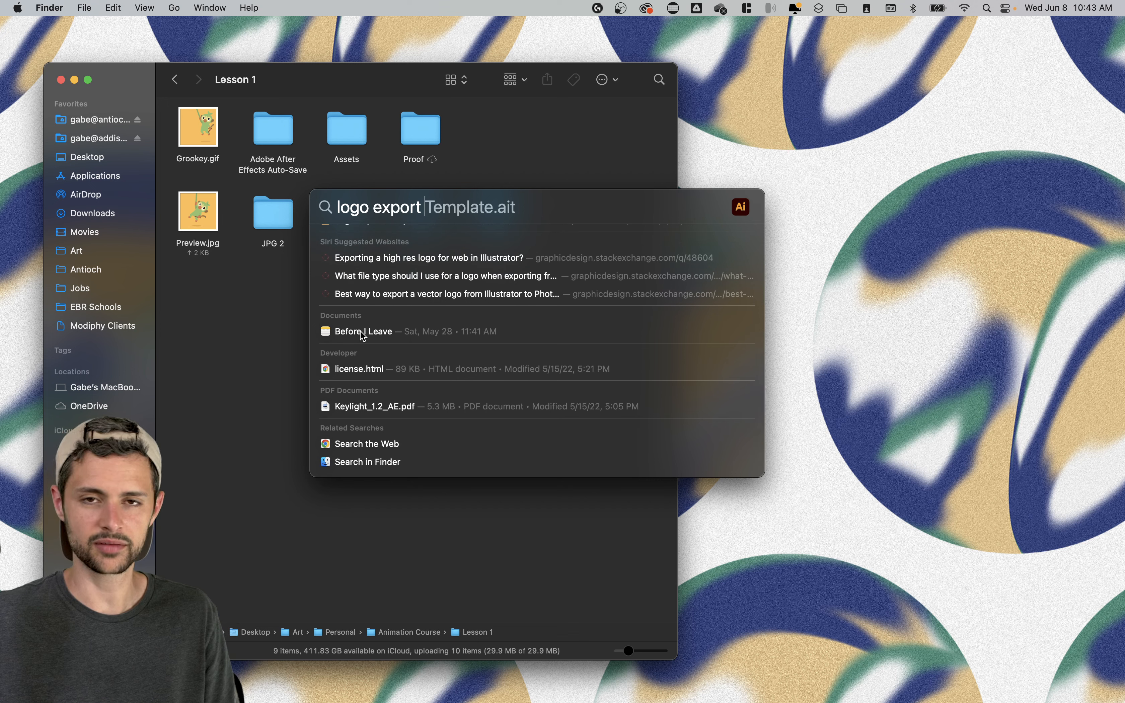
{"action": "type", "text": "fire"}
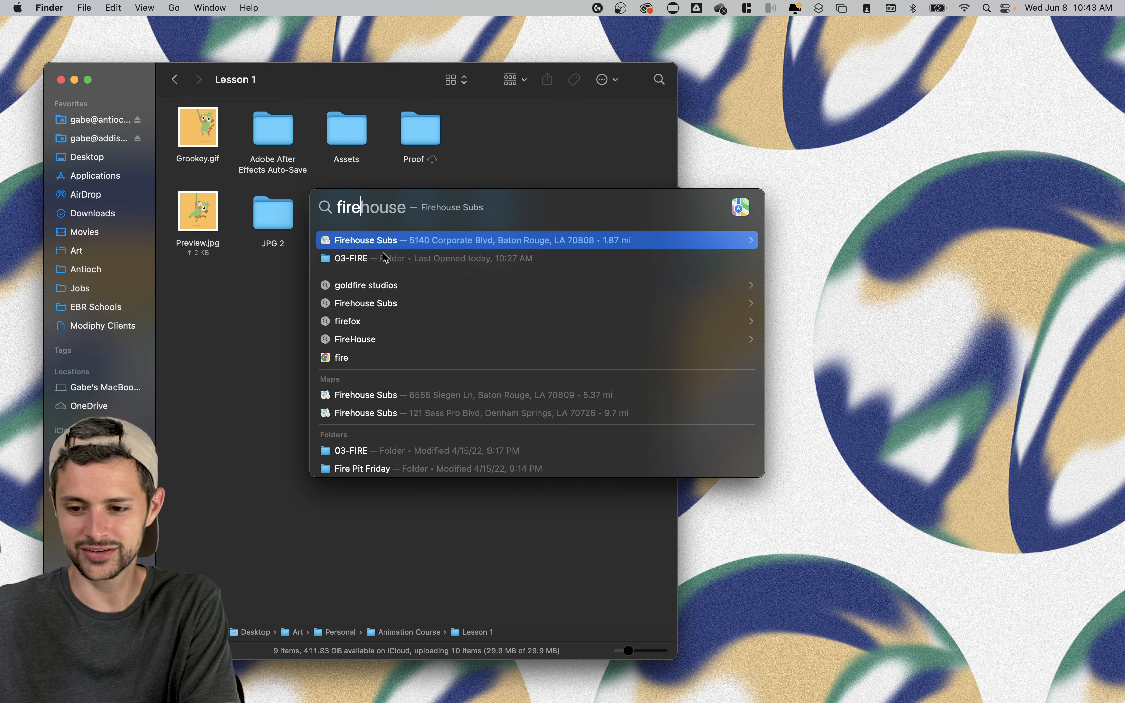
{"action": "scroll", "scroll_direction": "down", "scroll_amount": 3}
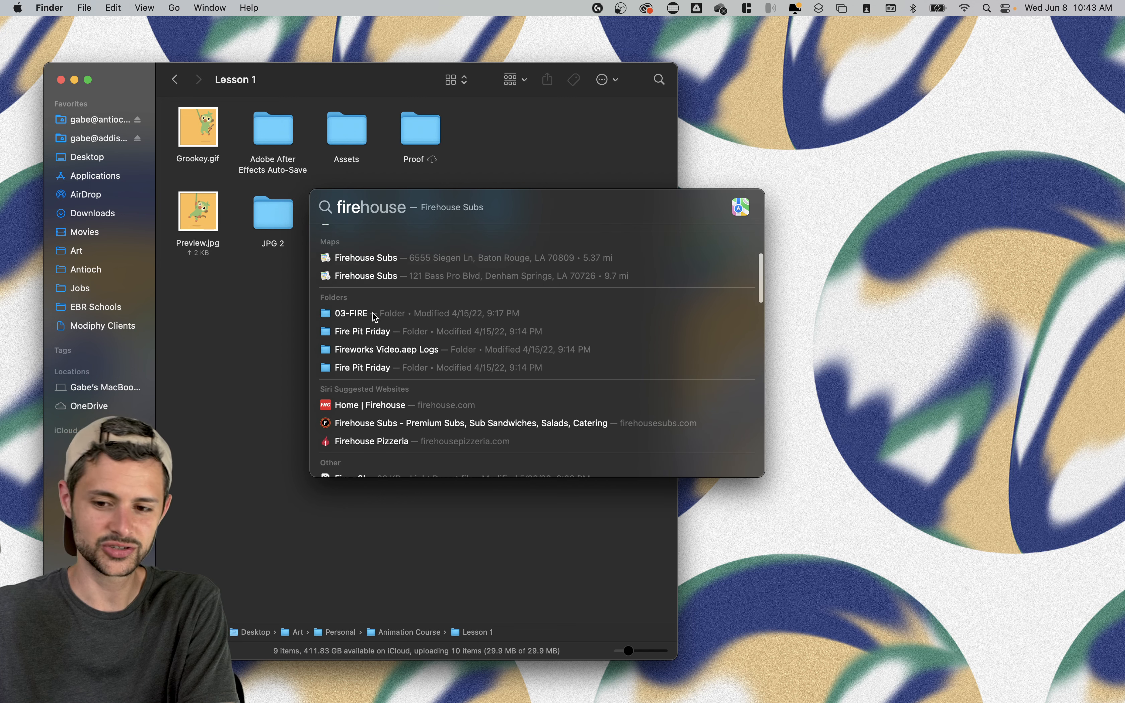
{"action": "scroll", "scroll_direction": "down", "scroll_amount": 3}
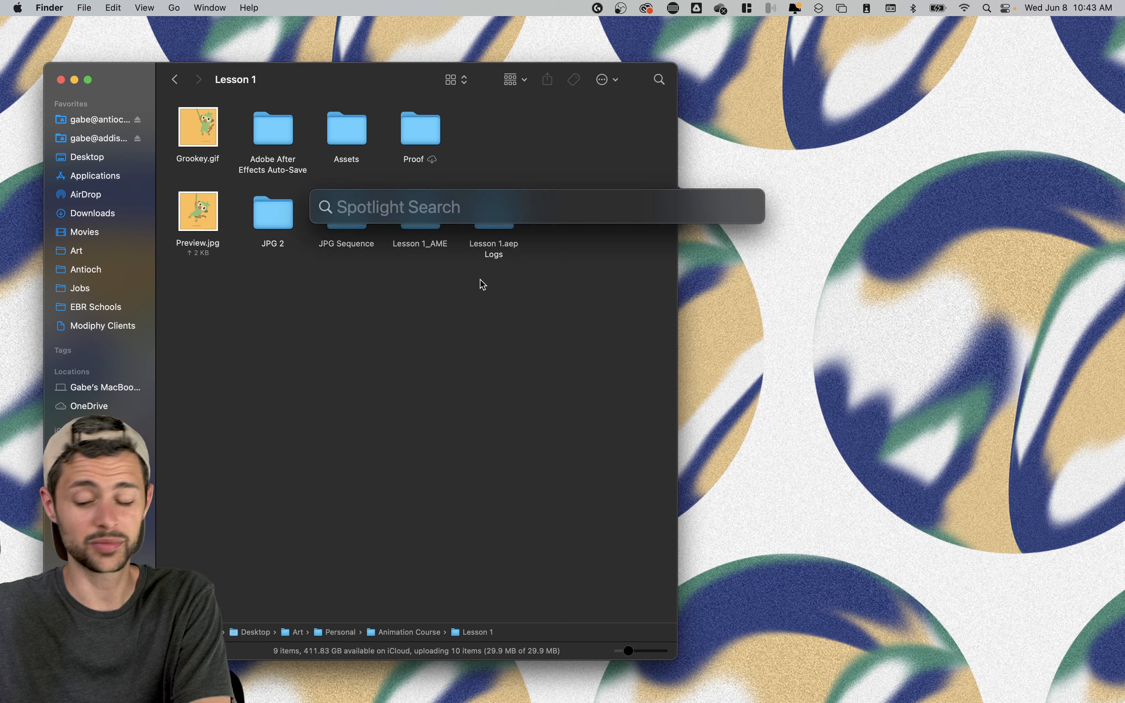
{"action": "type", "text": "photoshop"}
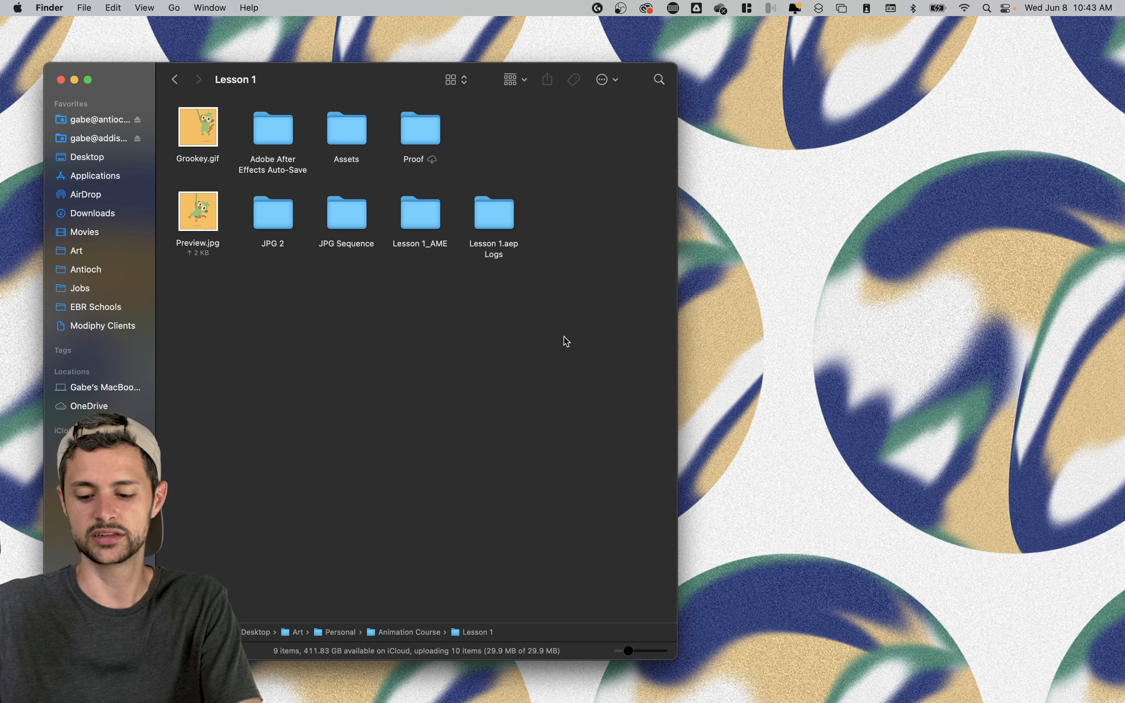
{"action": "type", "text": "gro"}
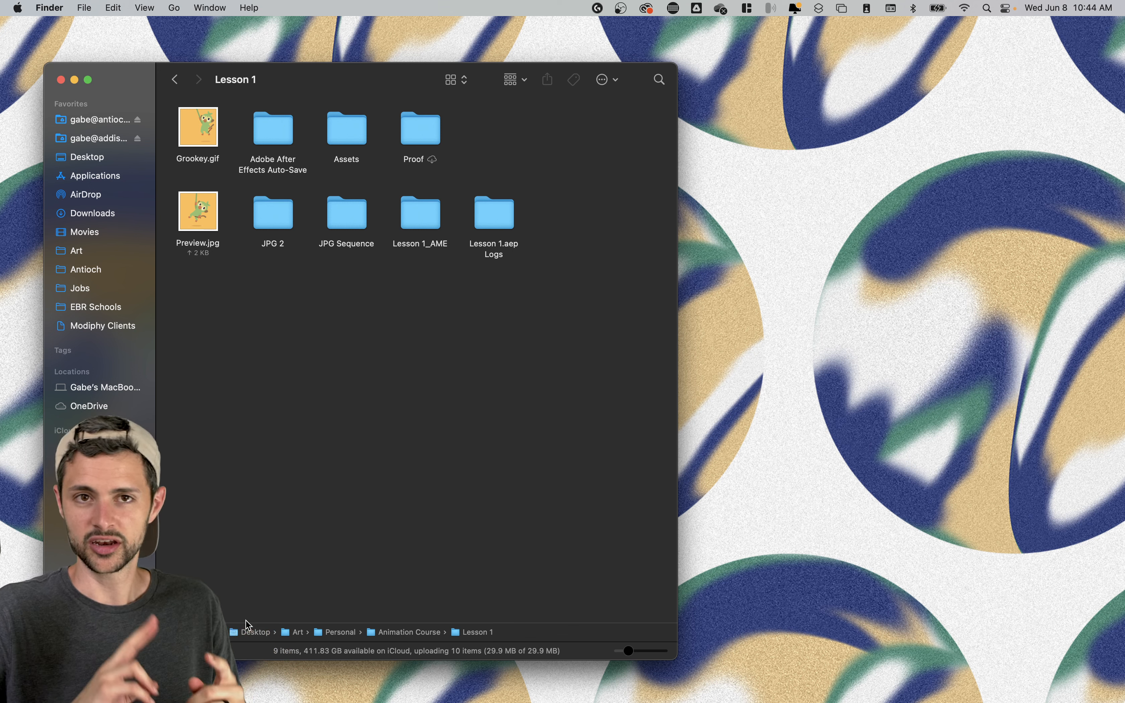
{"action": "left_click", "coordinate": [272, 129]}
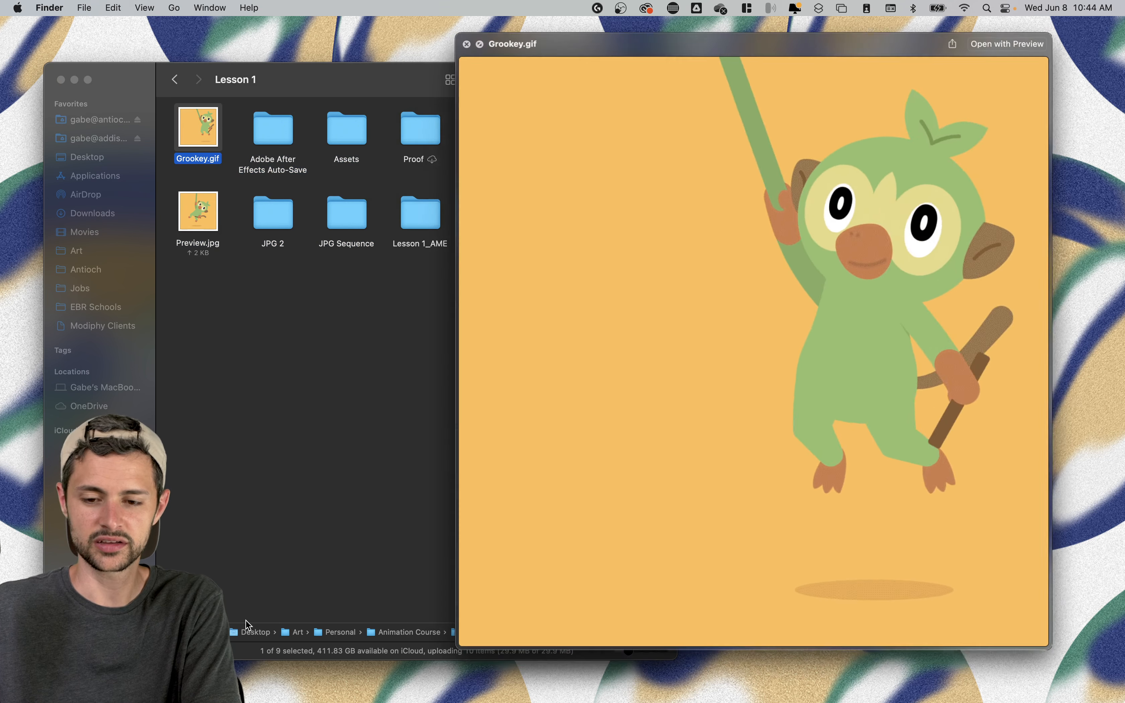
{"action": "left_click", "coordinate": [466, 44]}
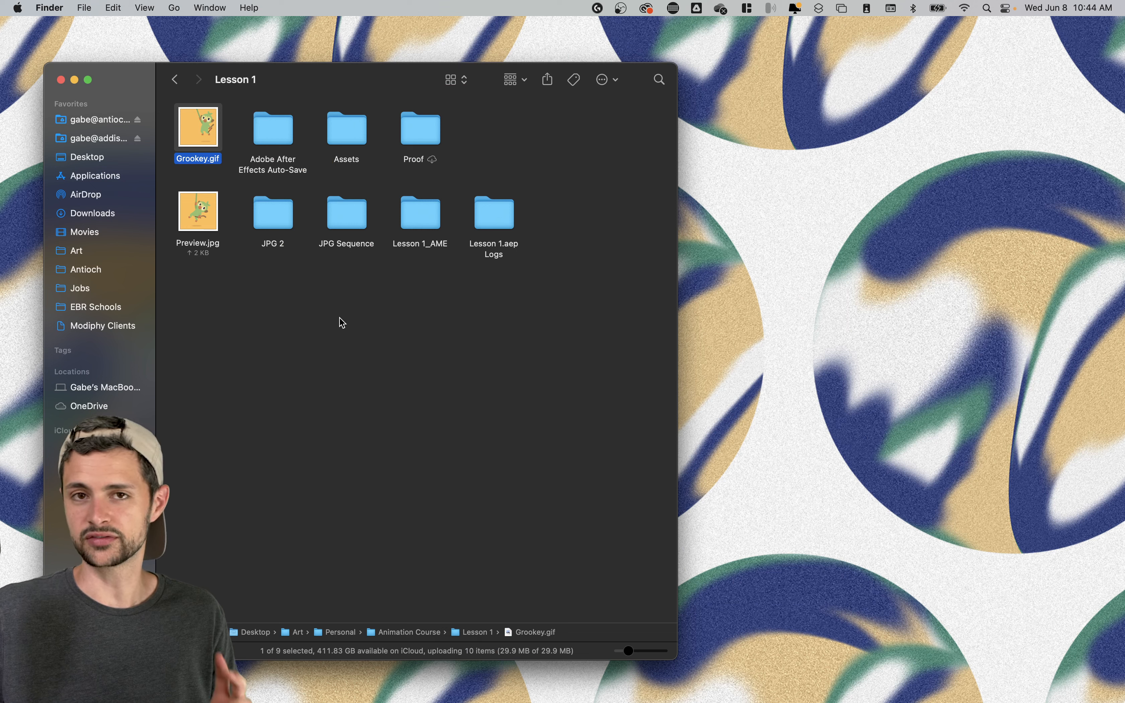
{"action": "left_click", "coordinate": [174, 8]}
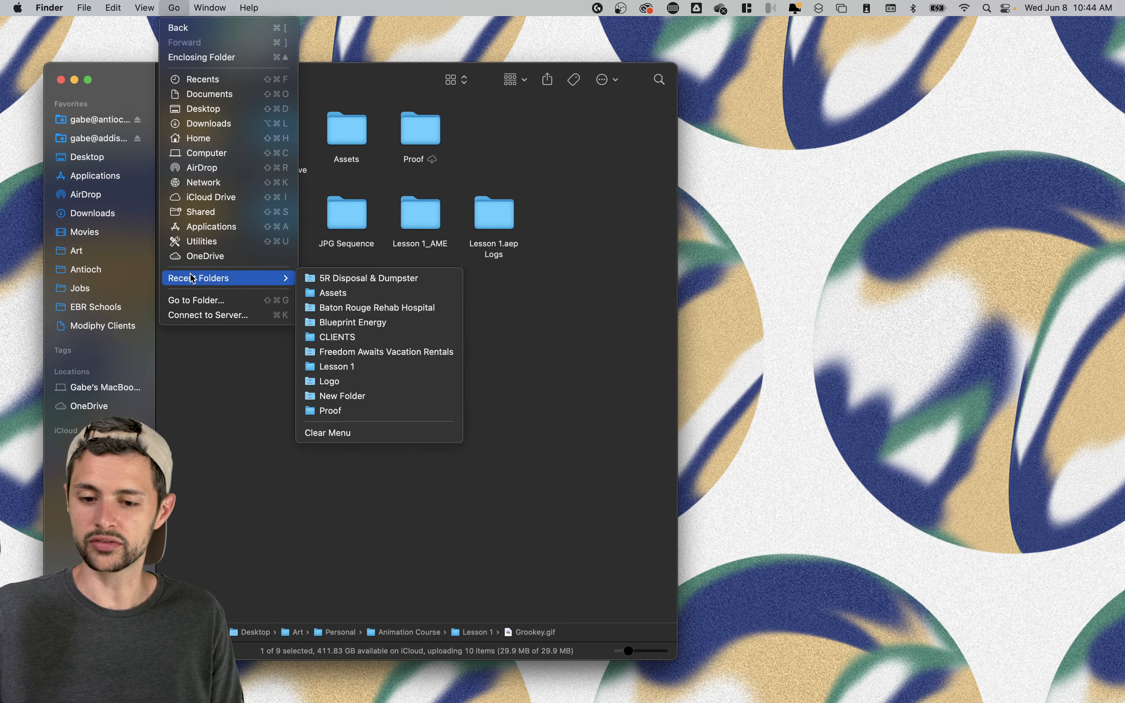
{"action": "left_click", "coordinate": [337, 367]}
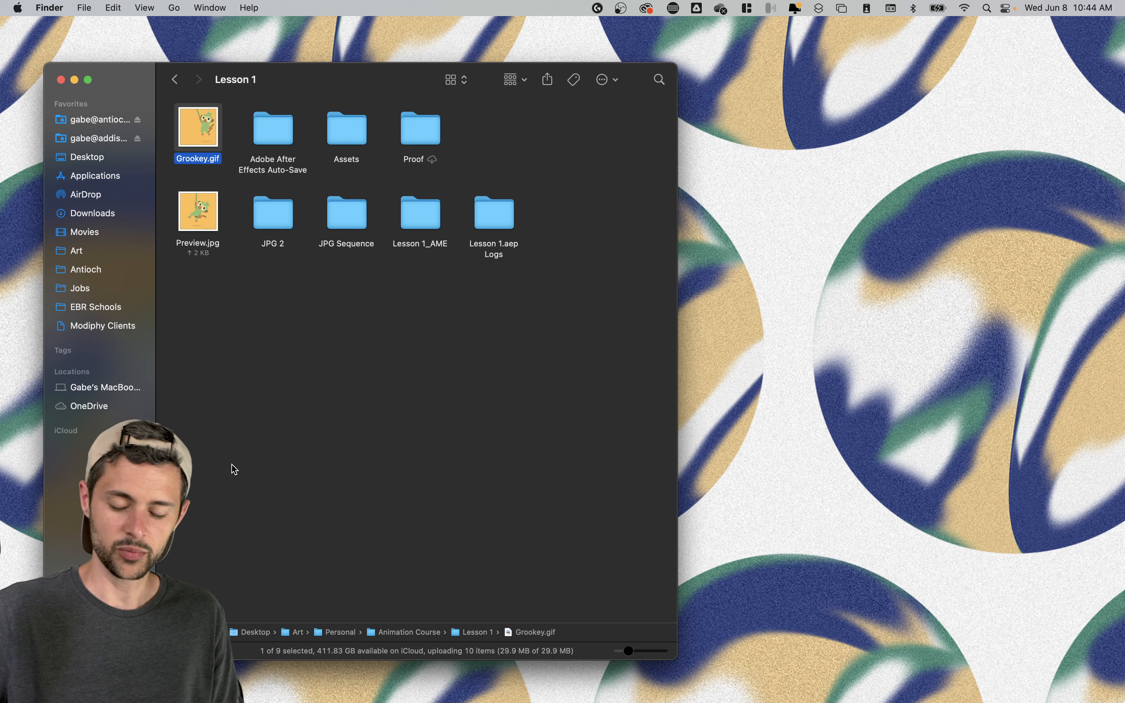